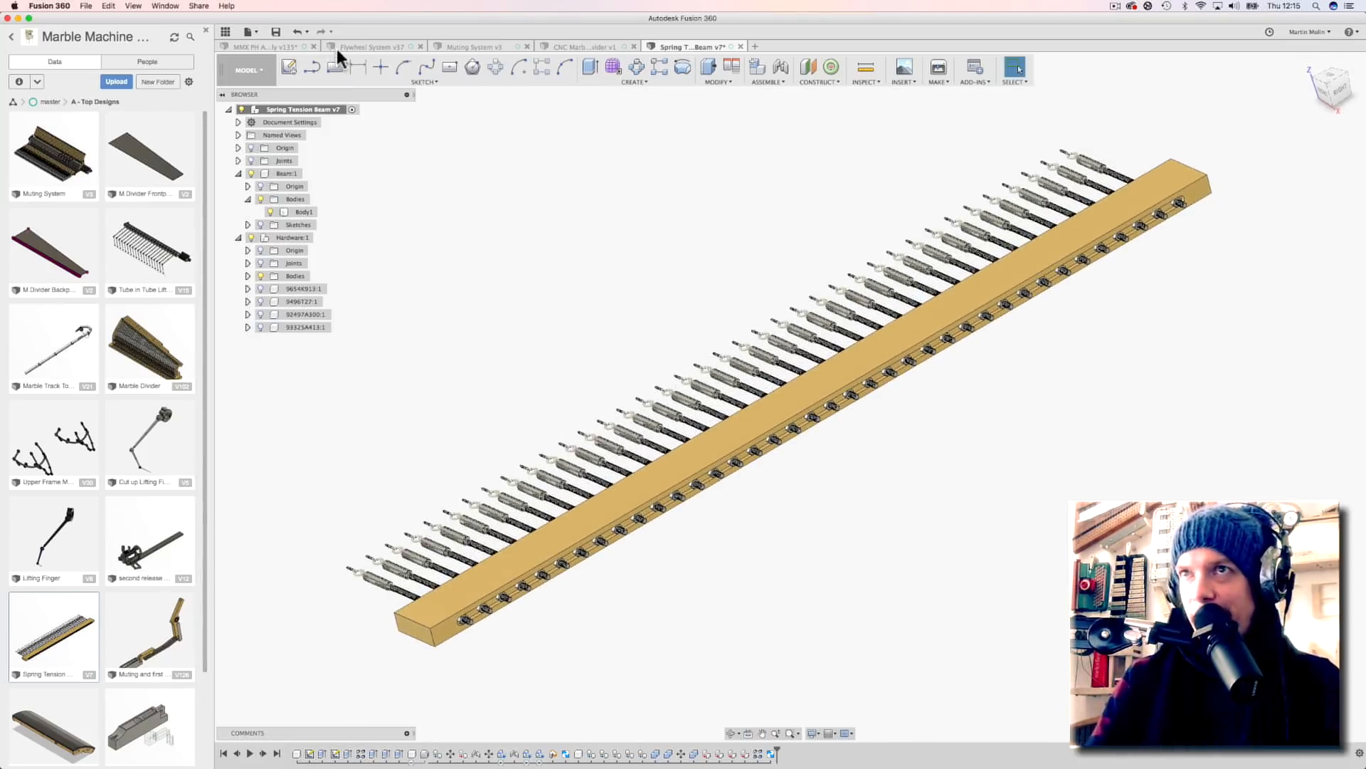
Start a new blank design and add a component named Beam
click(261, 46)
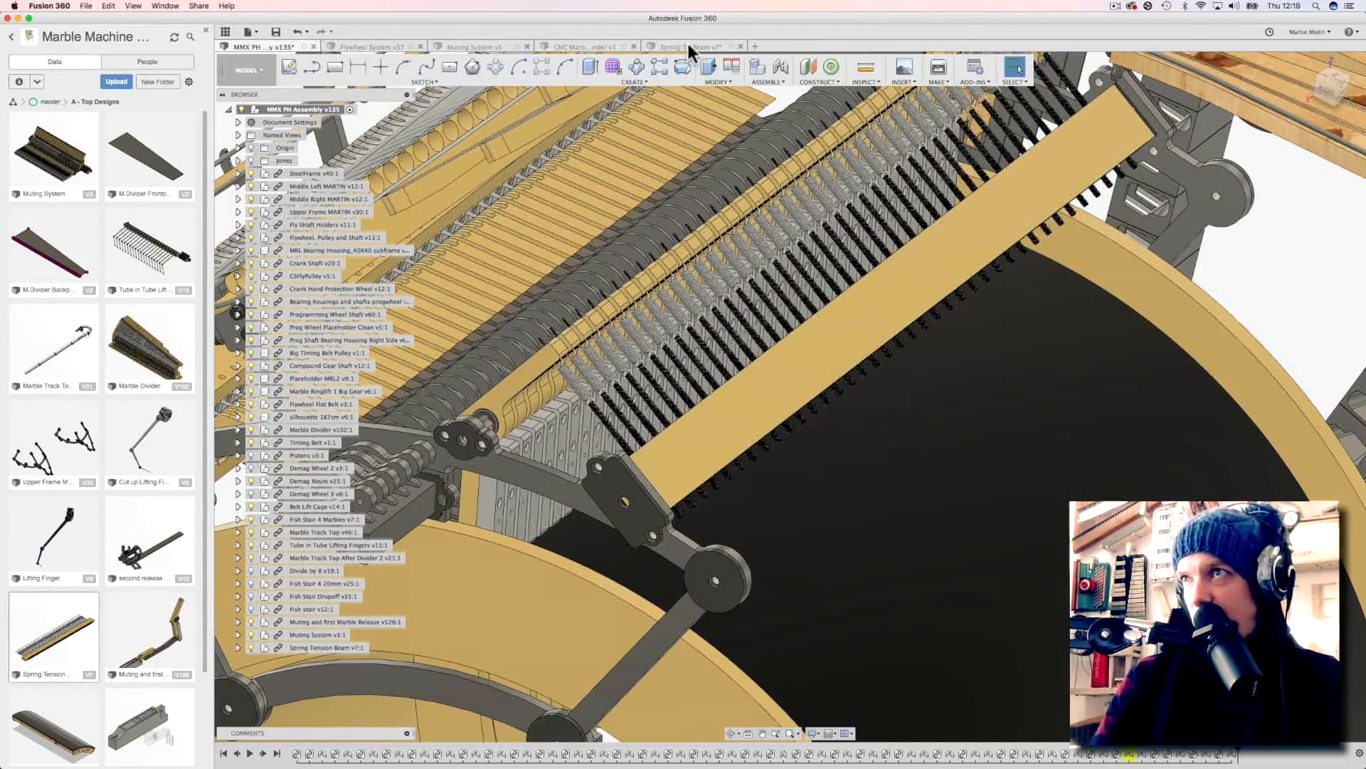
click(691, 46)
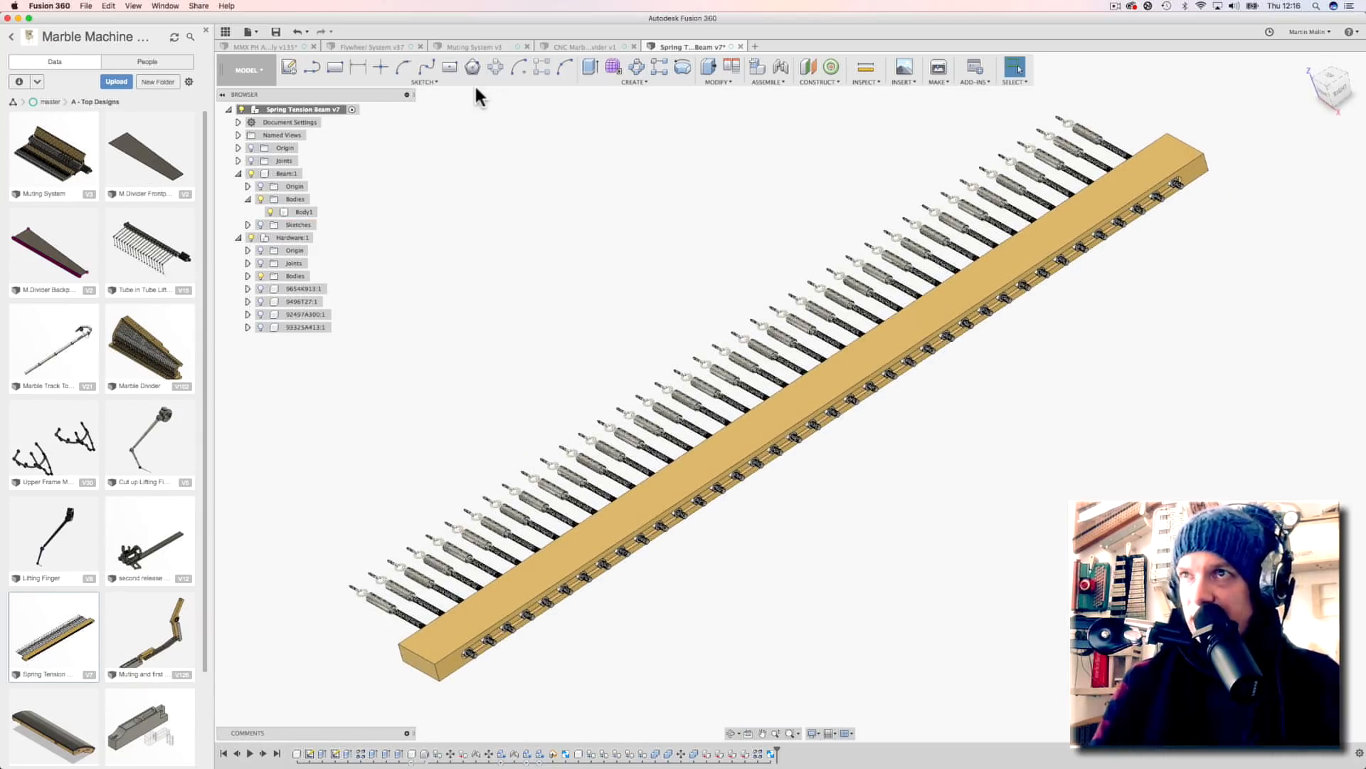
mouse_move(306, 47)
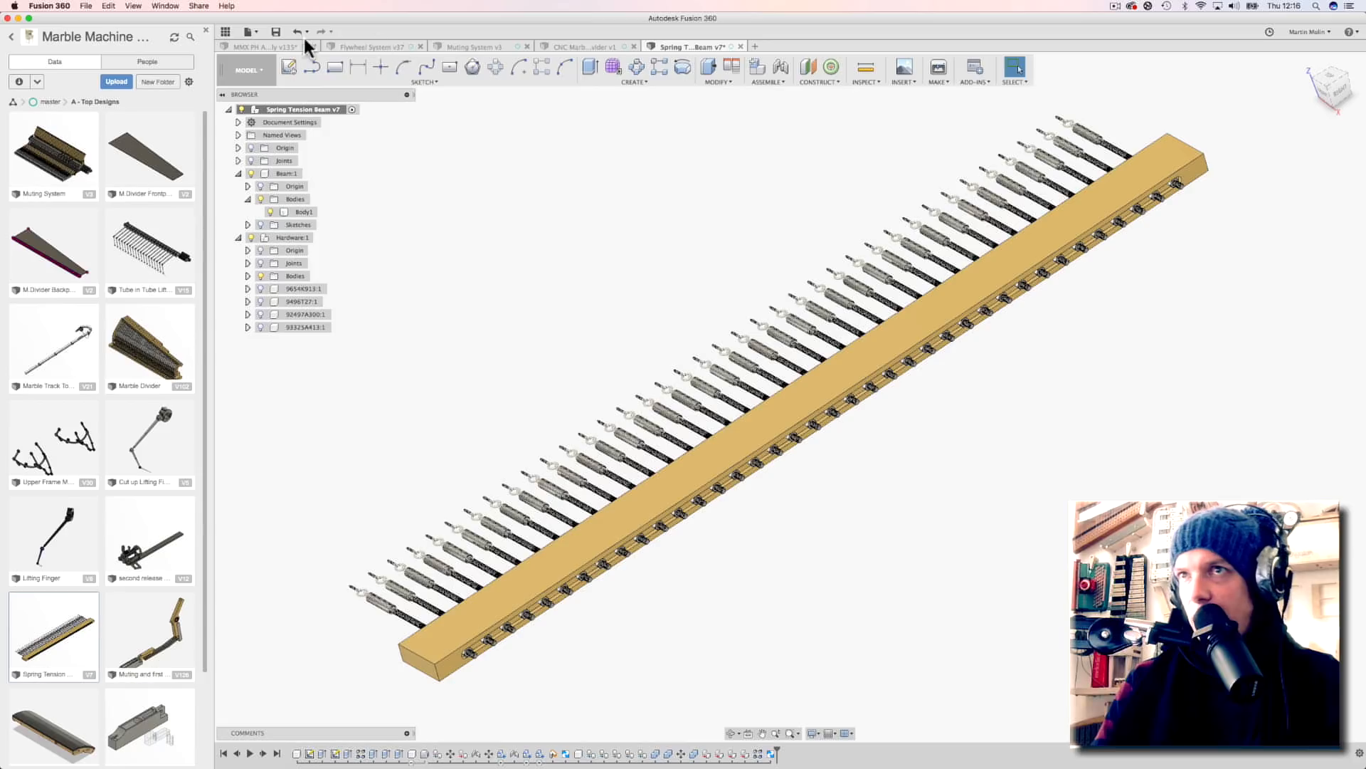
click(276, 32)
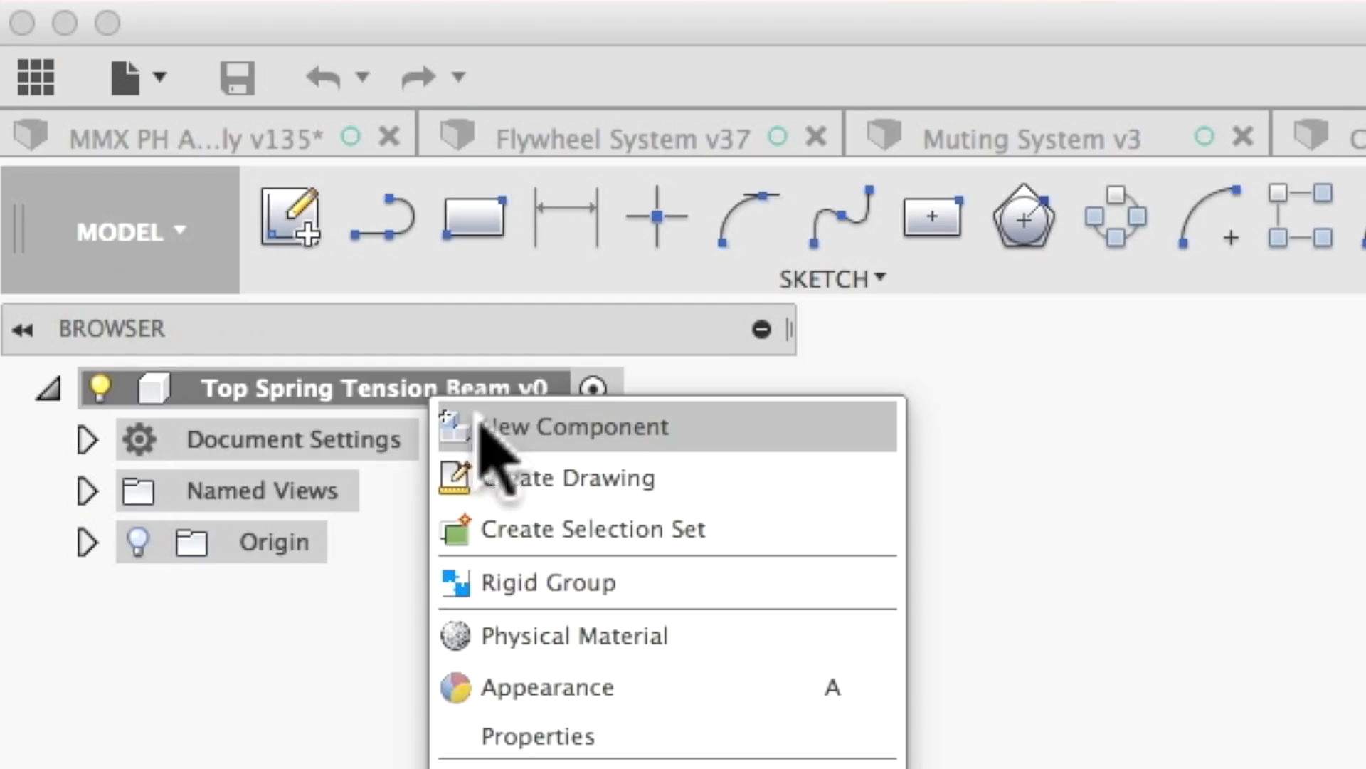
click(571, 426)
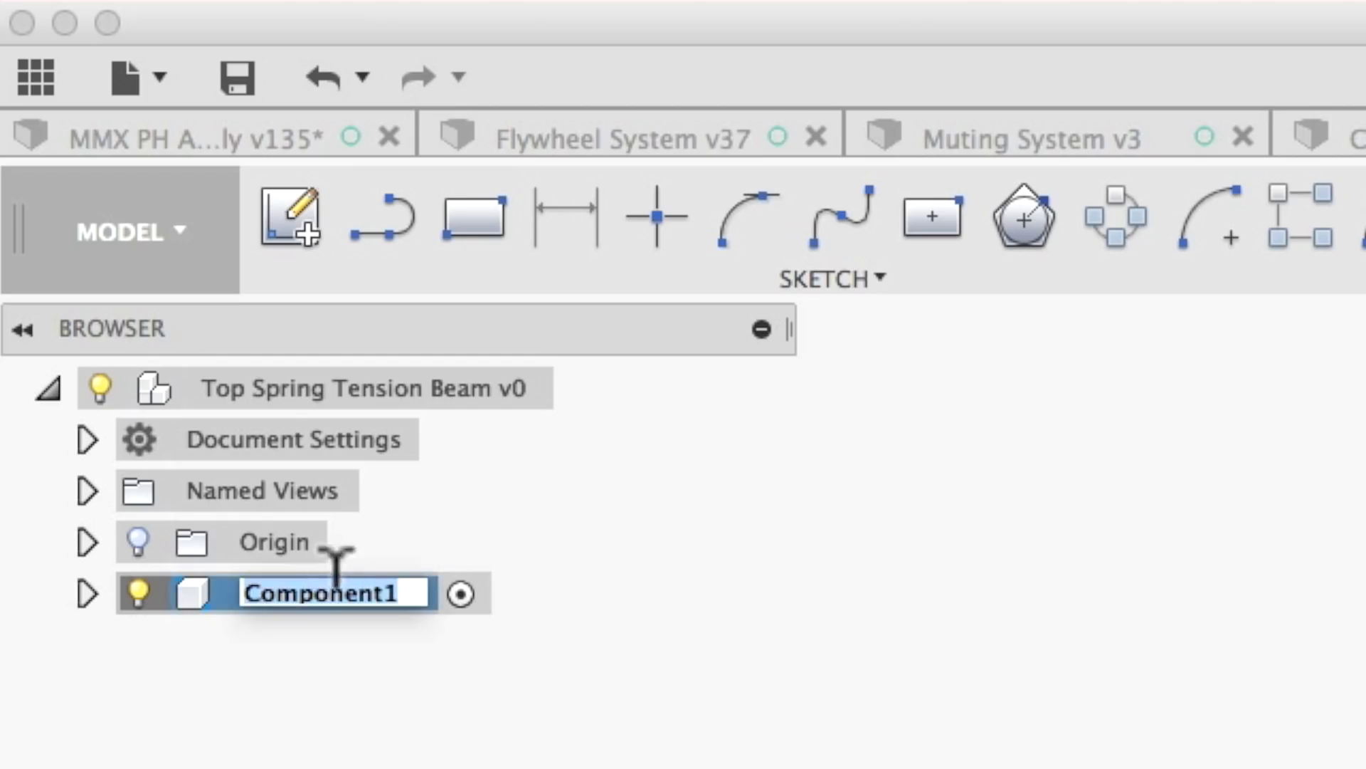
text(Beam)
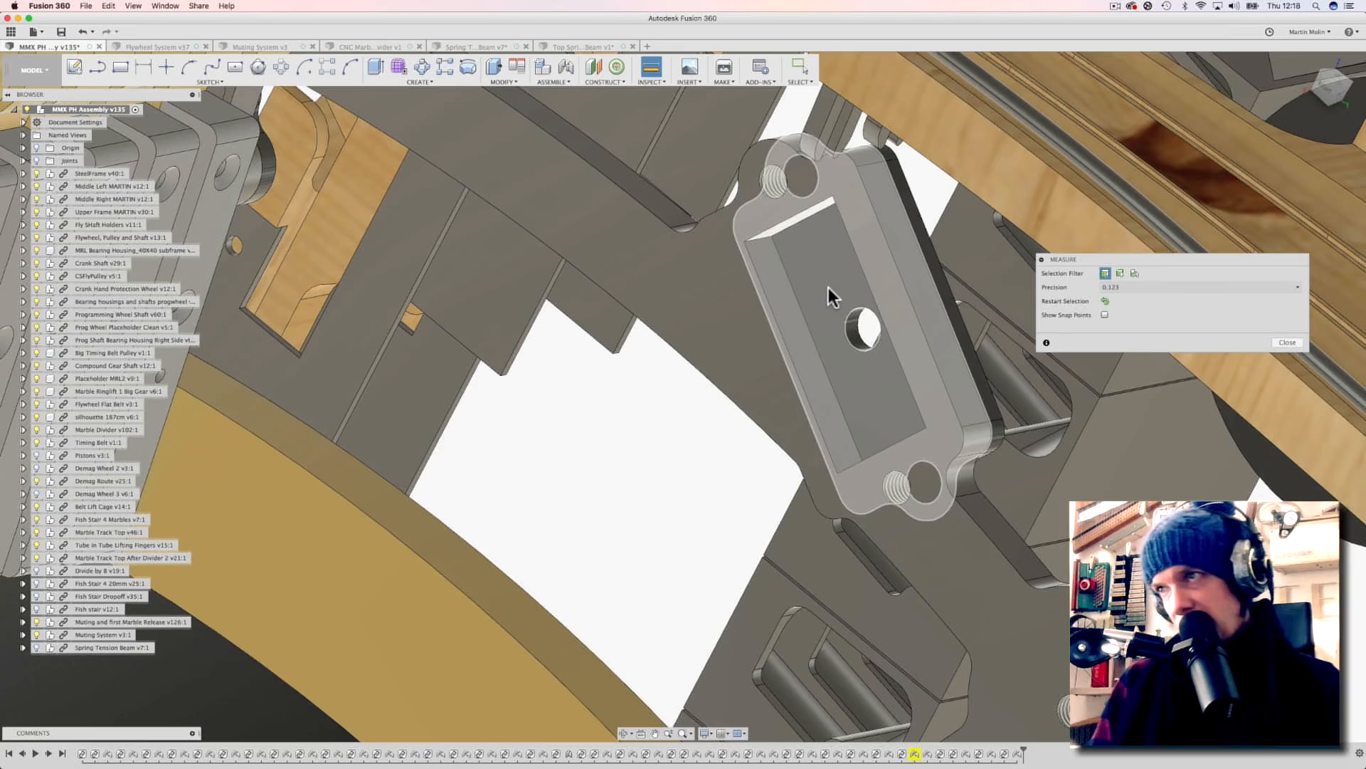
Measure the bracket spacing in the assembly and dimension the beam rectangle 864 mm long
click(837, 292)
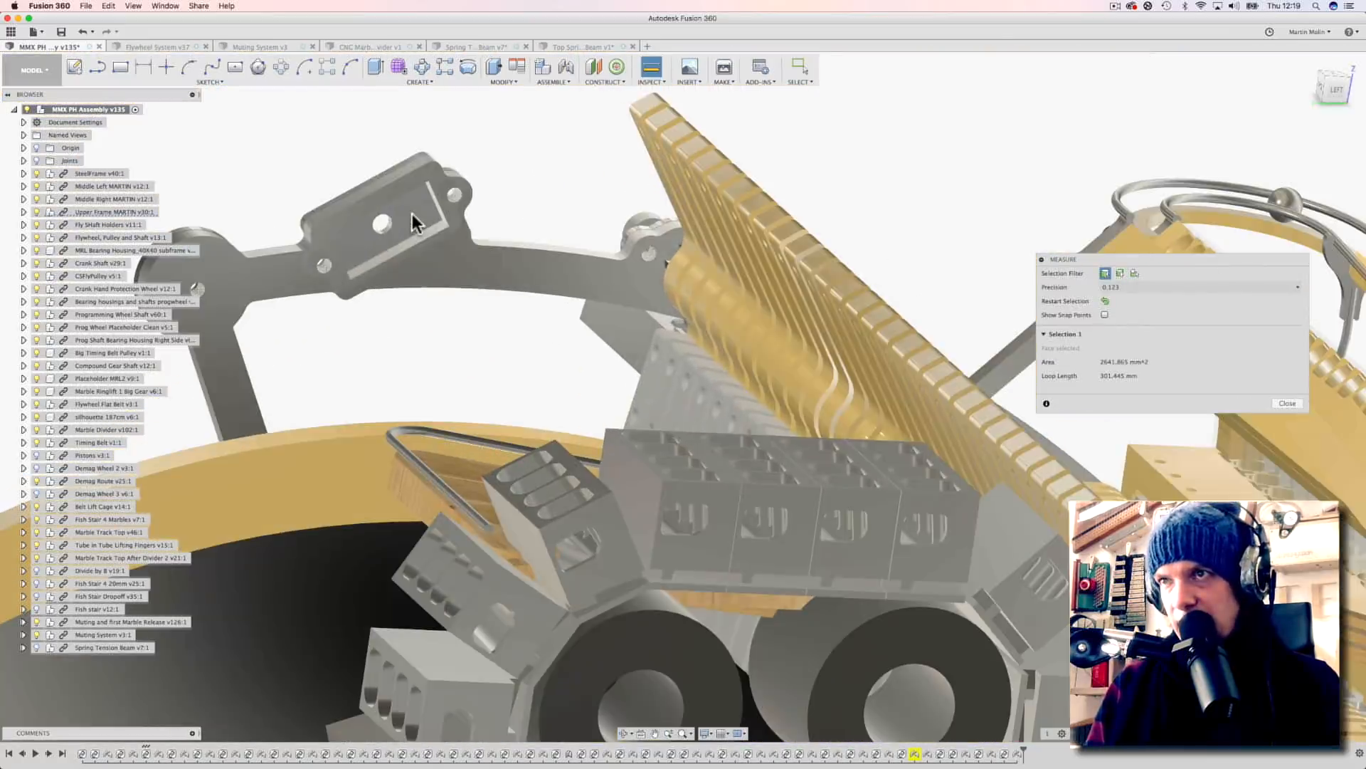
click(396, 218)
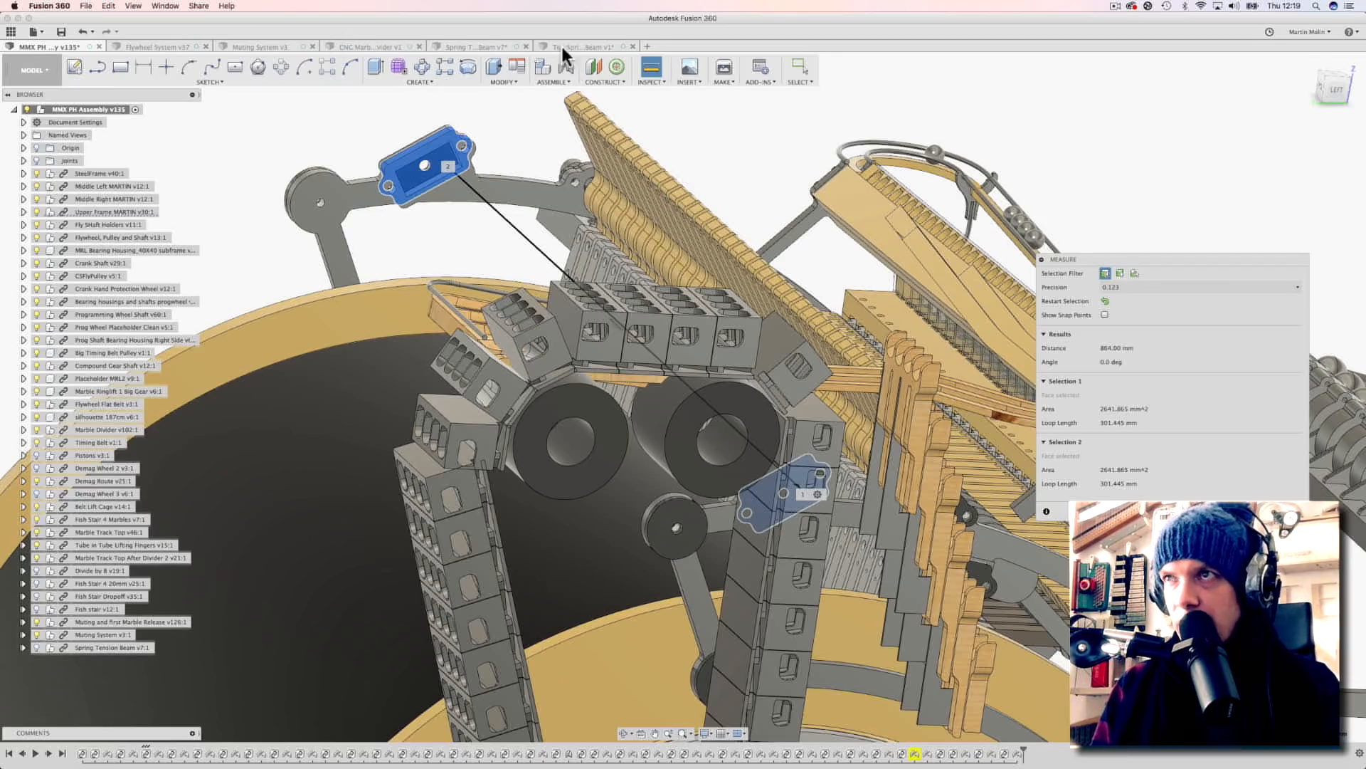
click(583, 46)
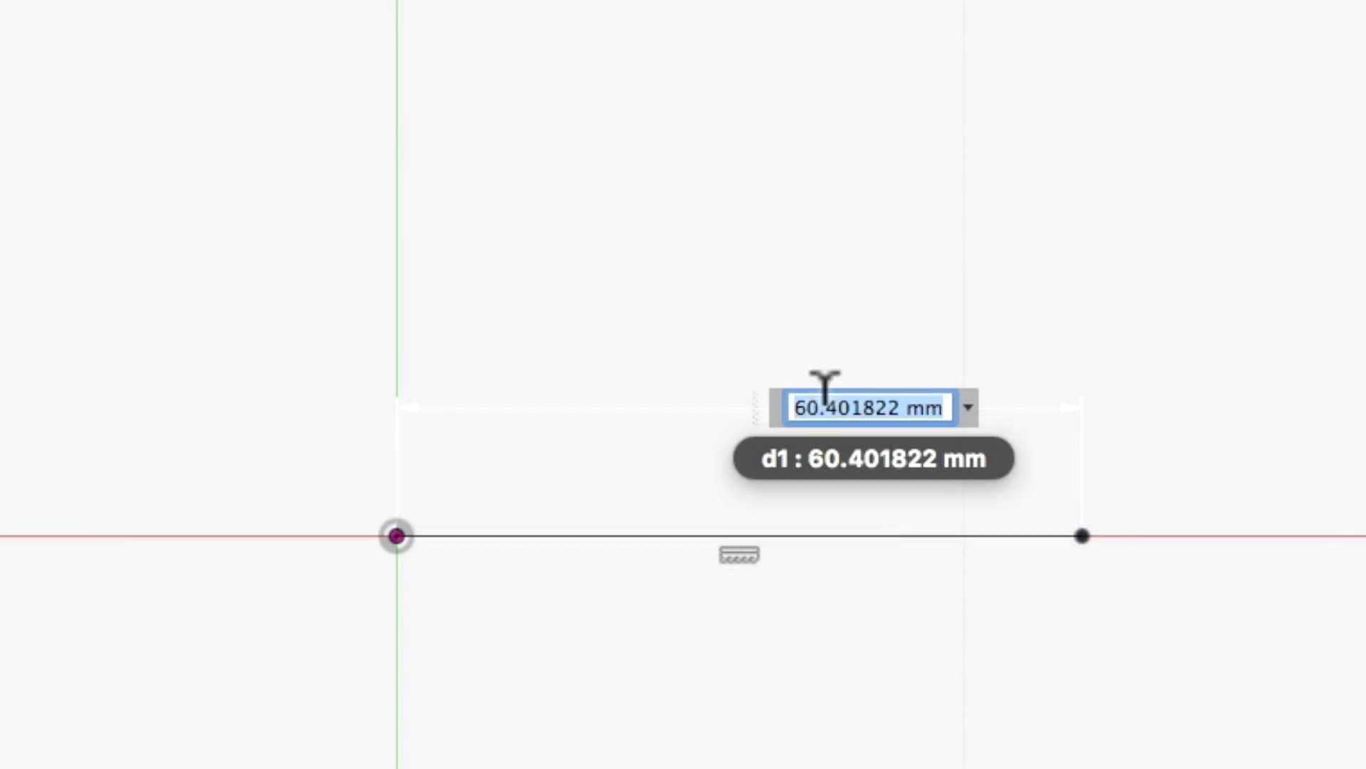
text(864.00)
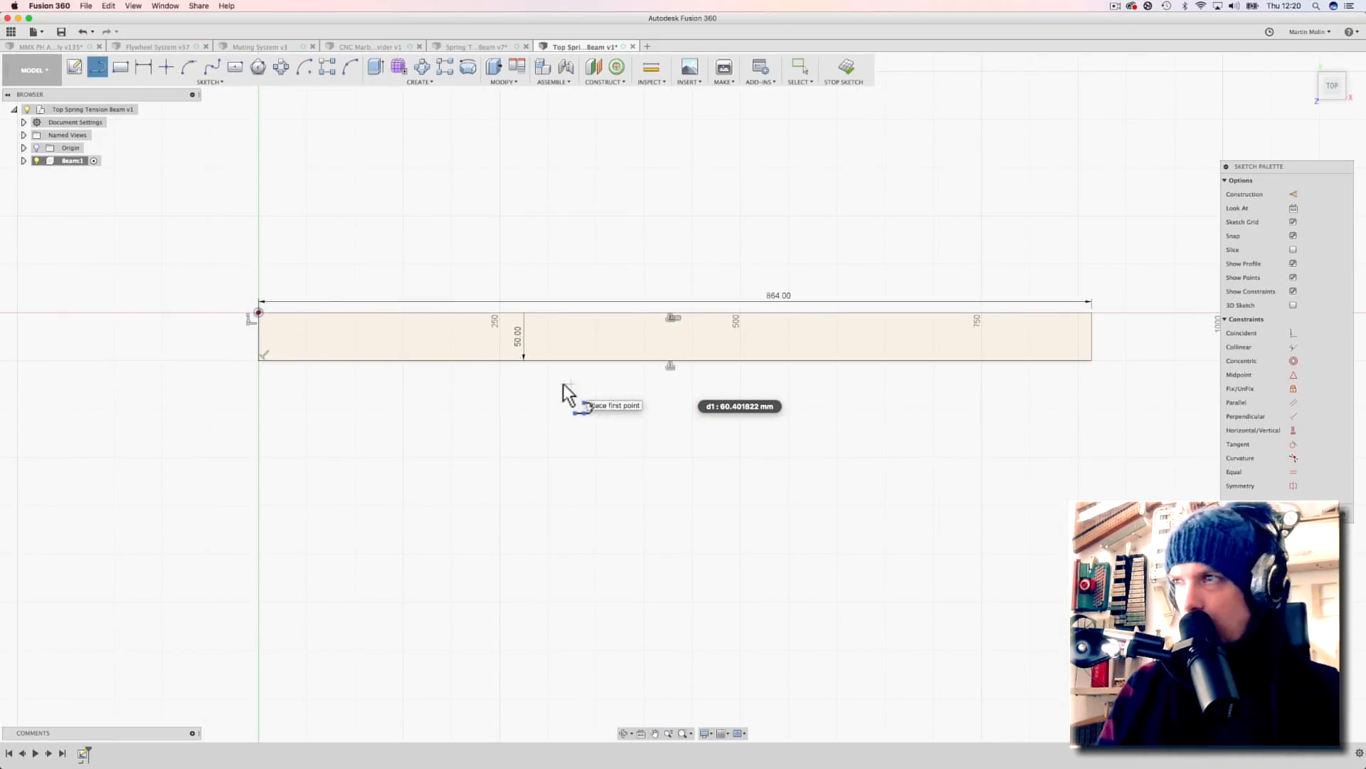
Review the earlier Spring Tension Beam v7 design, then switch to the MMX PH Assembly
click(475, 47)
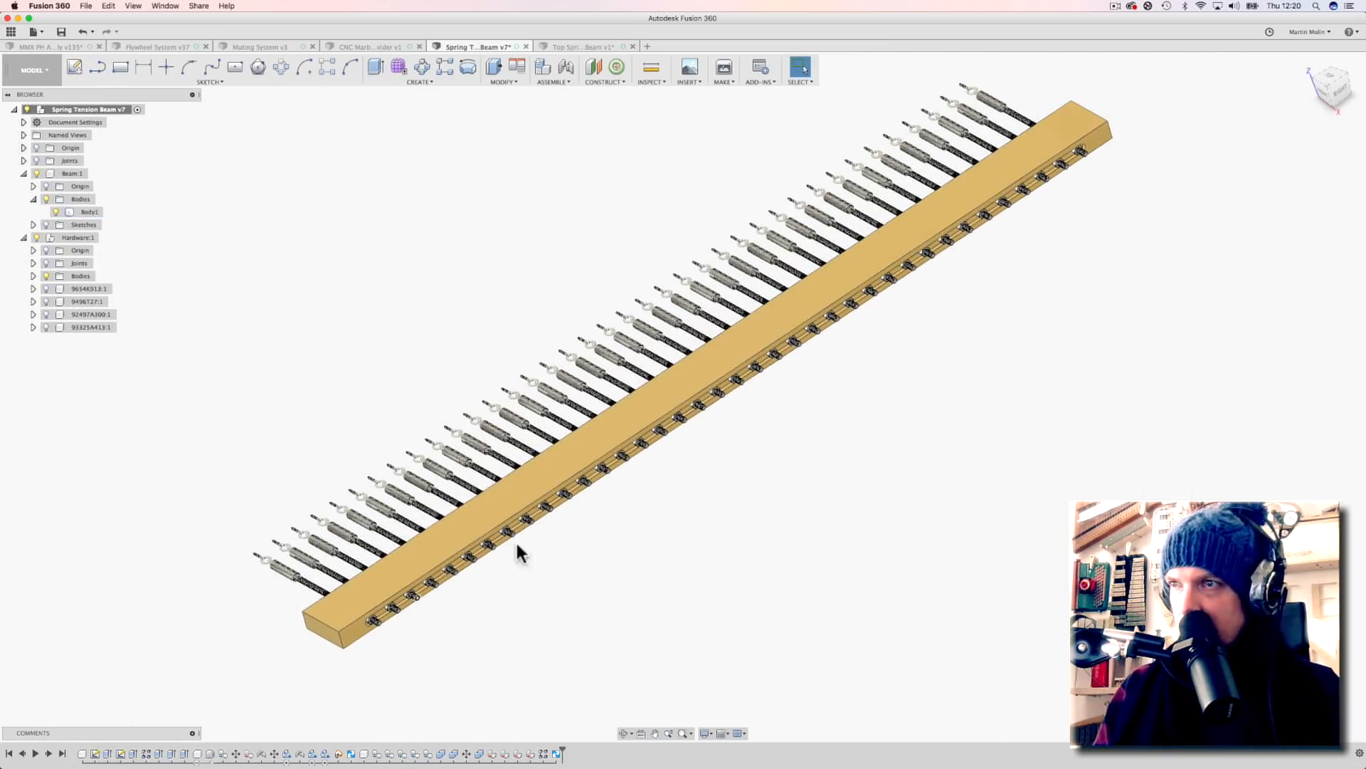
mouse_move(377, 651)
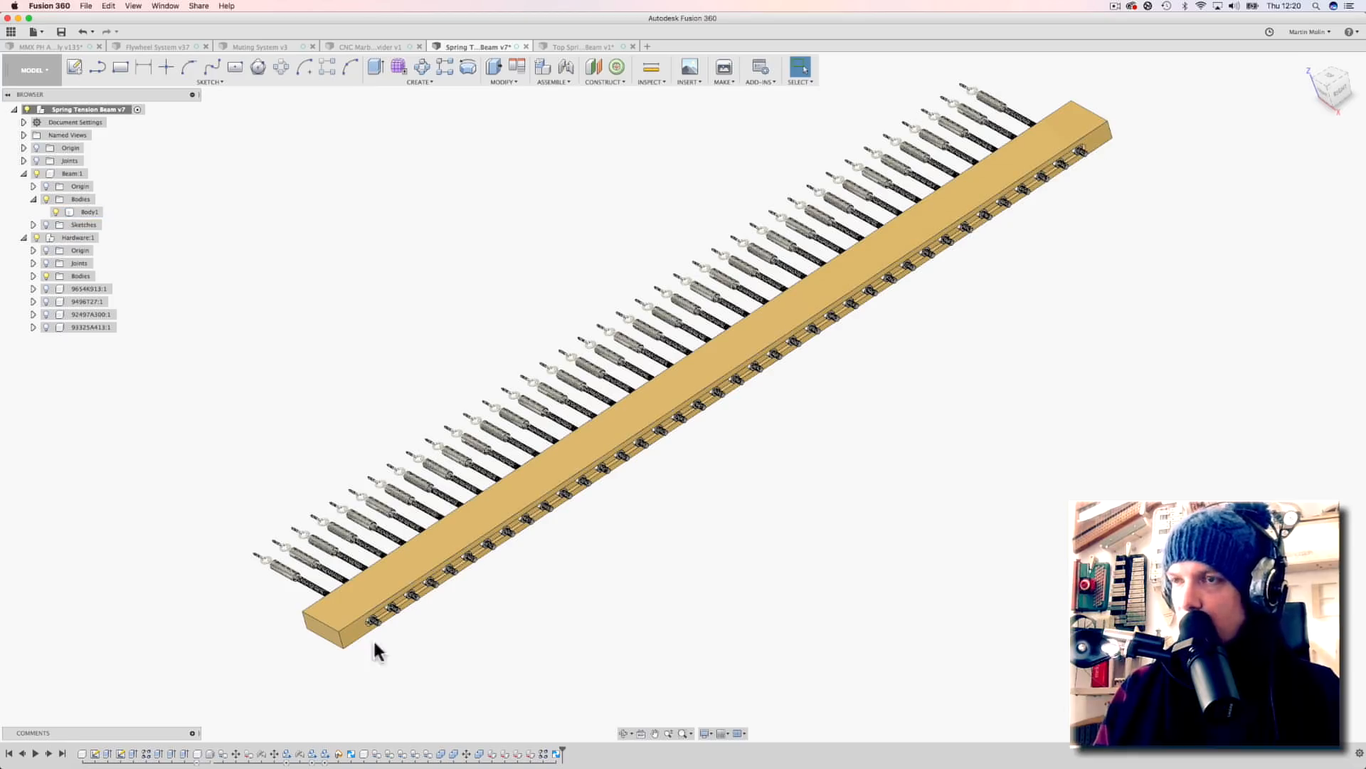
mouse_move(704, 428)
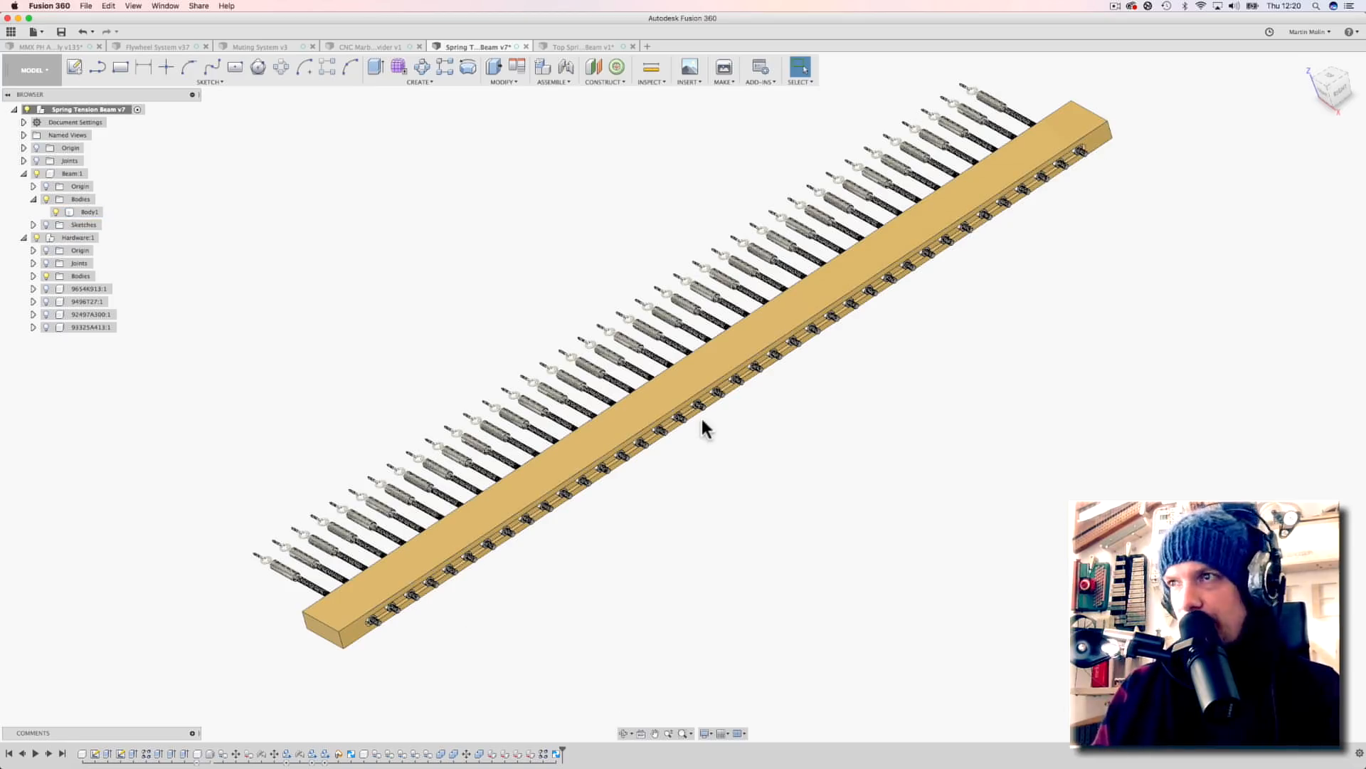
click(52, 46)
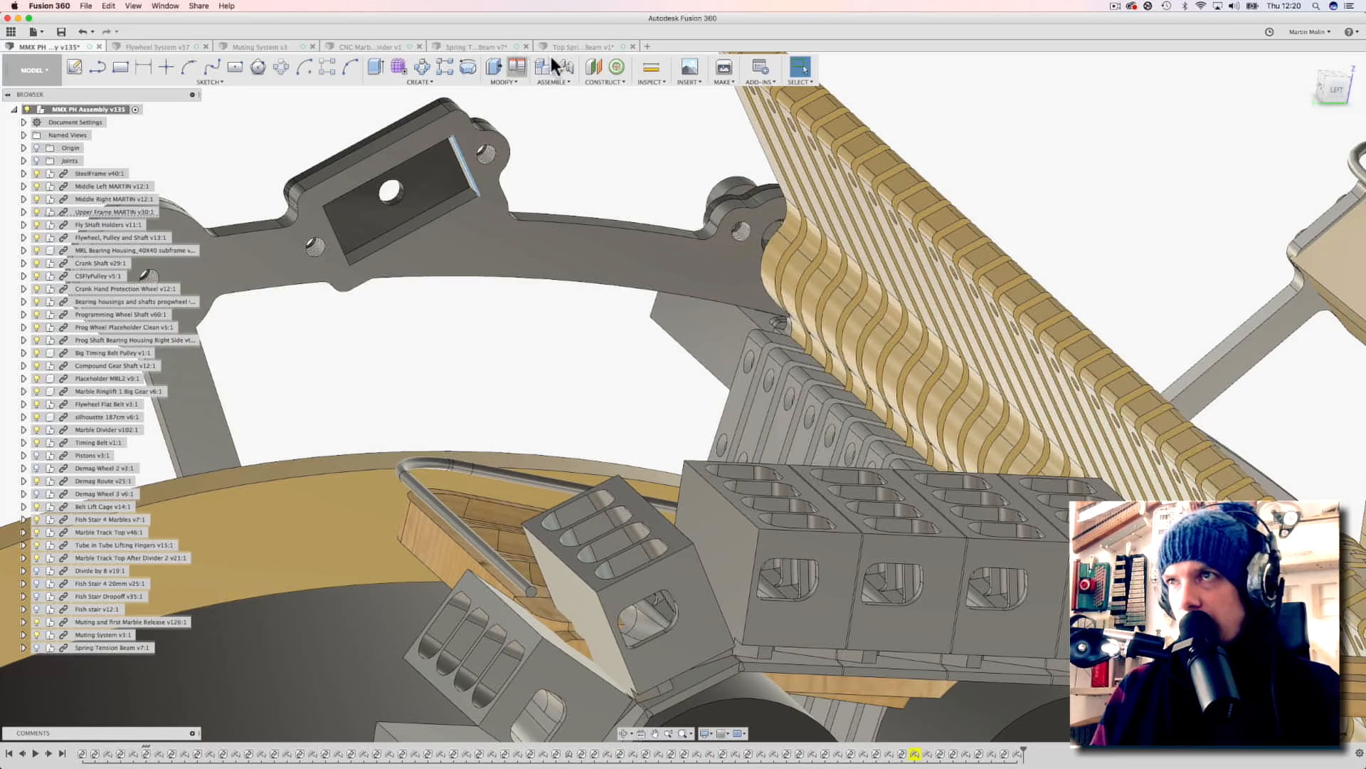
Return to the new beam design and draw the 12 x 5 mm rectangle at the beam edge
click(584, 46)
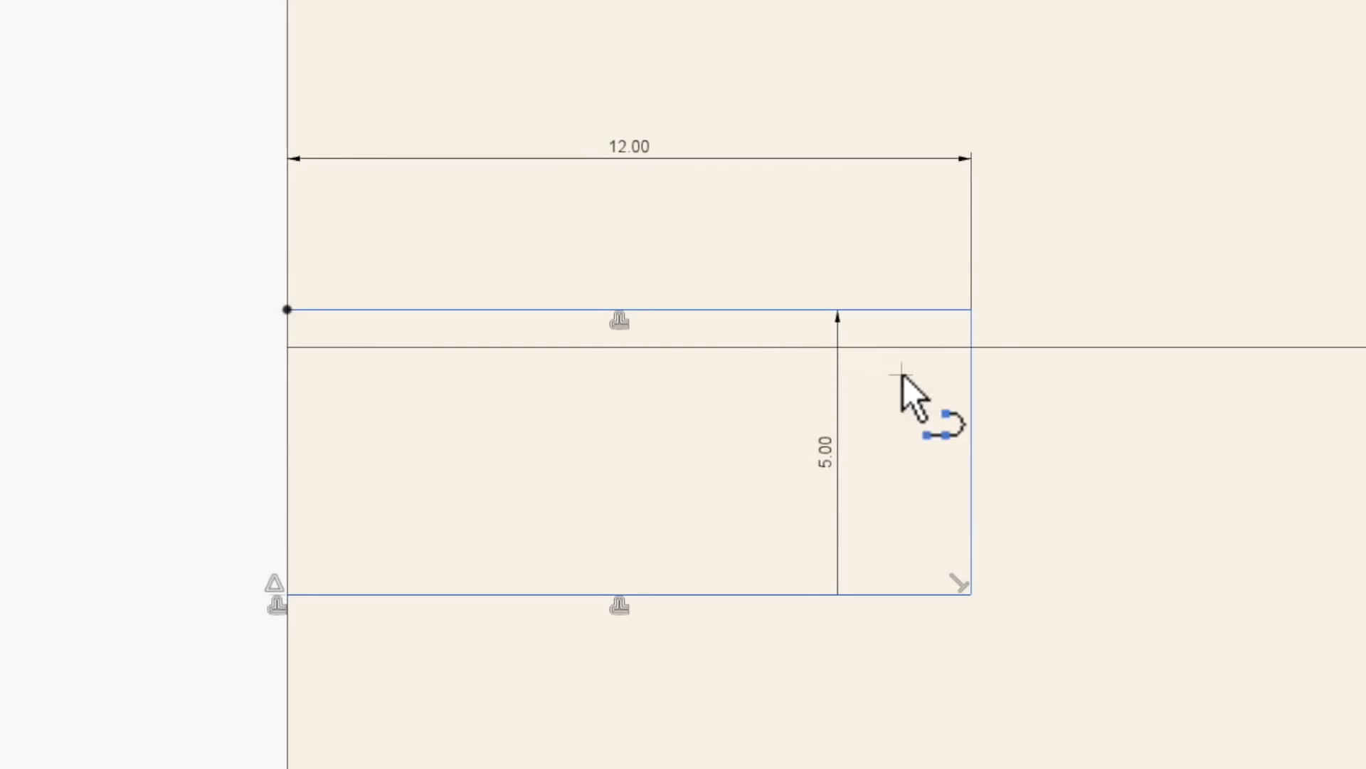
mouse_move(1356, 515)
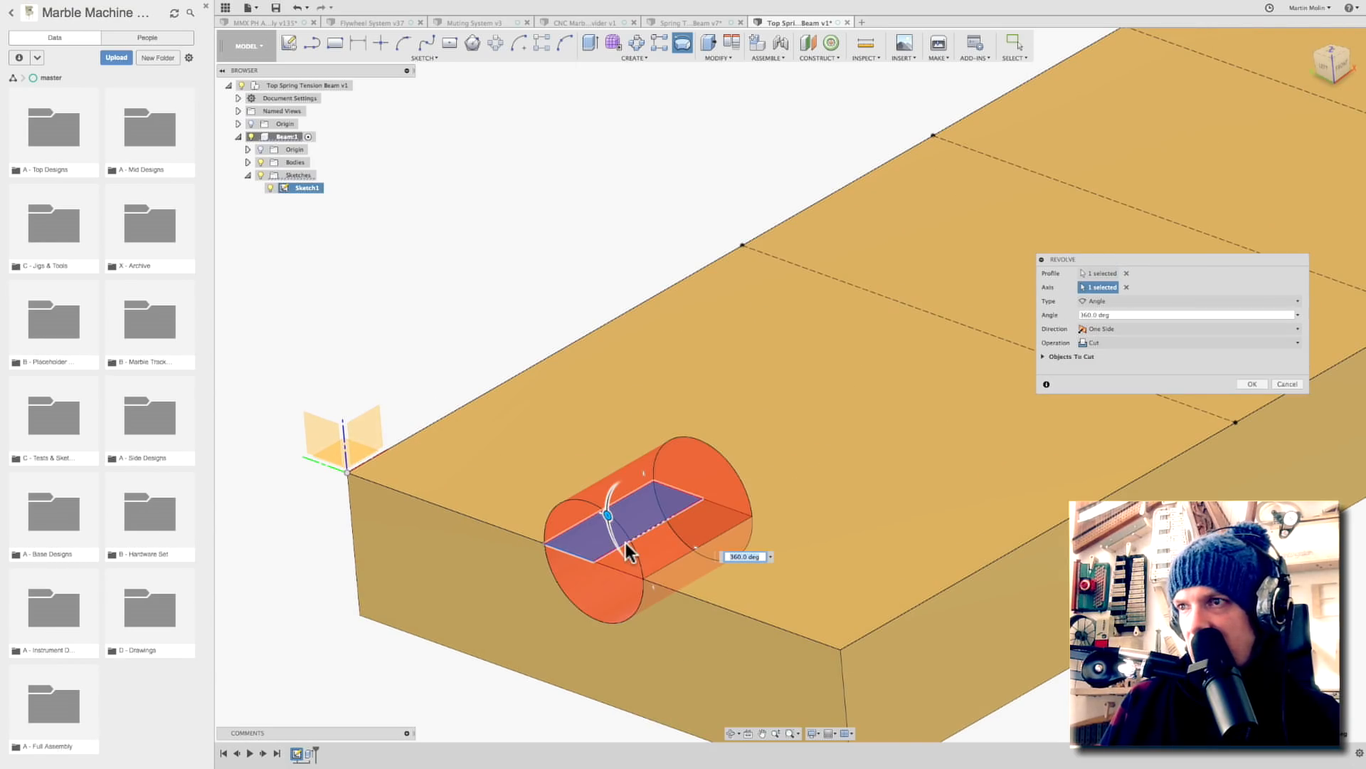
Finish the revolved cut, then save a new M8 Threaded Insert design extruded 12 mm
click(1250, 384)
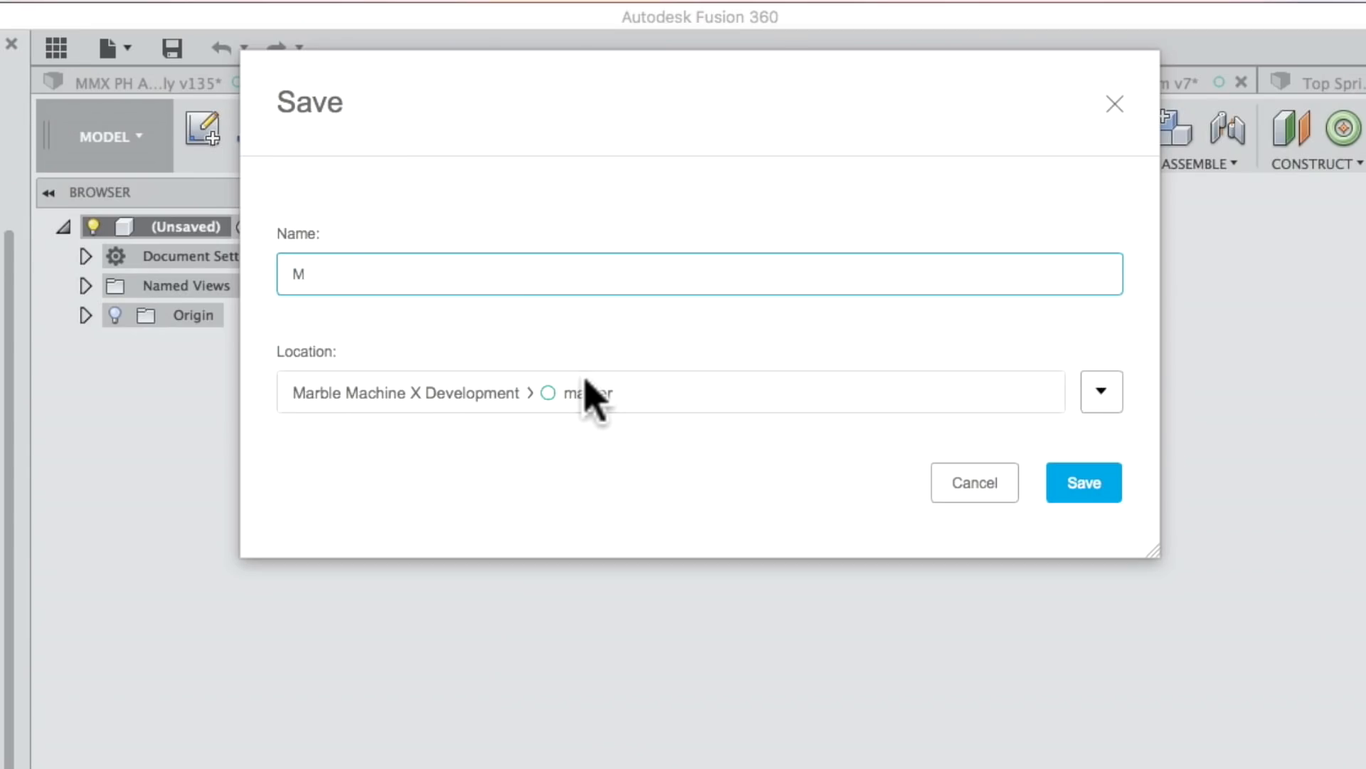
text(8 Thread)
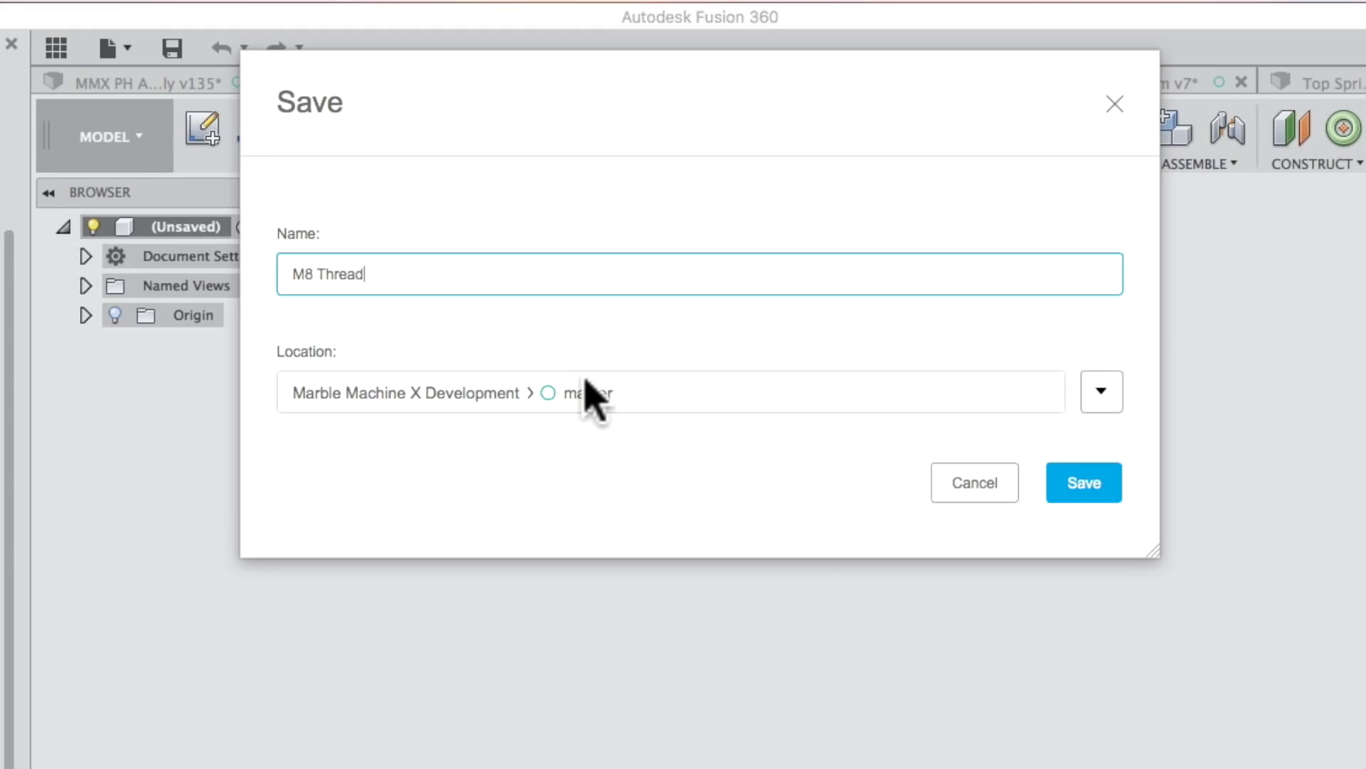
click(1083, 481)
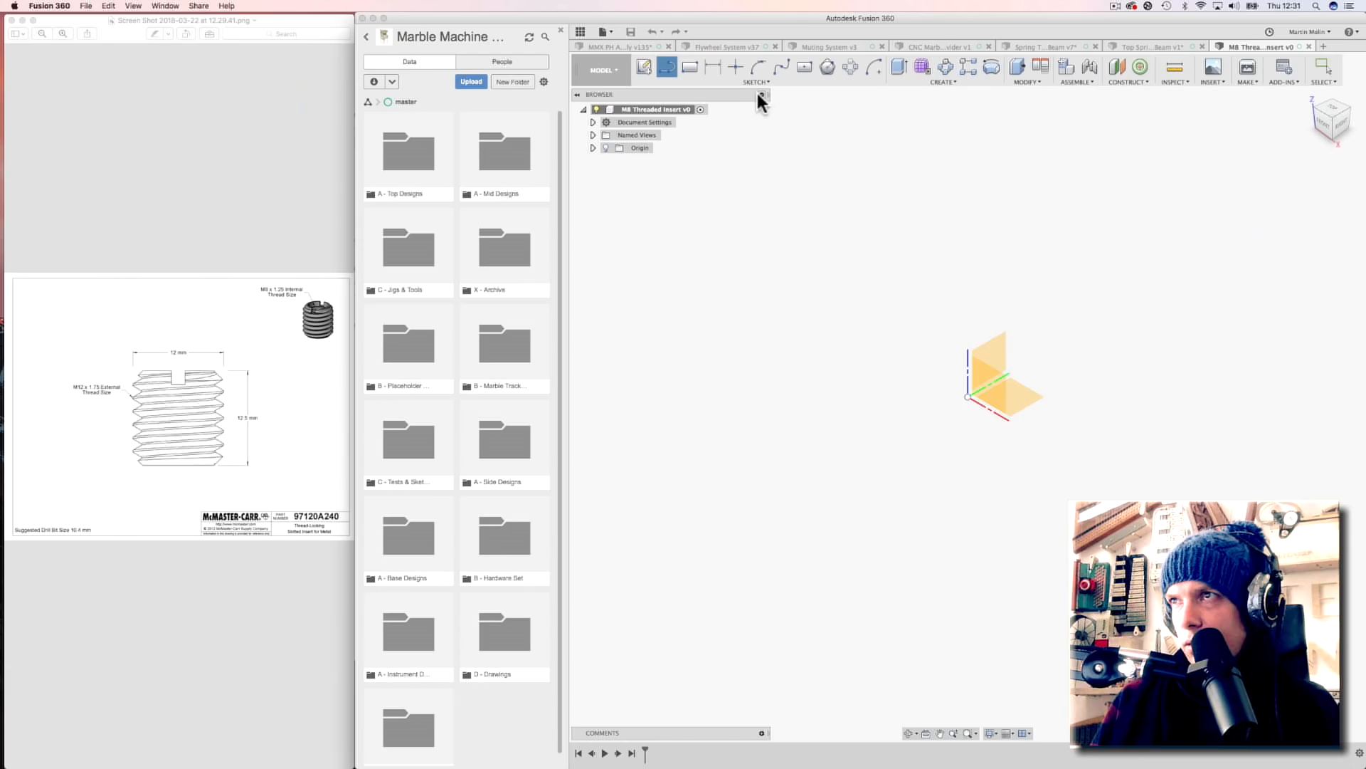
click(941, 423)
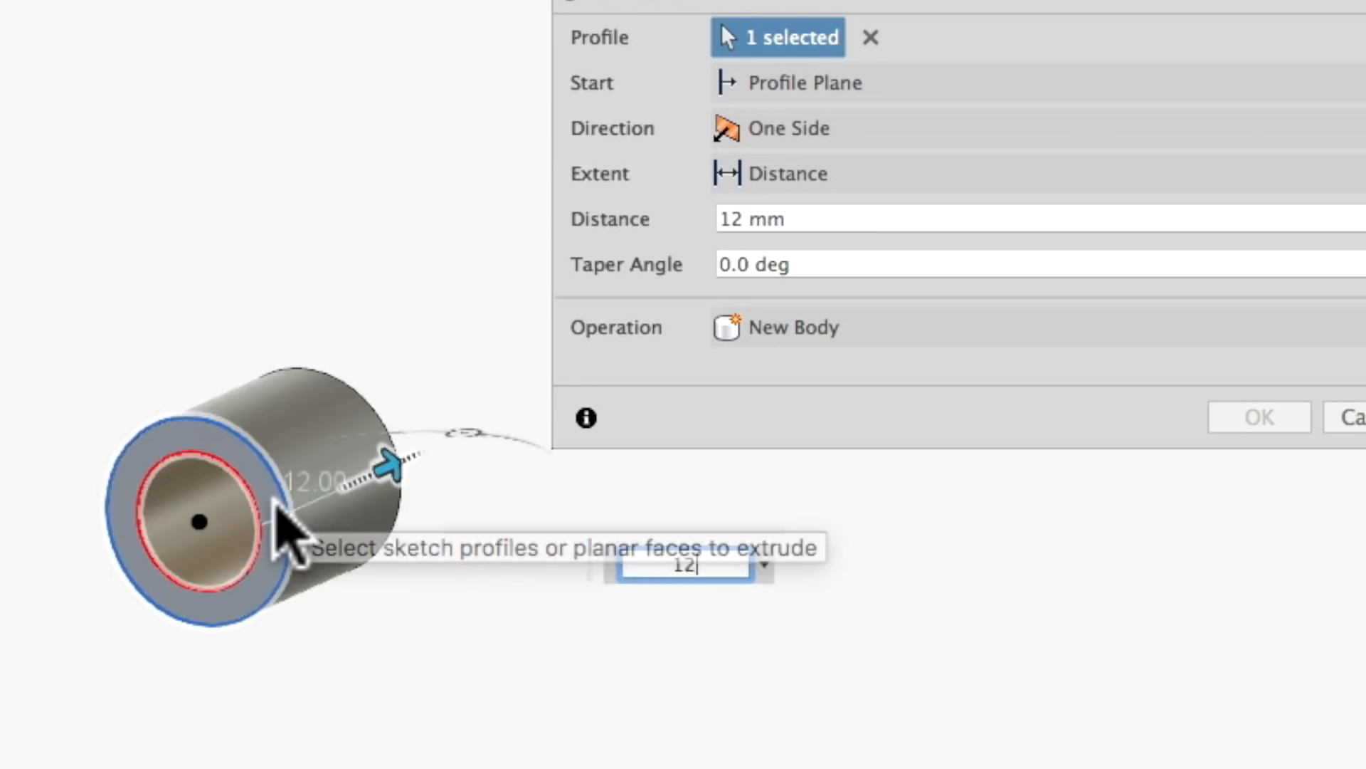
click(1258, 416)
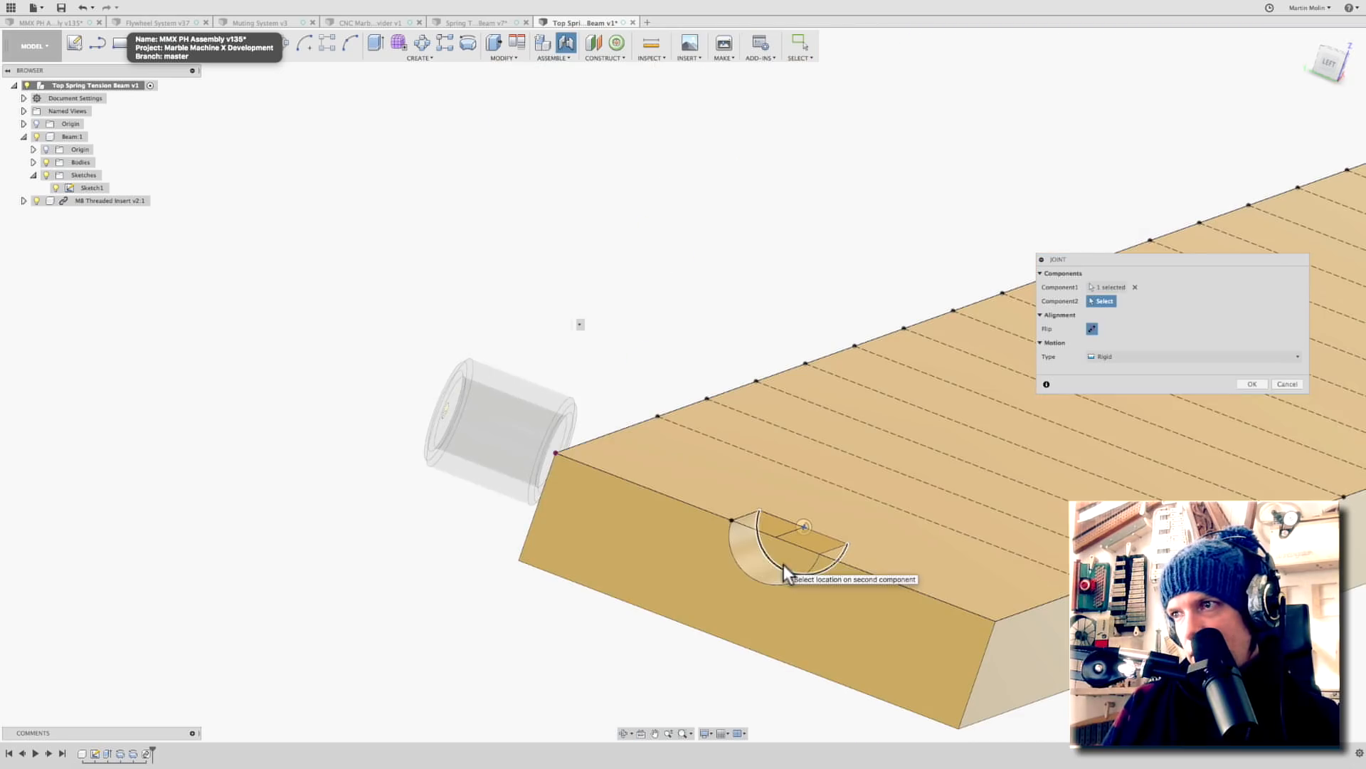
Joint the M8 insert into the beam-end hole and edit the hole sketch dimensions
click(802, 525)
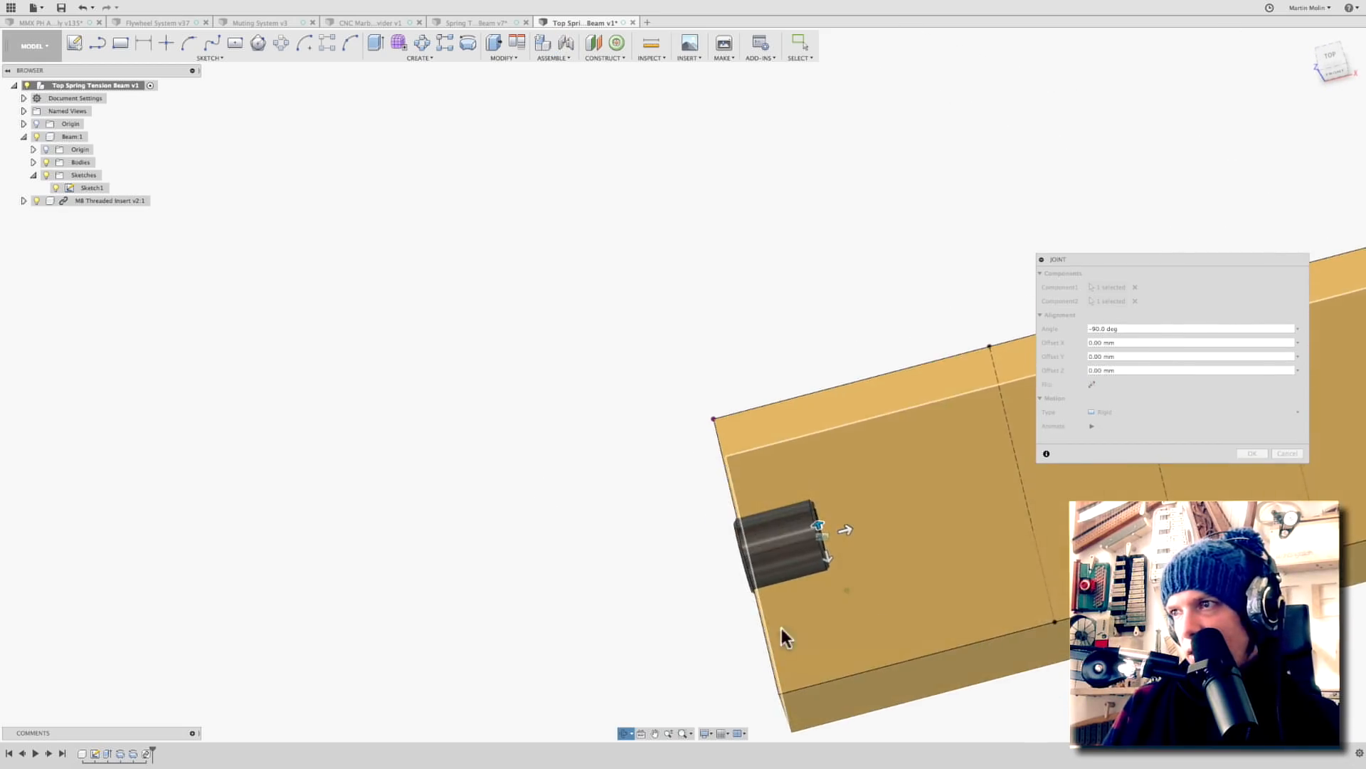
click(1252, 453)
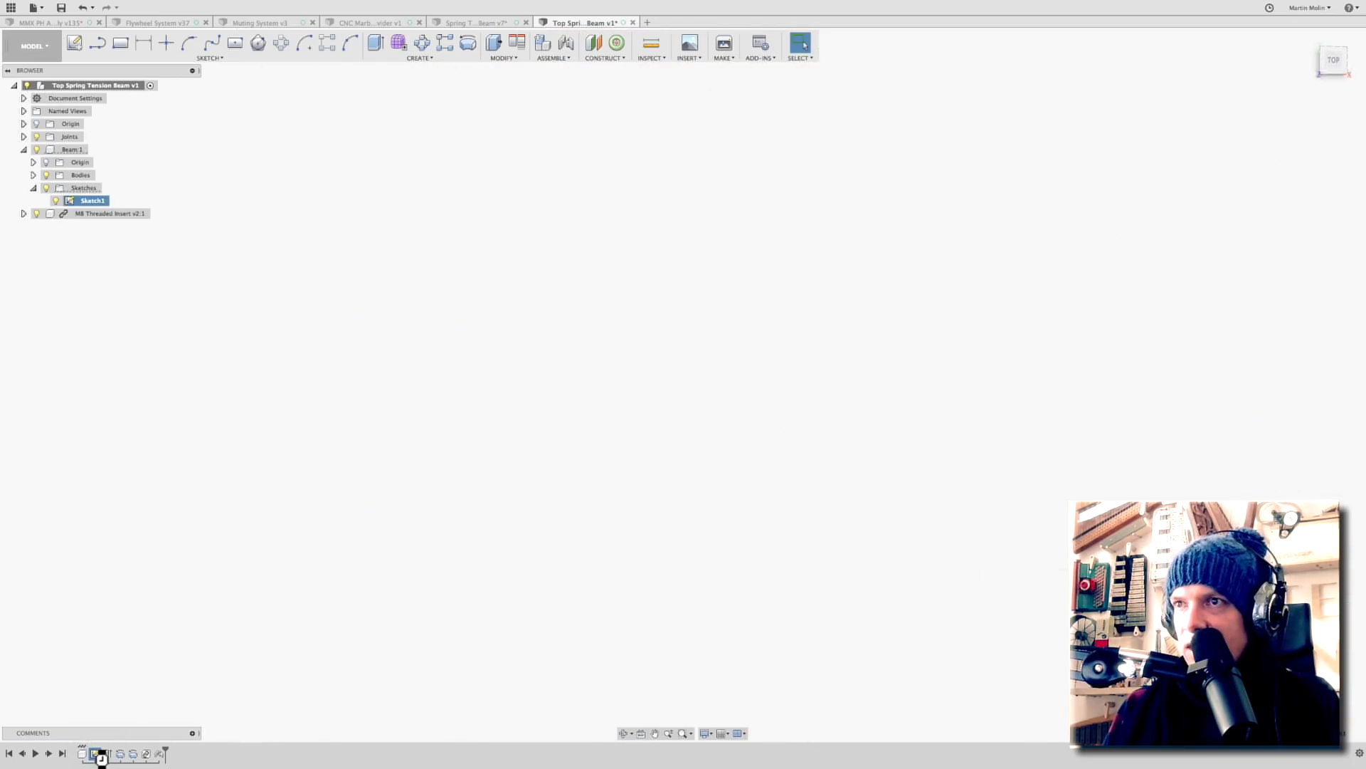
double_click(93, 201)
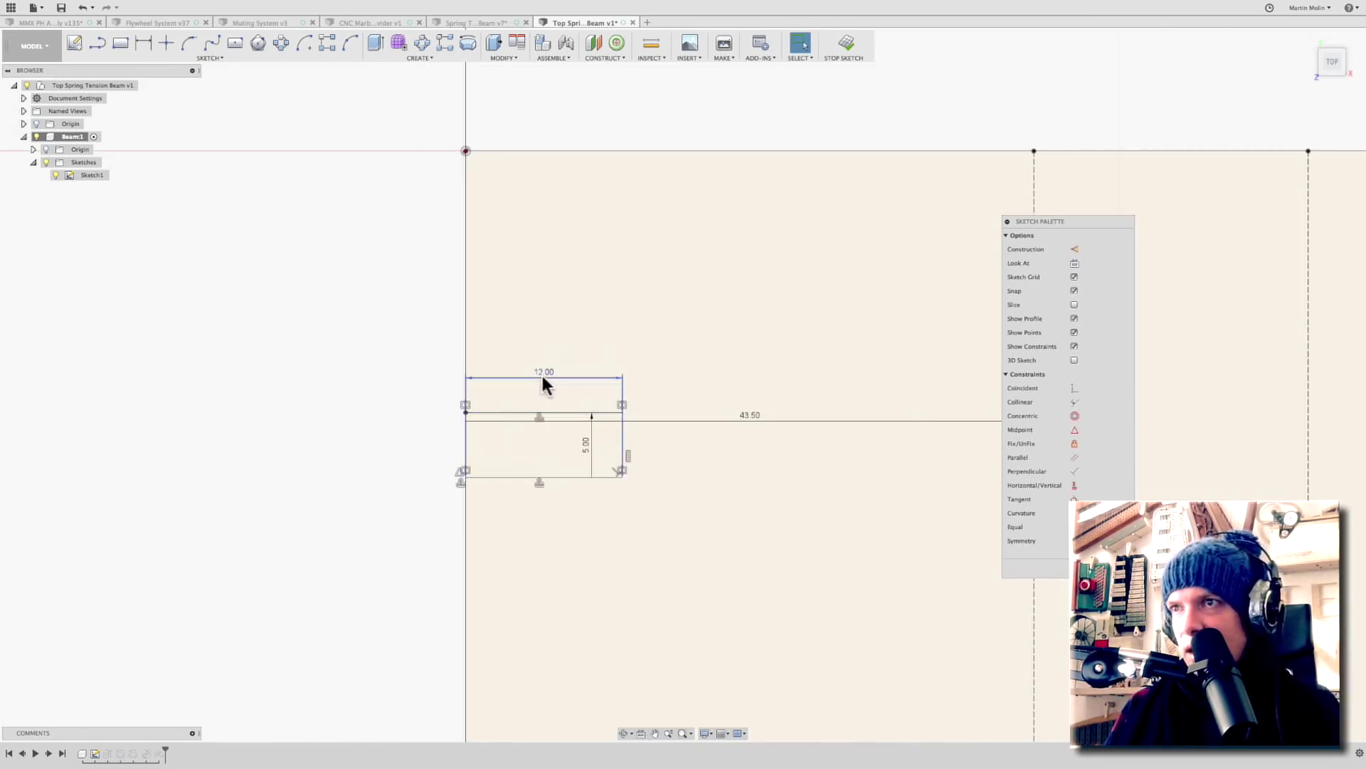
double_click(544, 372)
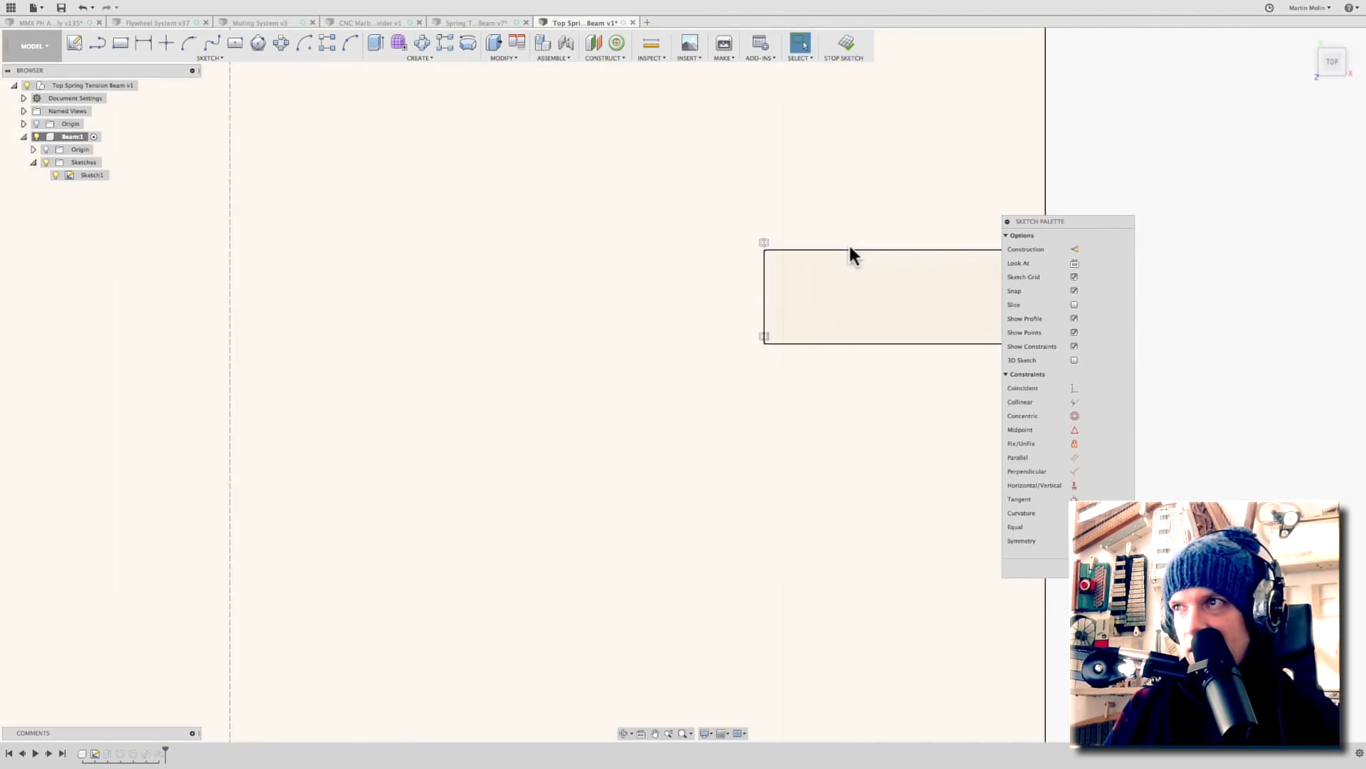
click(842, 46)
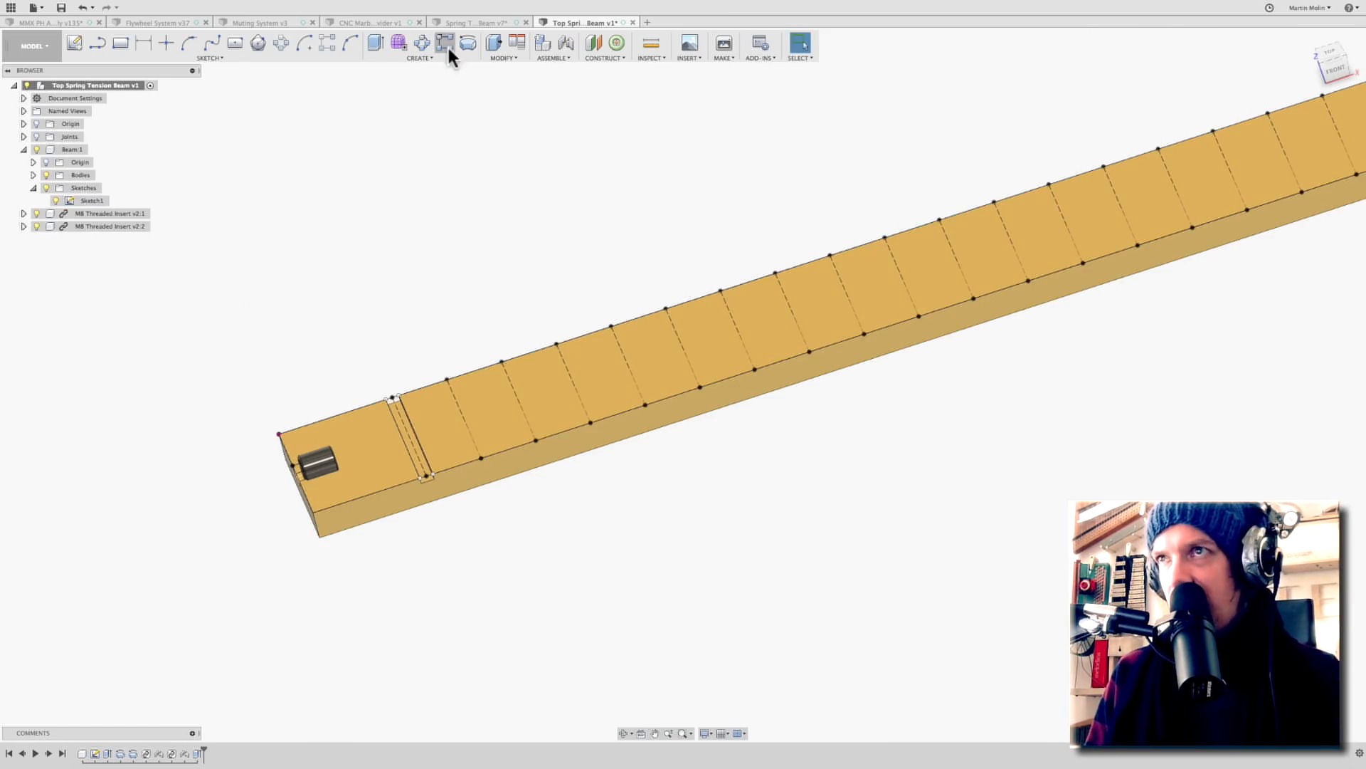
Pattern the cut along the beam and mirror the beam into a second half, Beam2
click(444, 43)
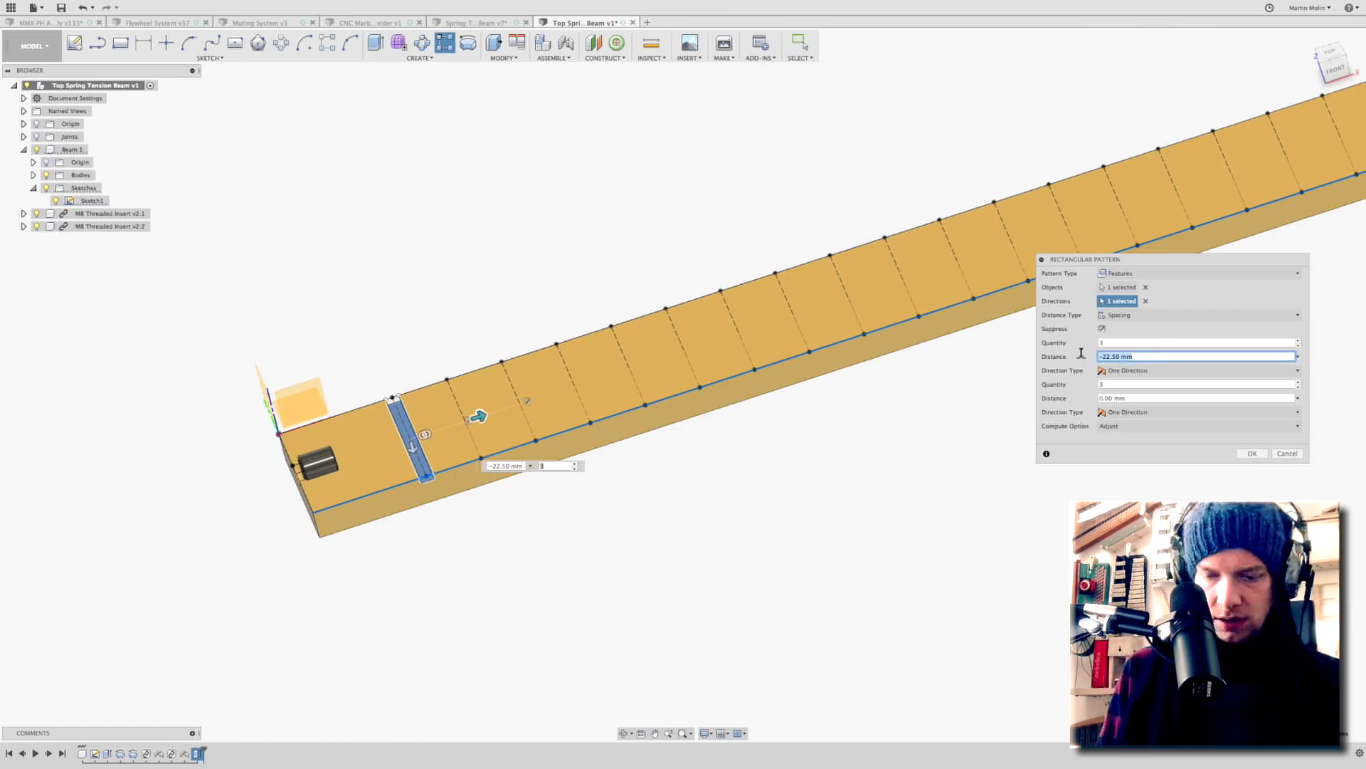
click(1251, 453)
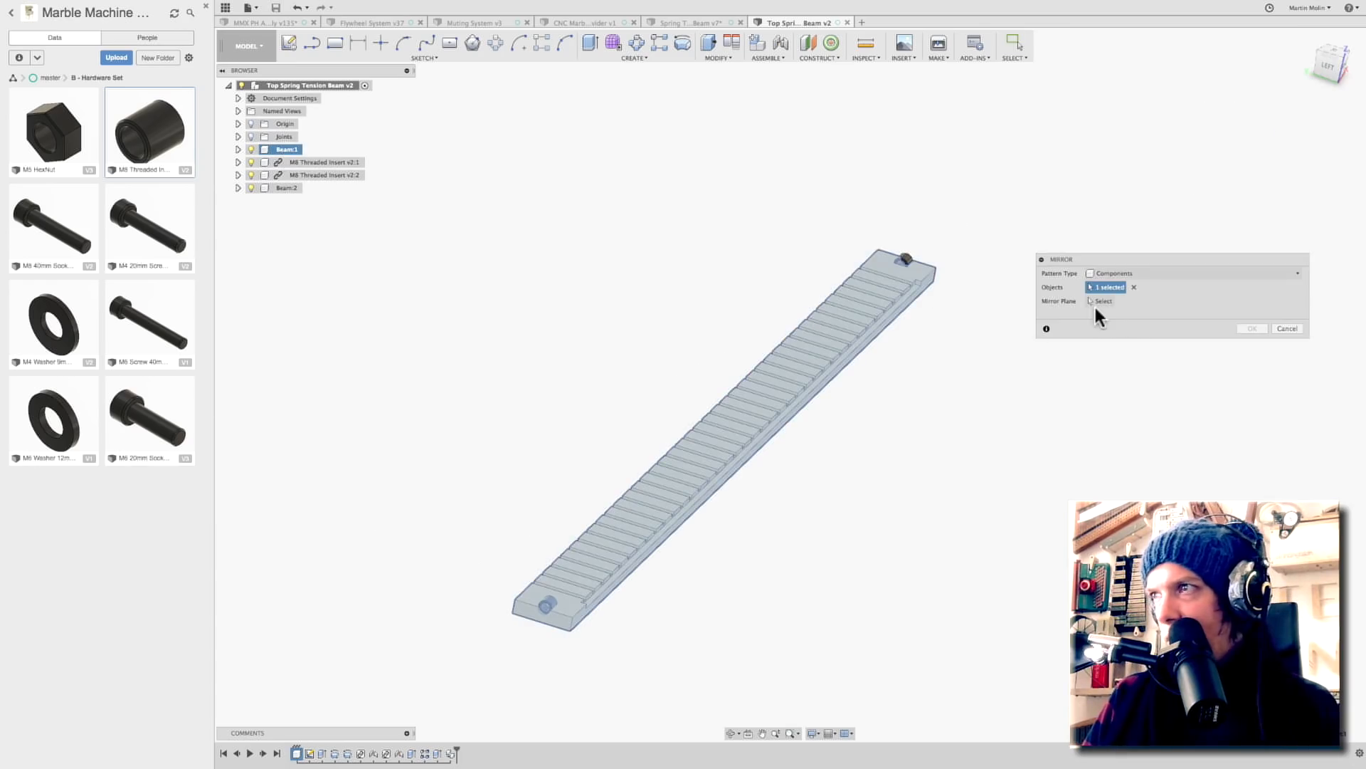
click(905, 279)
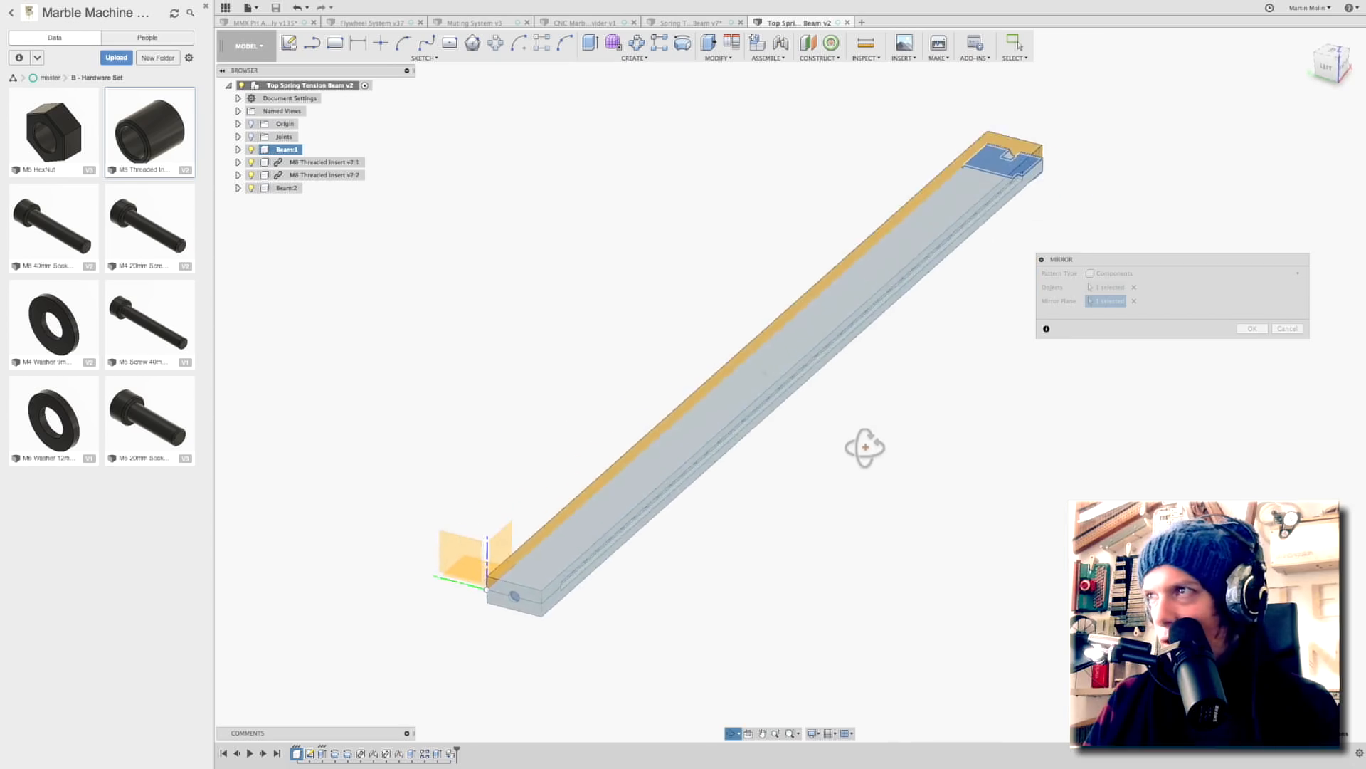
click(1251, 329)
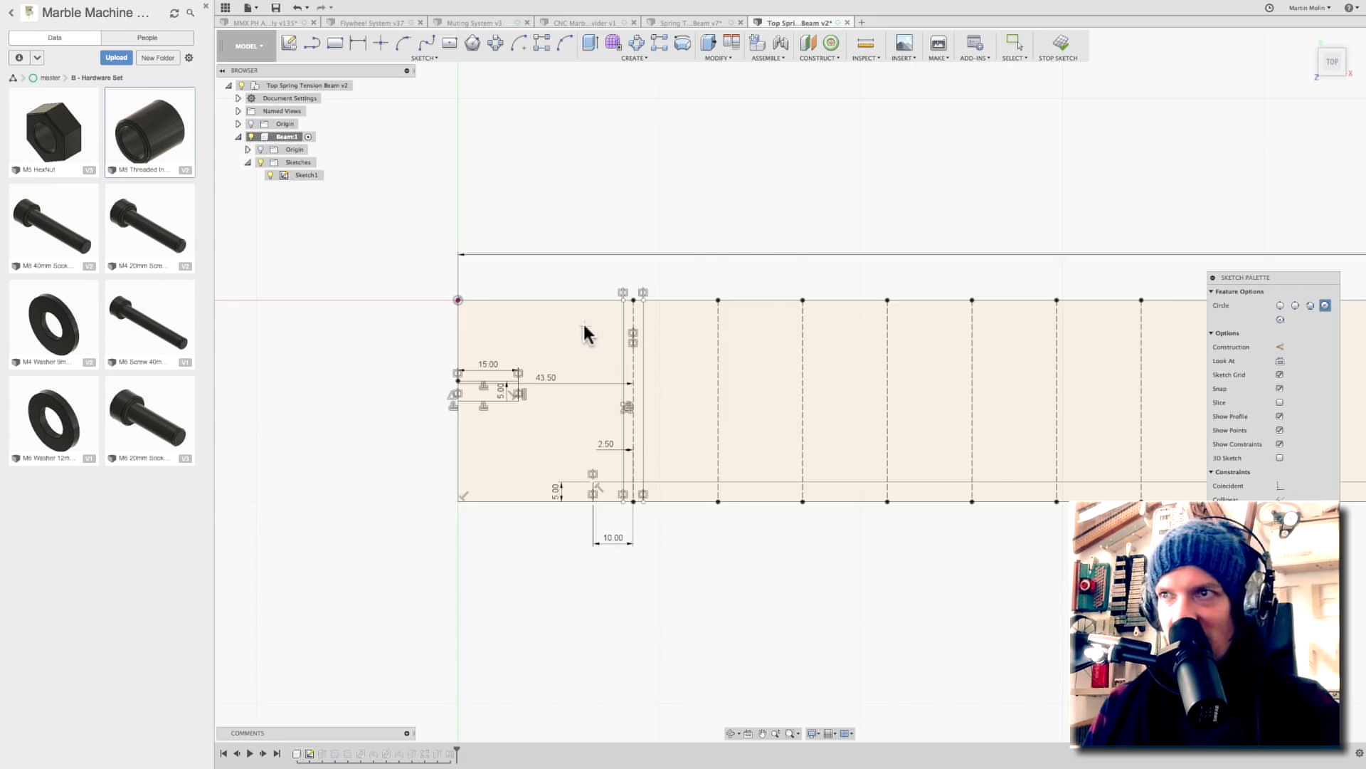
mouse_move(548, 346)
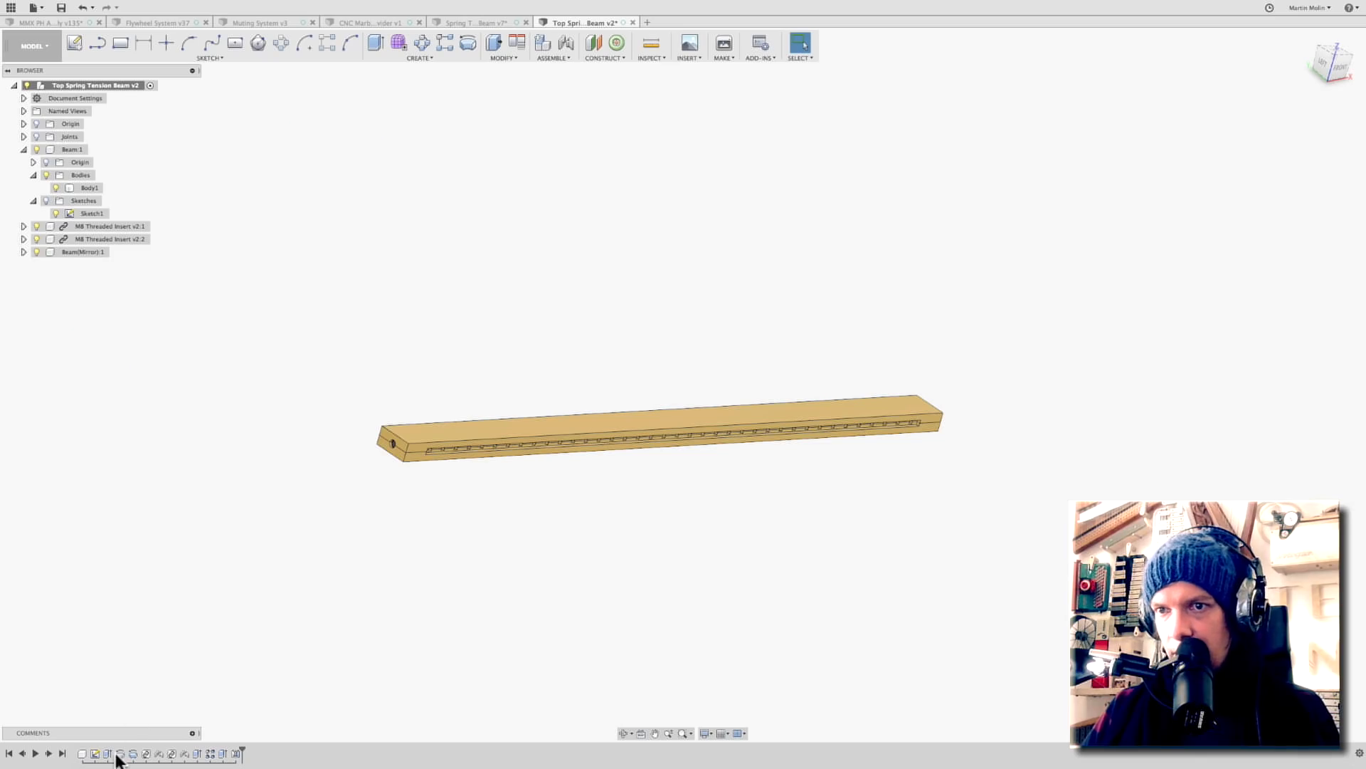
Edit the beam's base feature to add the screw holes, entering a value of 9
right_click(89, 187)
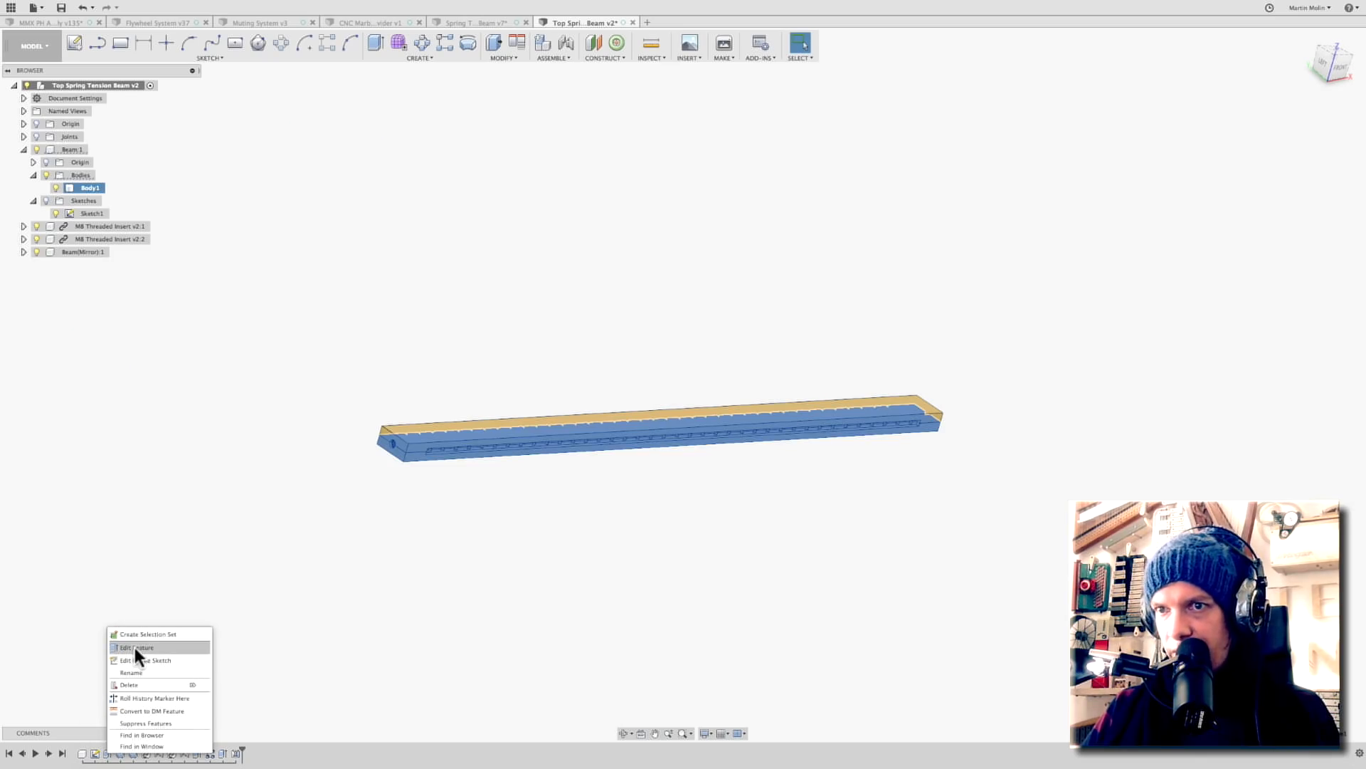
click(134, 647)
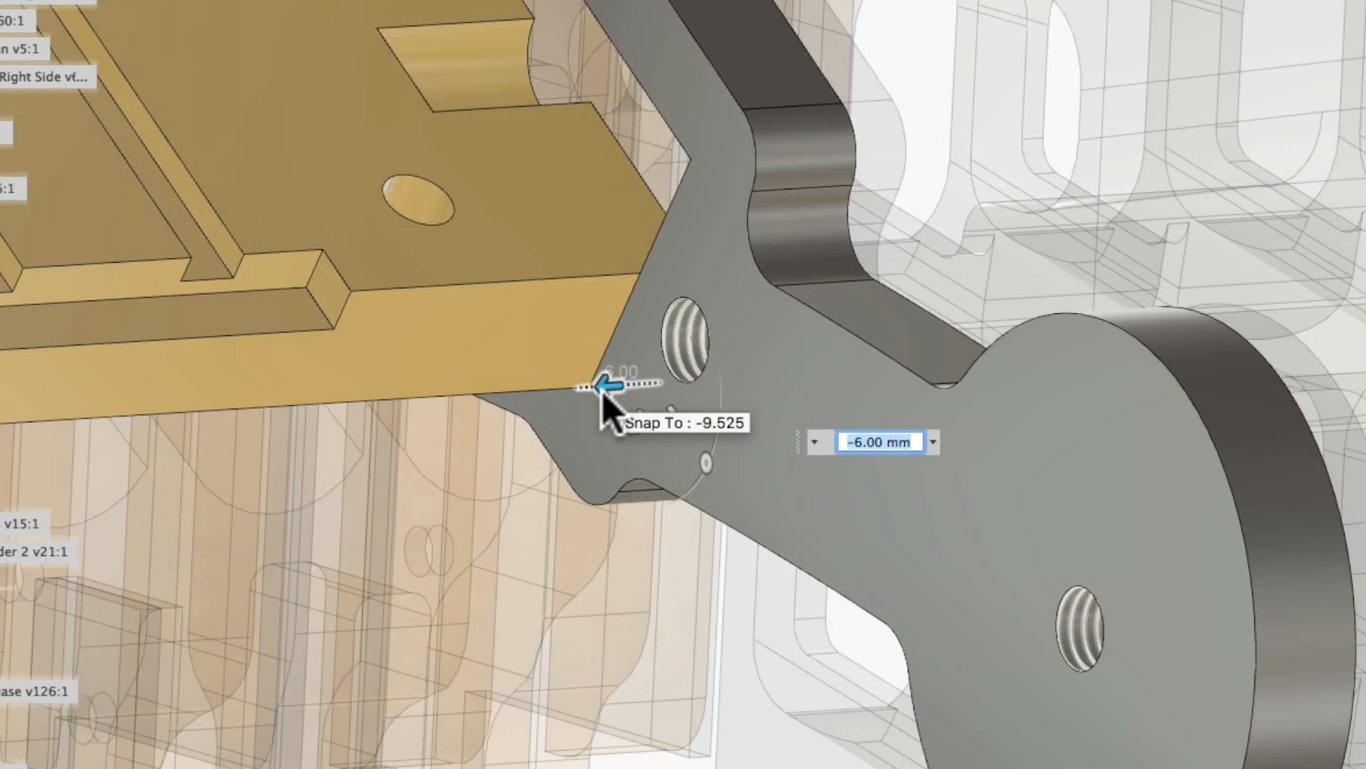
text(9.525)
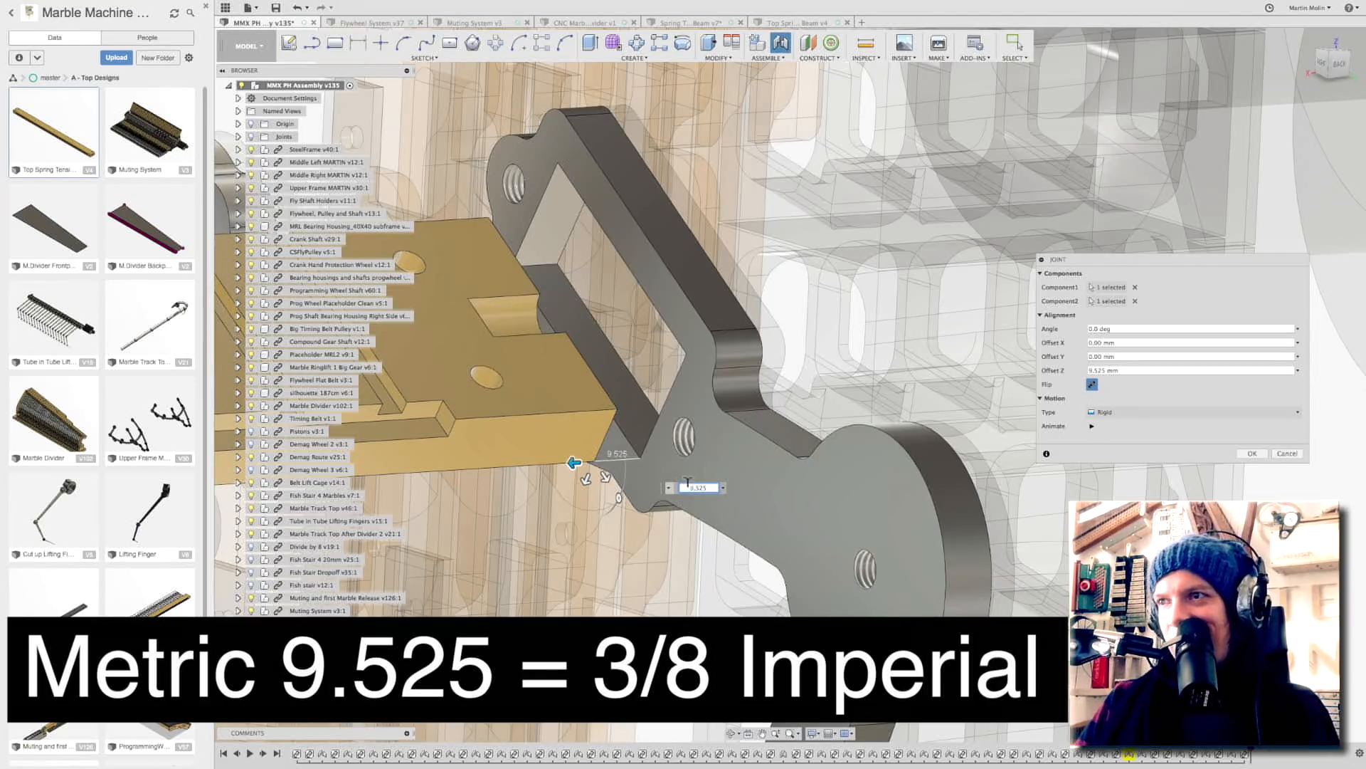
mouse_move(697, 496)
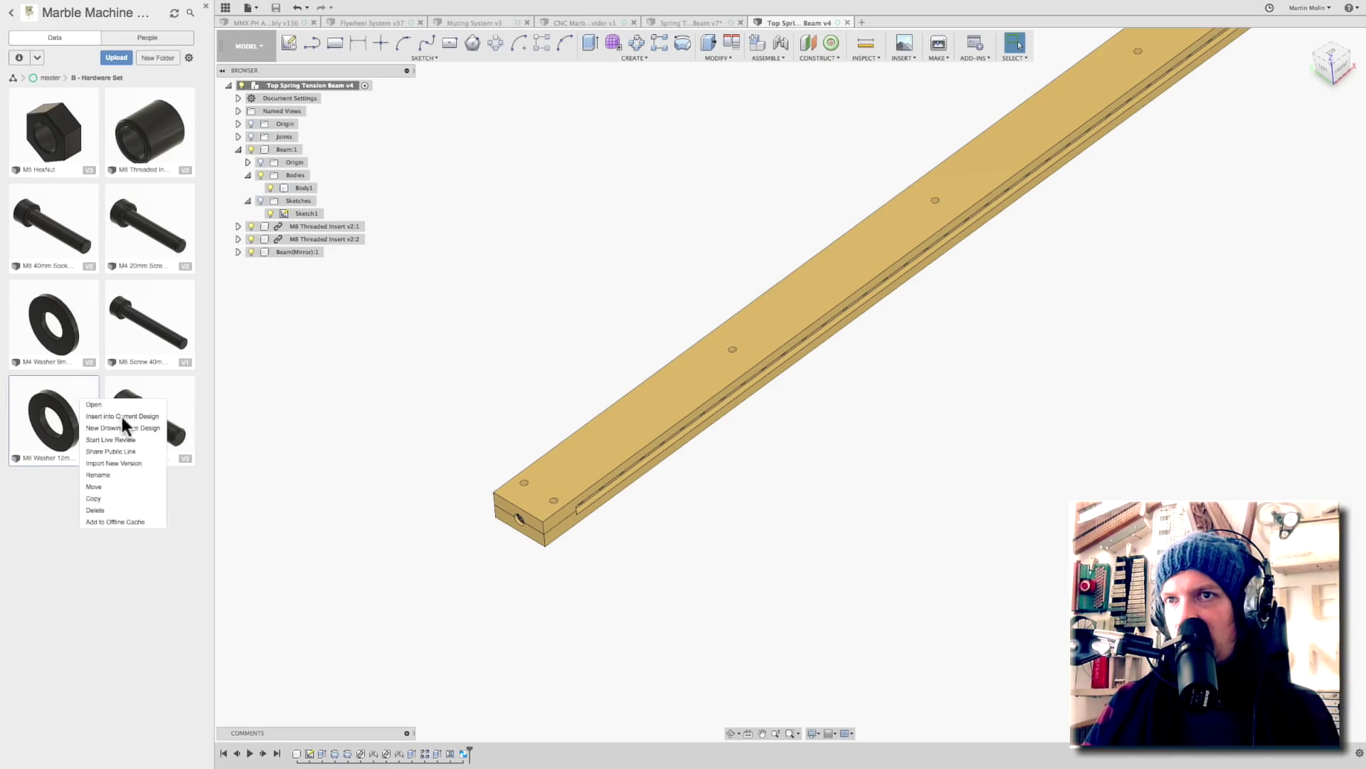
Insert the M6 washer, joint it to the top screw hole and seat the screw head on it
click(122, 415)
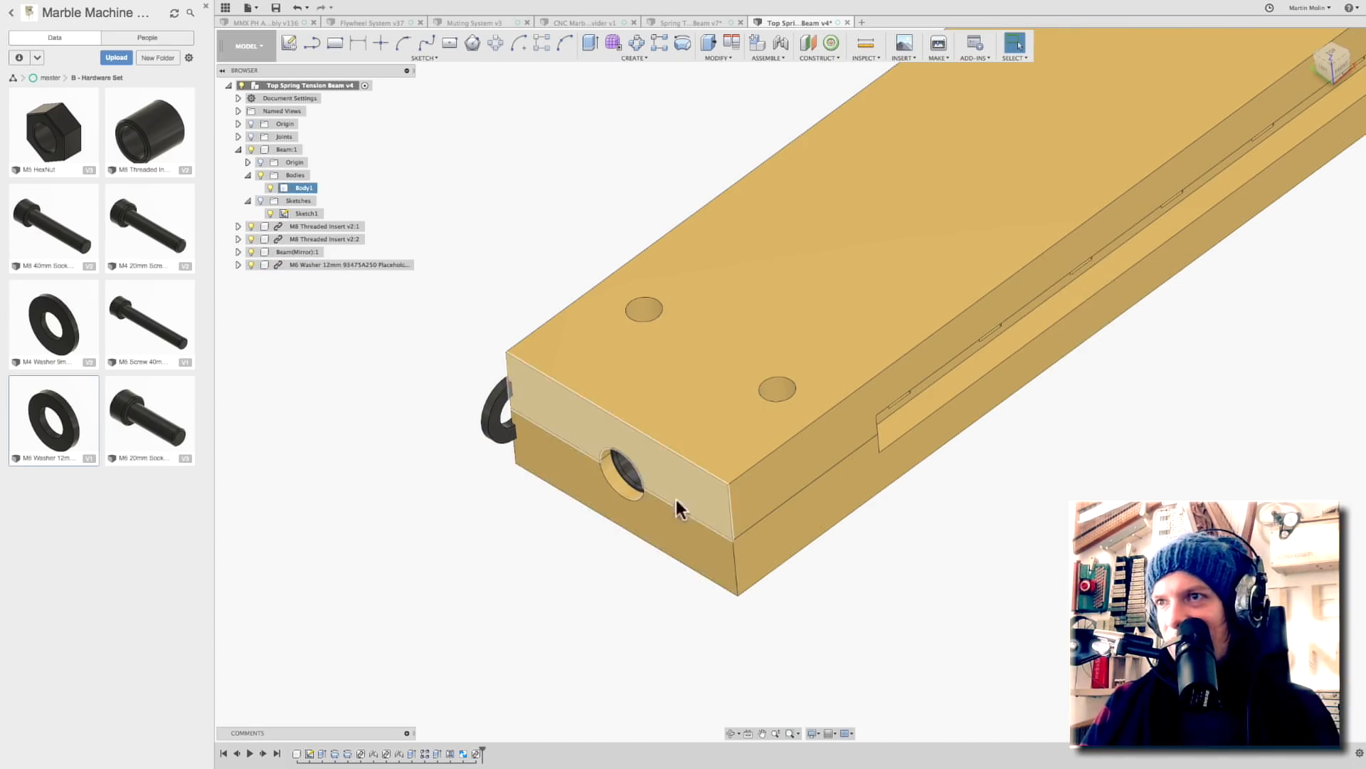
click(643, 310)
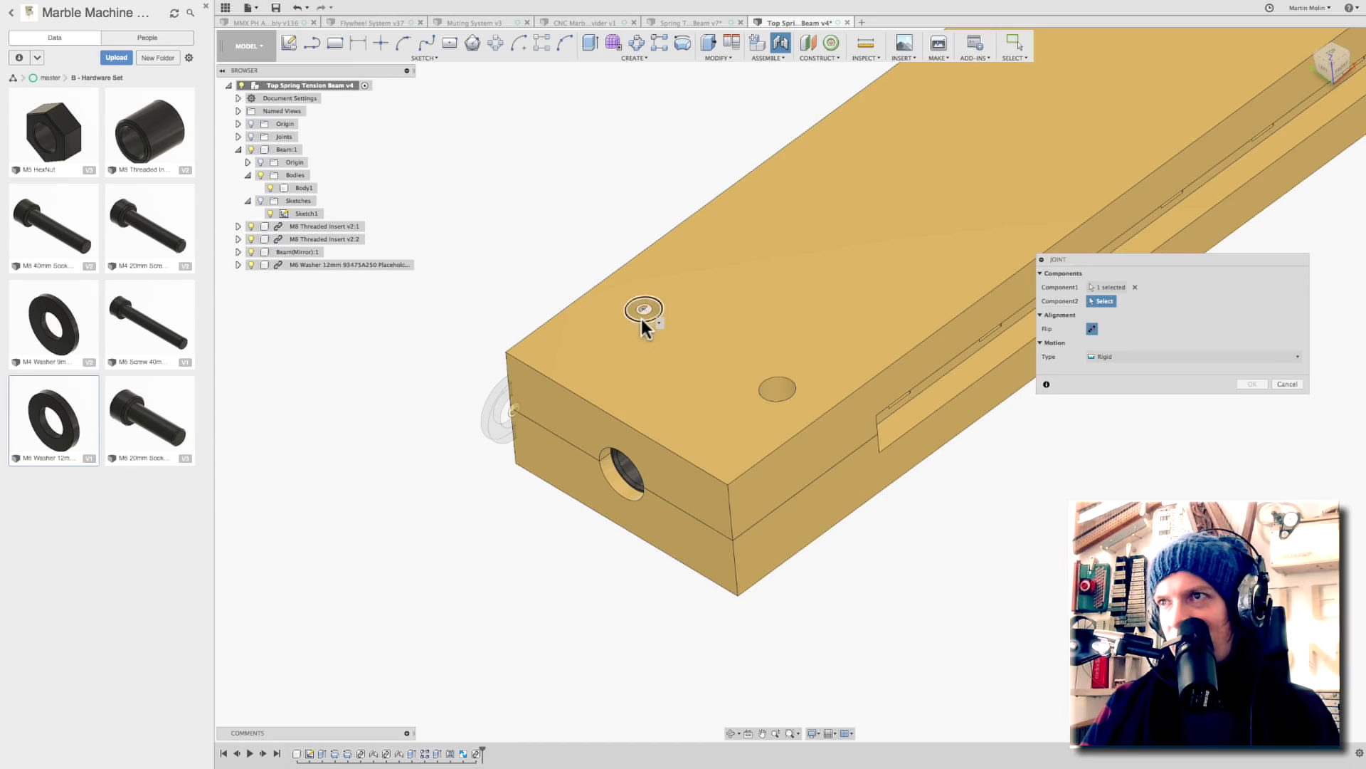
click(645, 313)
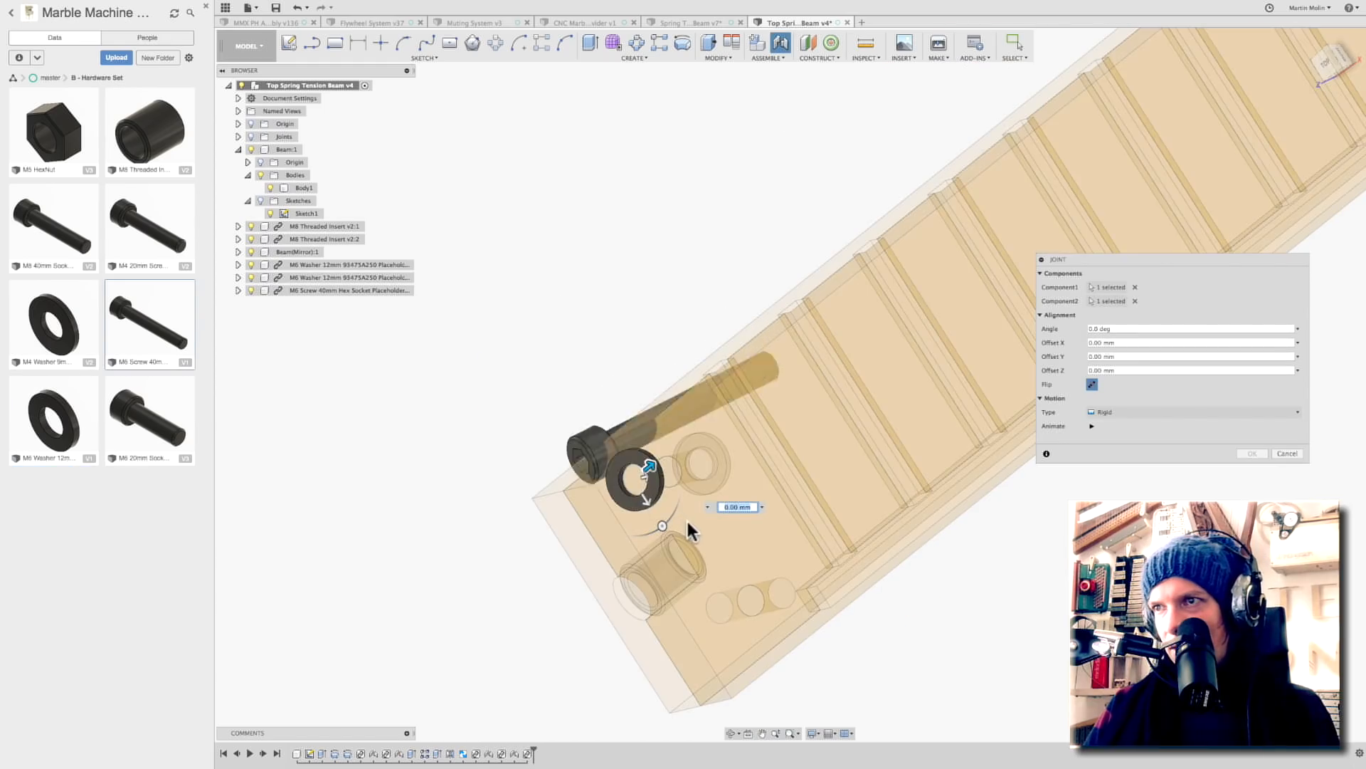
click(1251, 453)
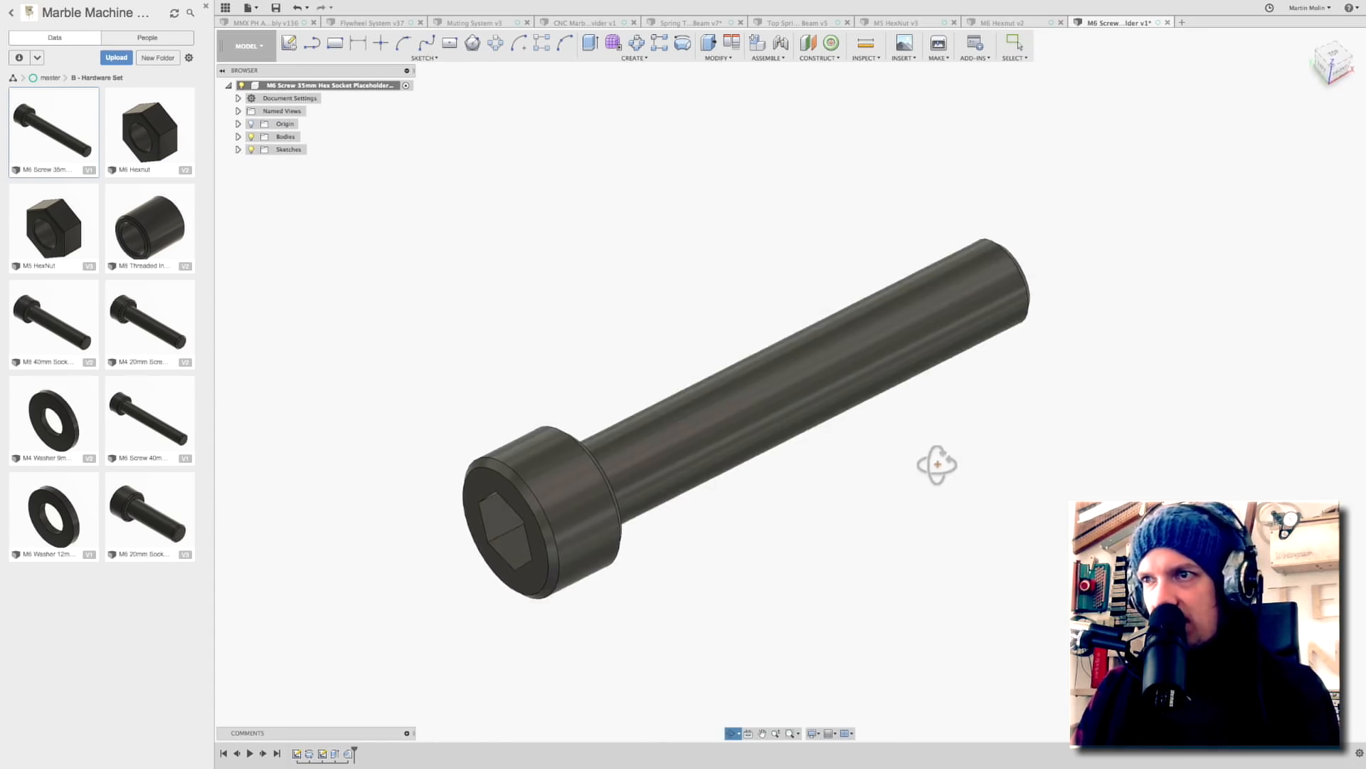
click(797, 22)
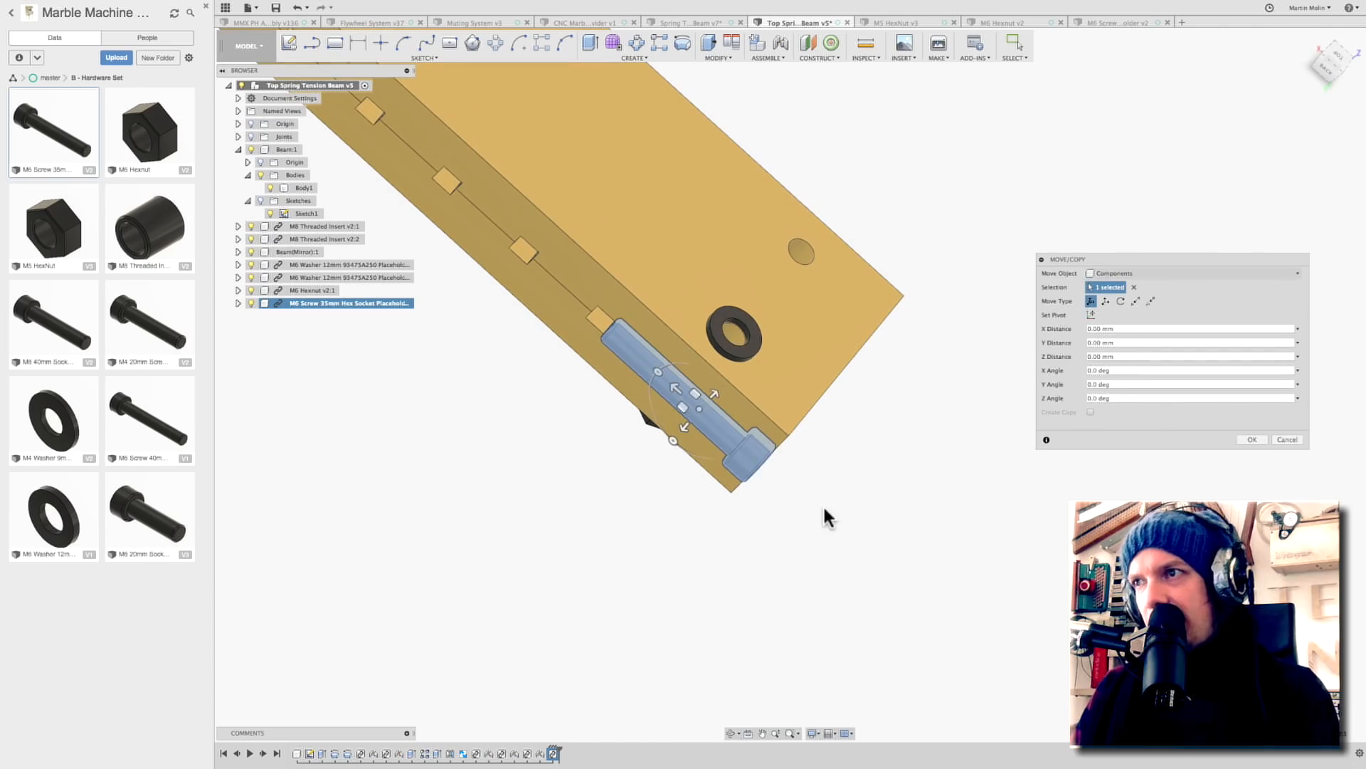
Joint the M6 screw shank through the washer to the hex nut
click(1250, 439)
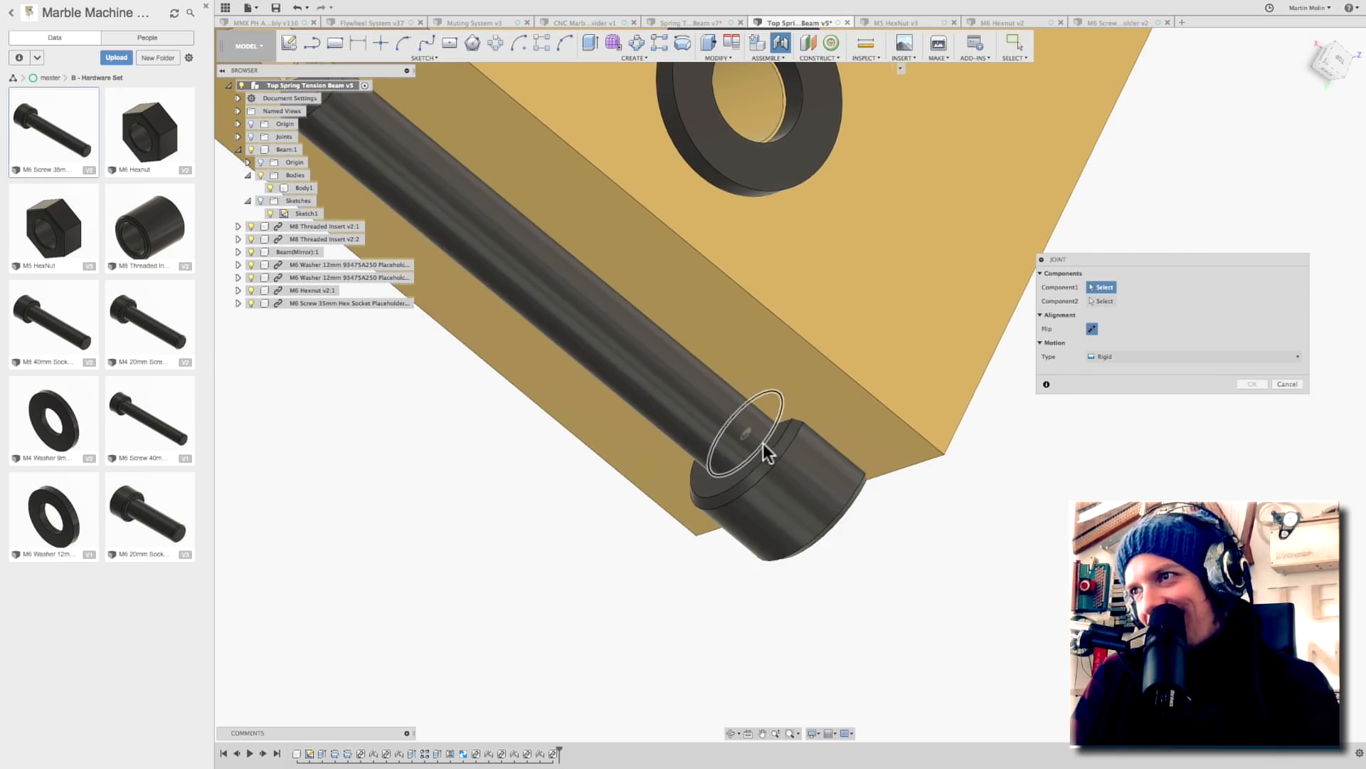
click(747, 433)
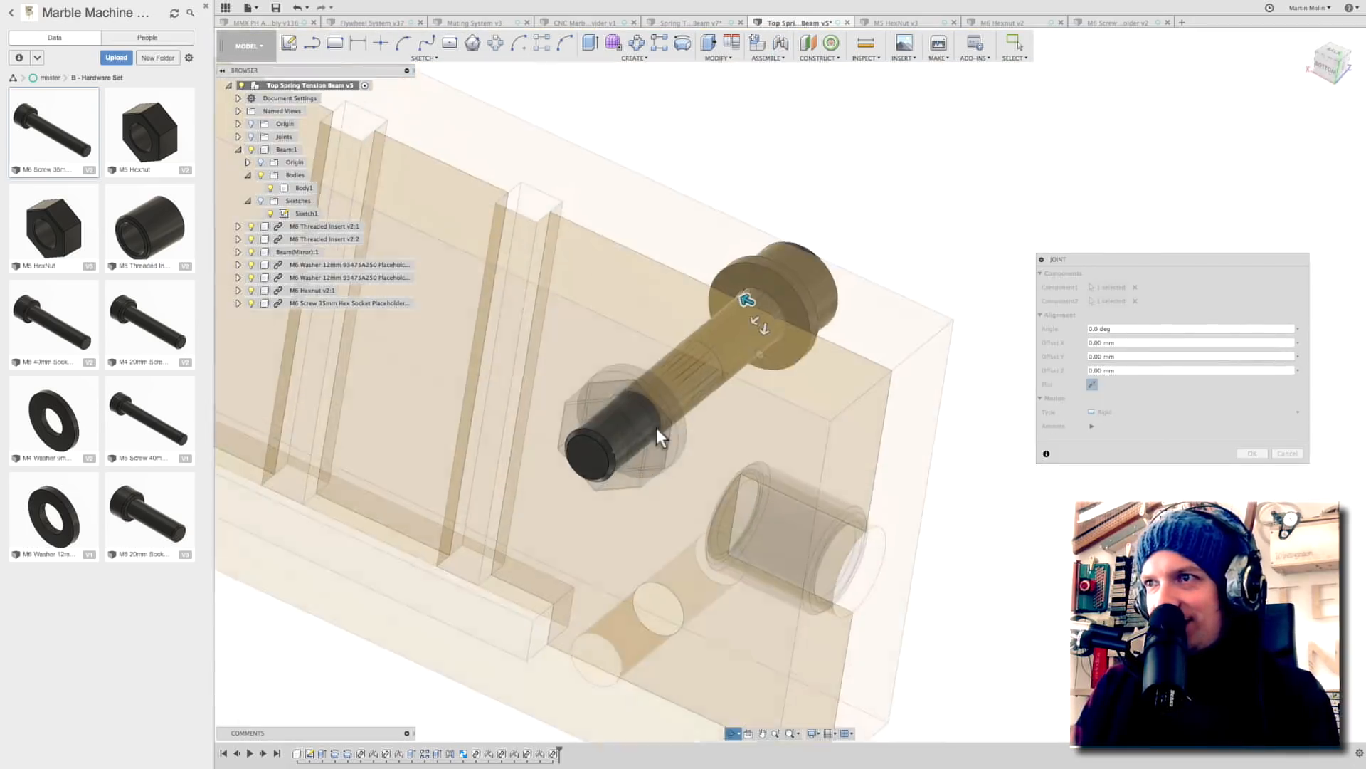
click(854, 513)
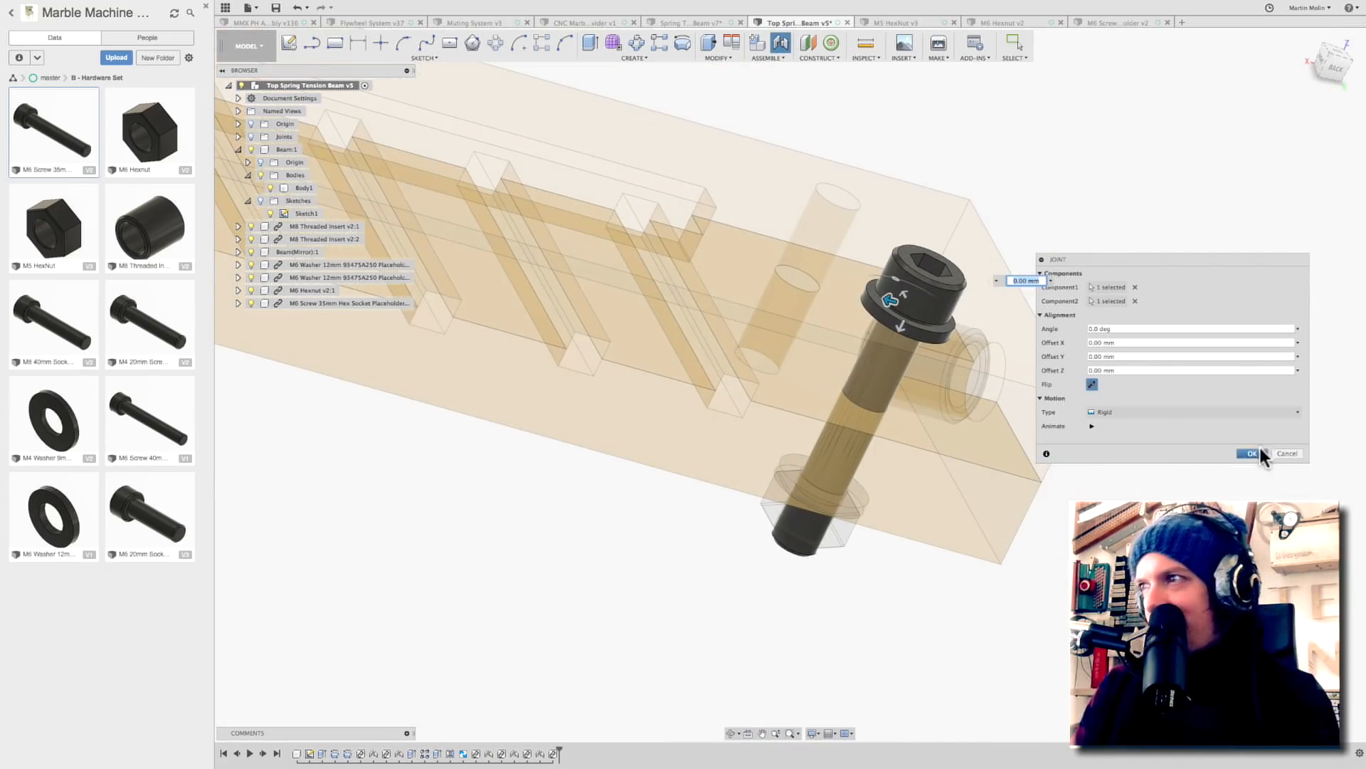
click(1249, 454)
text(25)
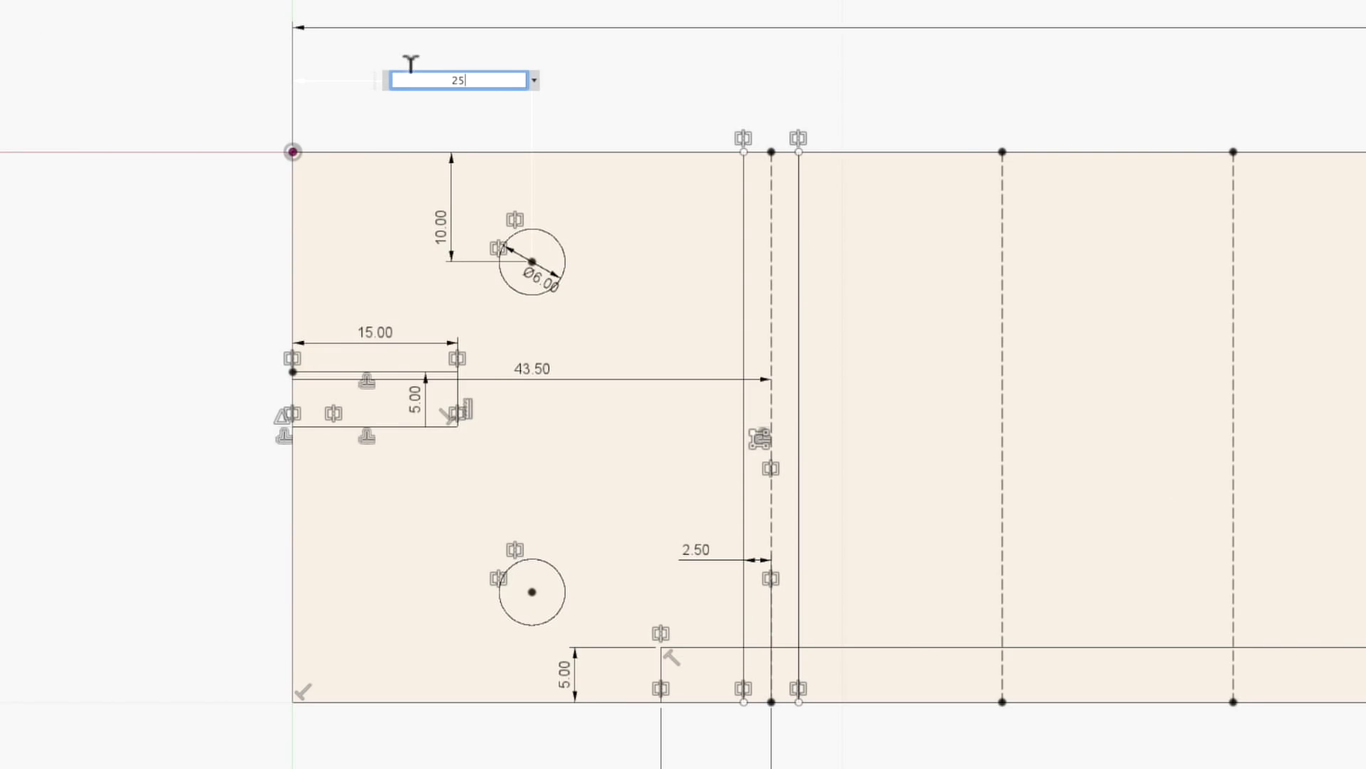
Apply the 25 mm position dimension to the 6 mm hole circles
key(Return)
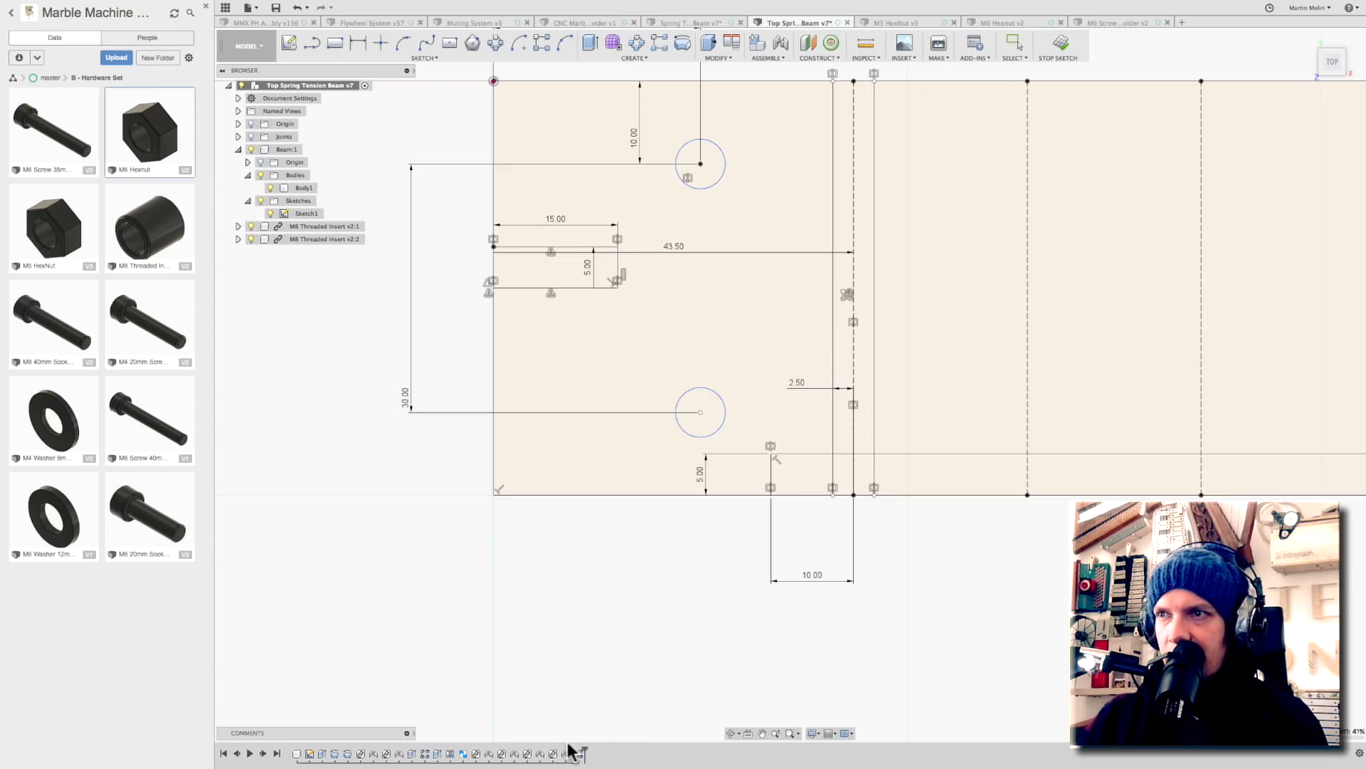
Edit the screw pattern feature and set its second distance to -d255
right_click(667, 423)
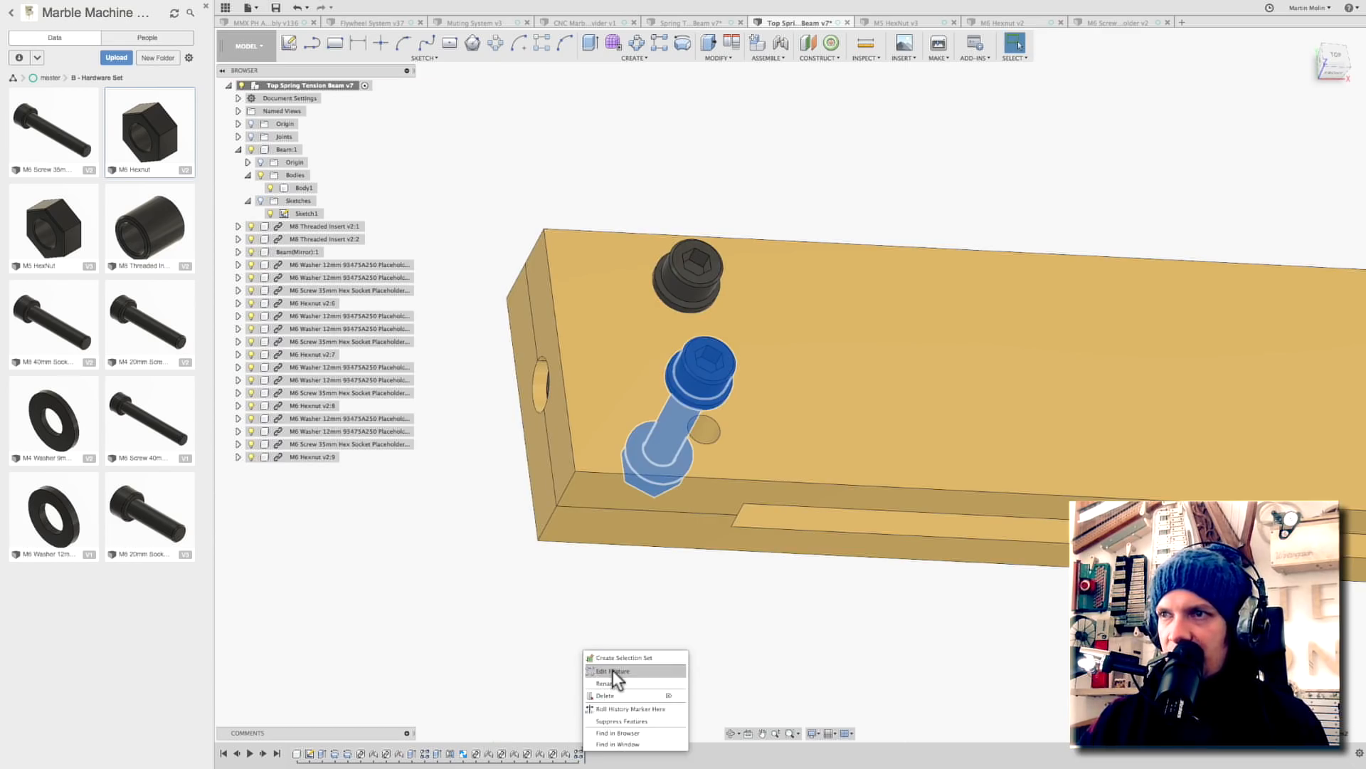
click(612, 671)
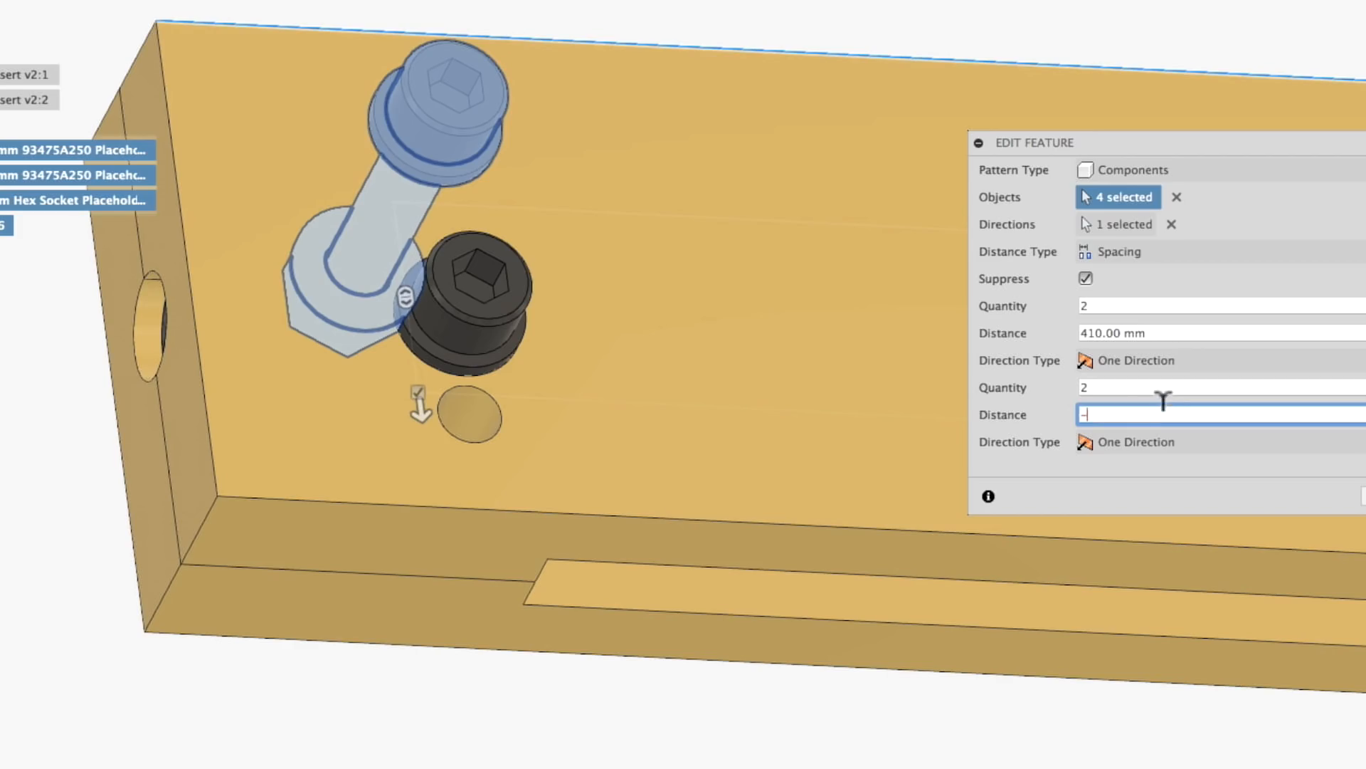
text(-d255)
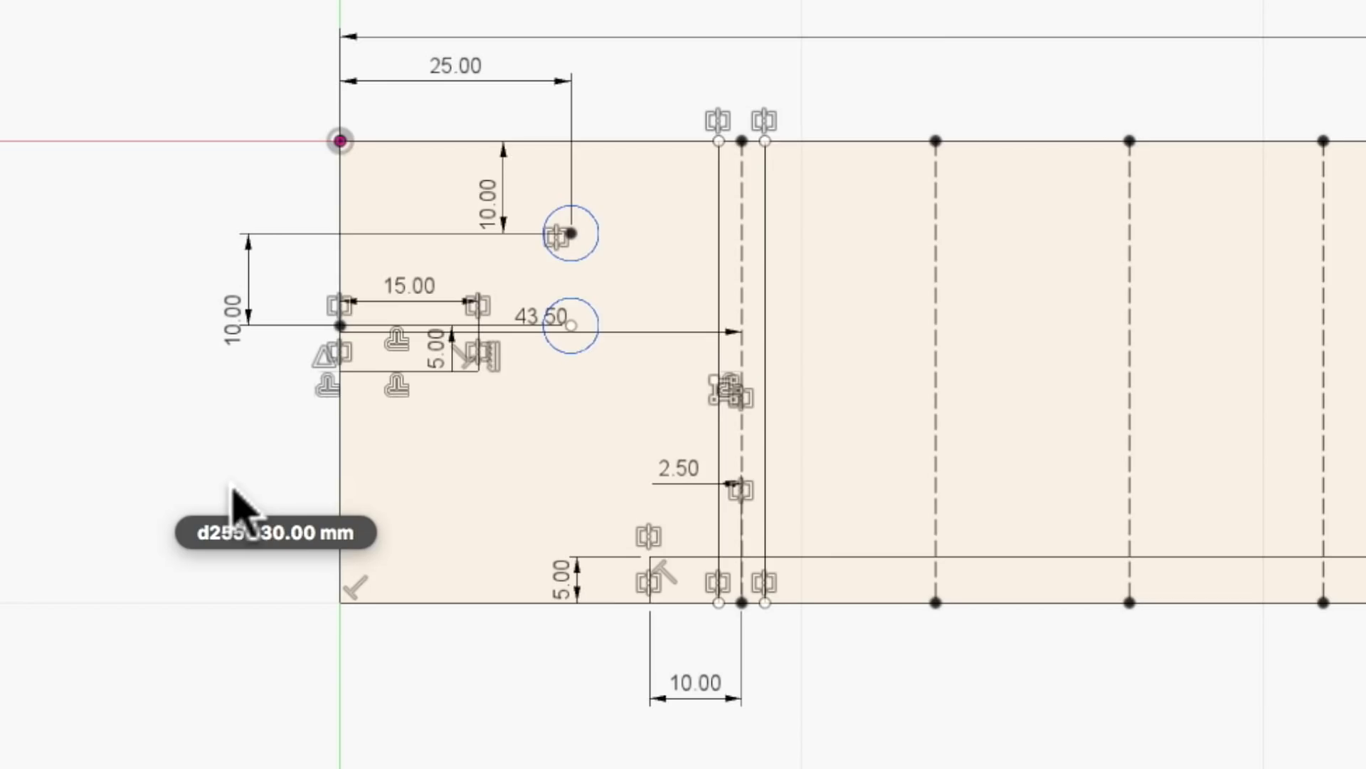
mouse_move(614, 440)
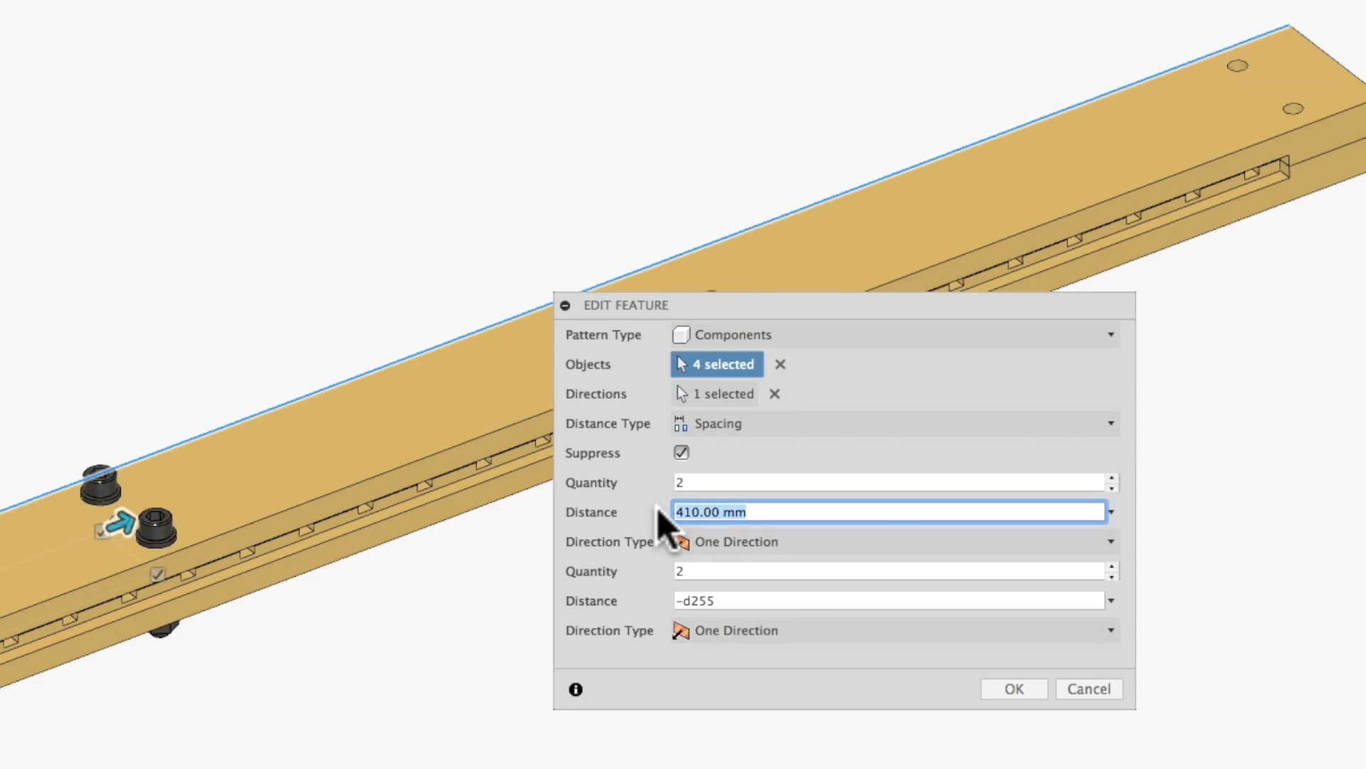
Set the pattern distance to a 'd' parameter and adjust the screw-set quantity
text(d)
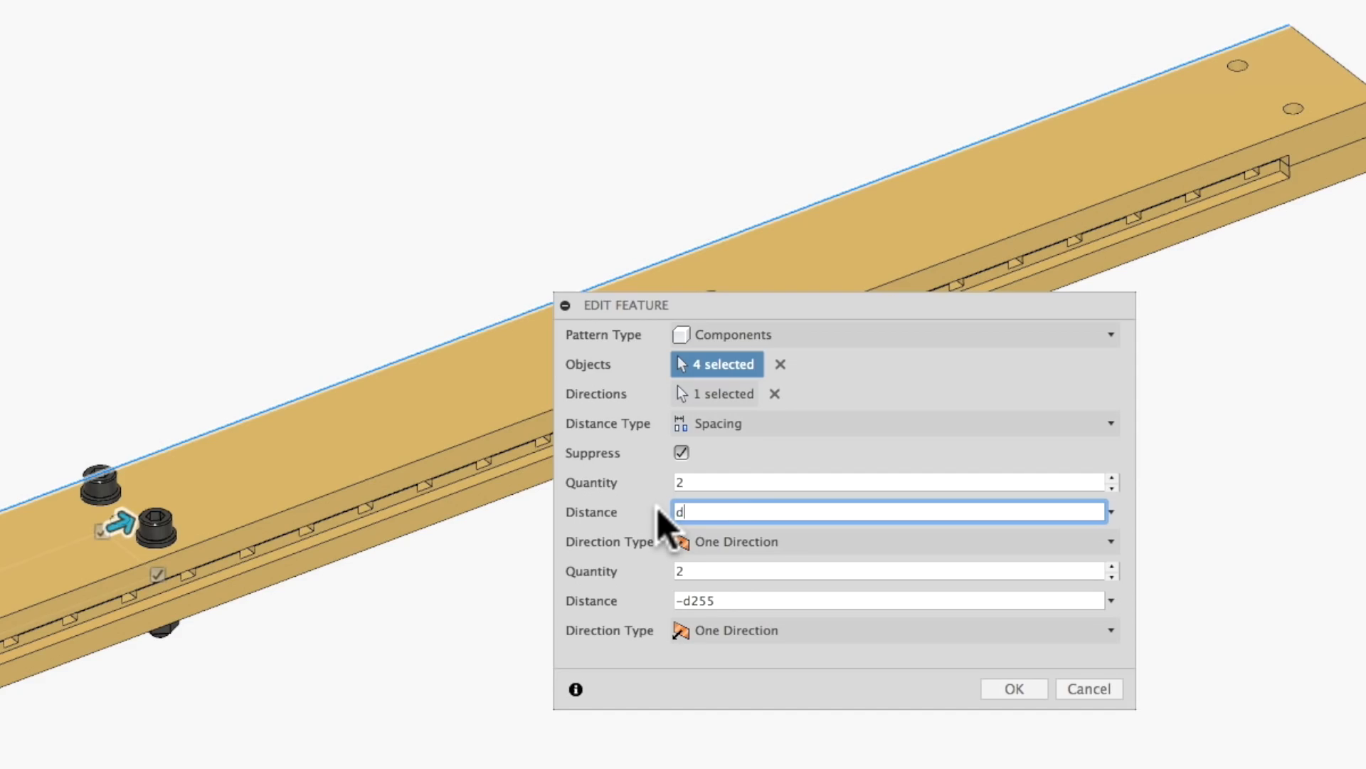
click(1012, 688)
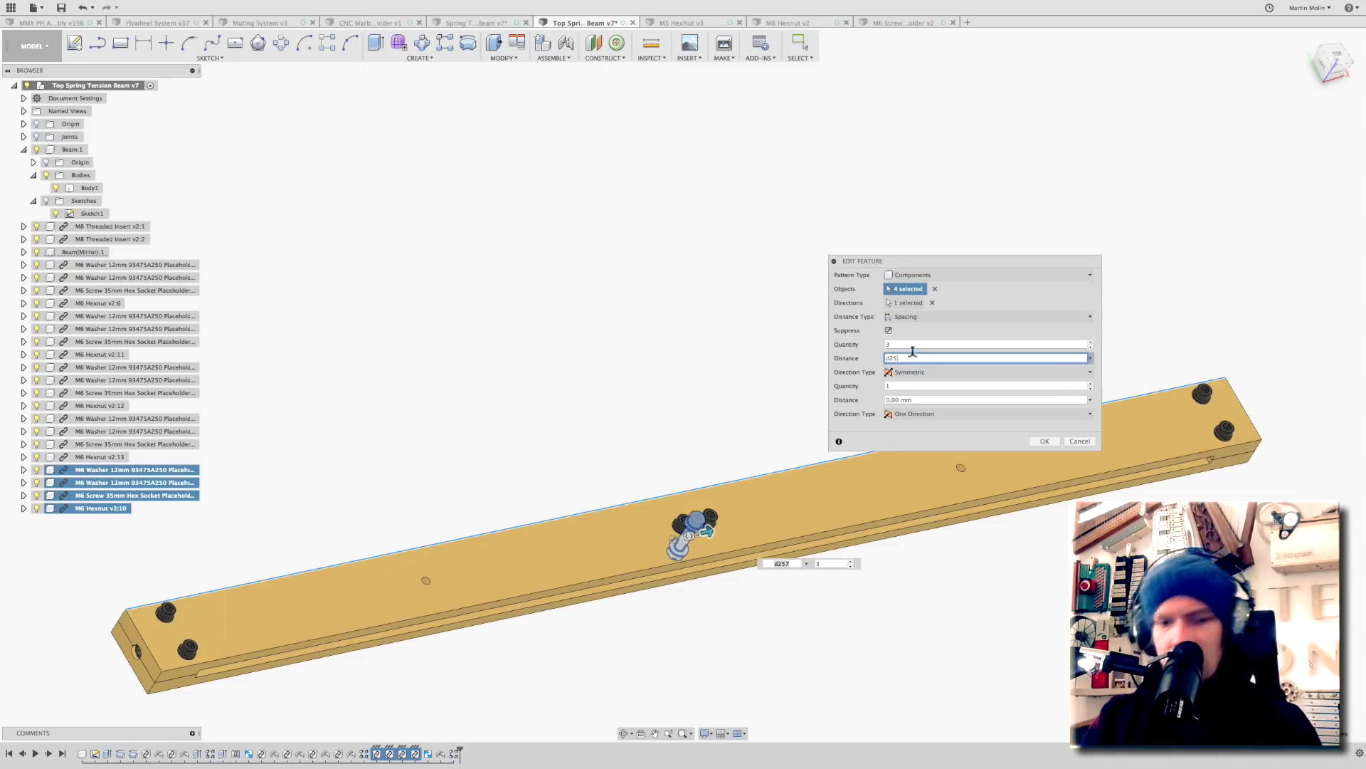
click(1044, 439)
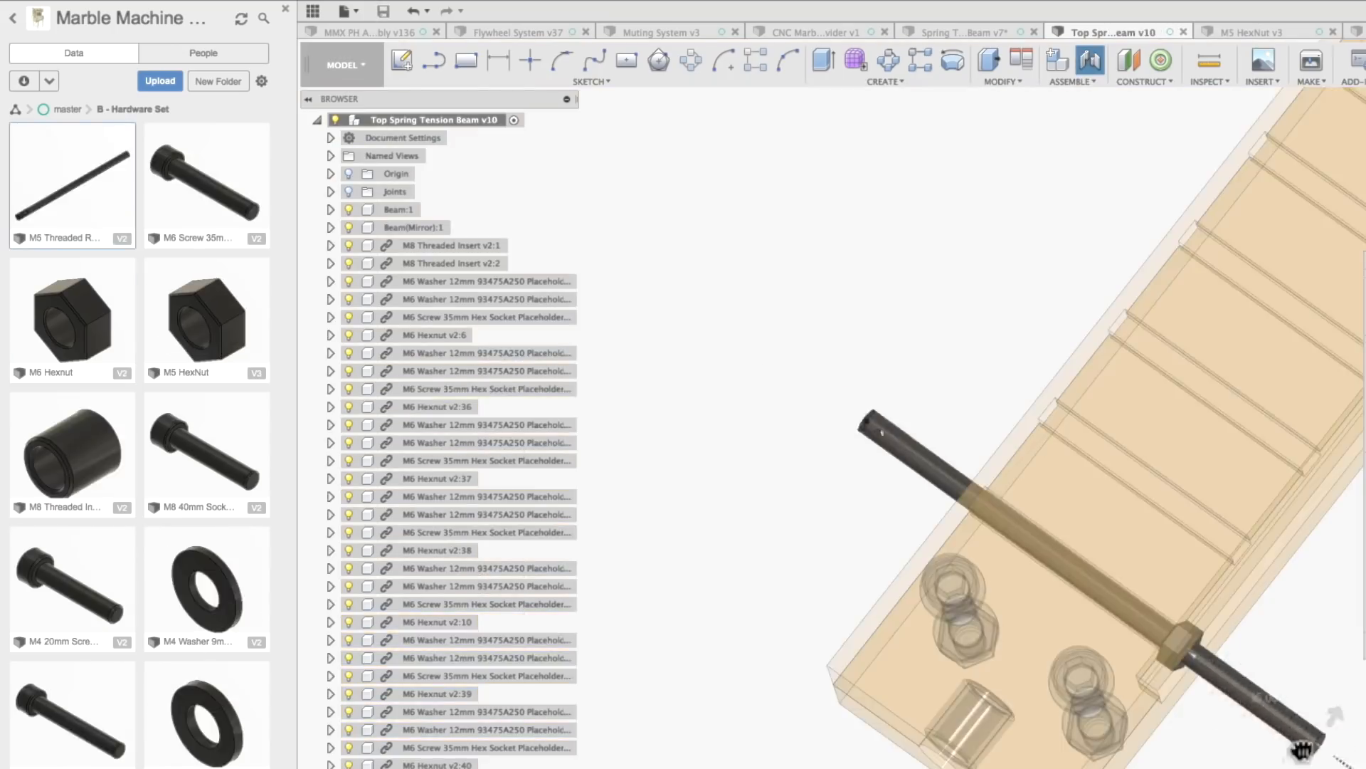
View the Spring Tension Beam design, check the Top Spring part, then return
click(950, 32)
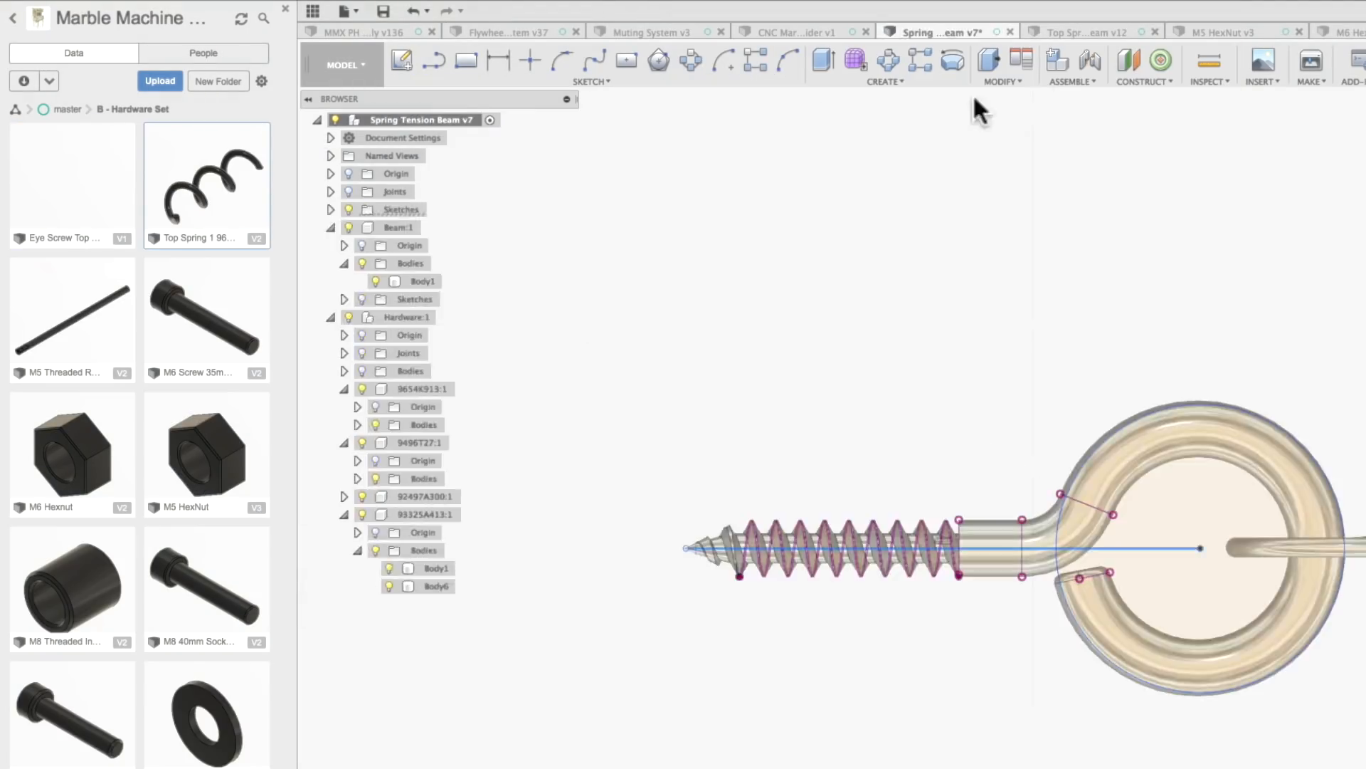
click(1081, 32)
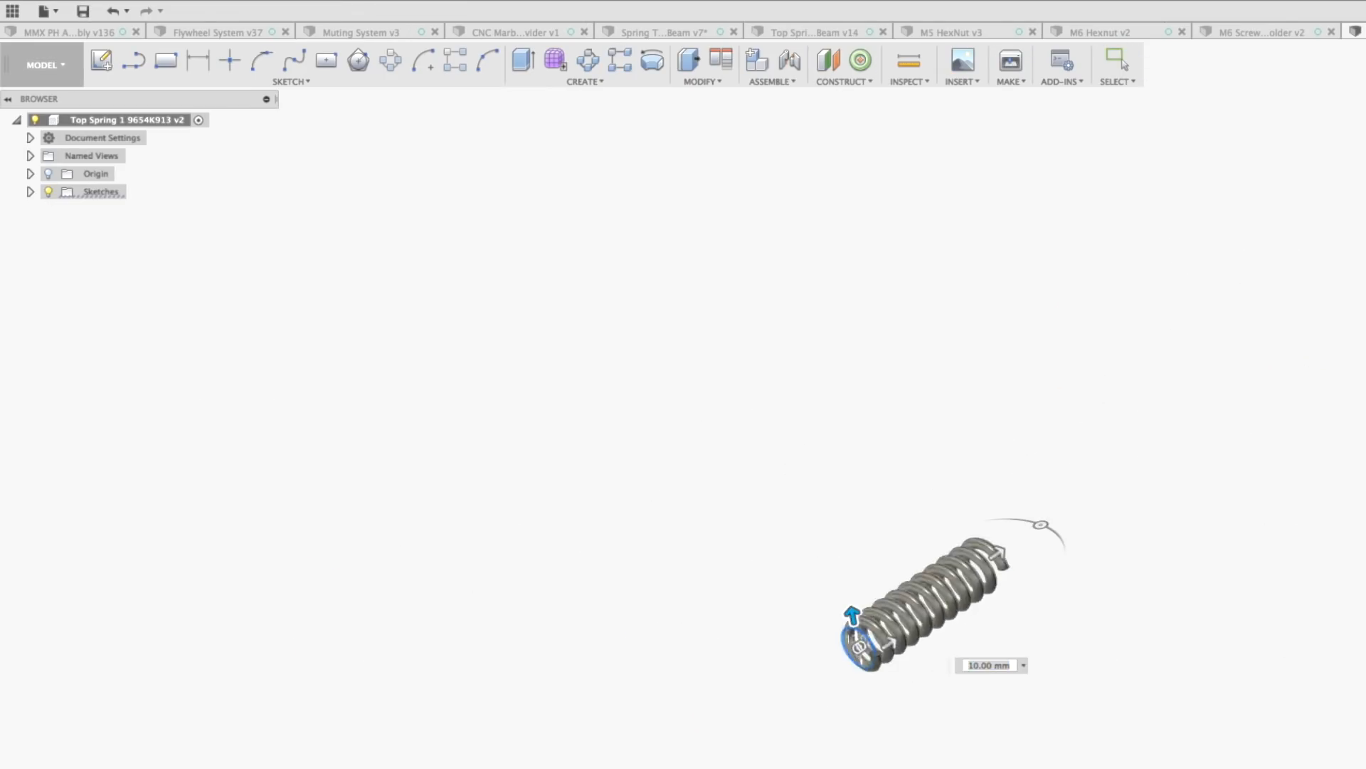
click(812, 32)
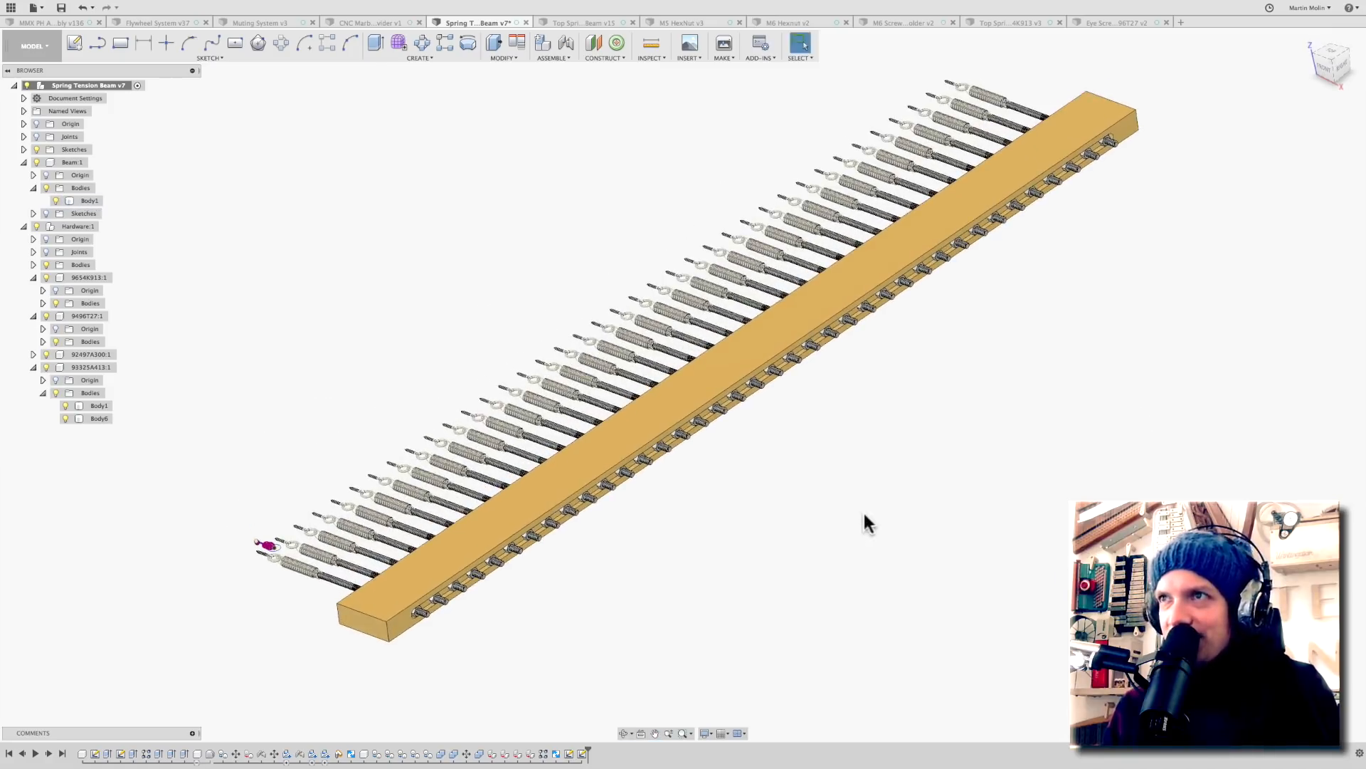
Switch to Top Spring Tension Beam v15 and hide the upper Beam:1 half
click(580, 22)
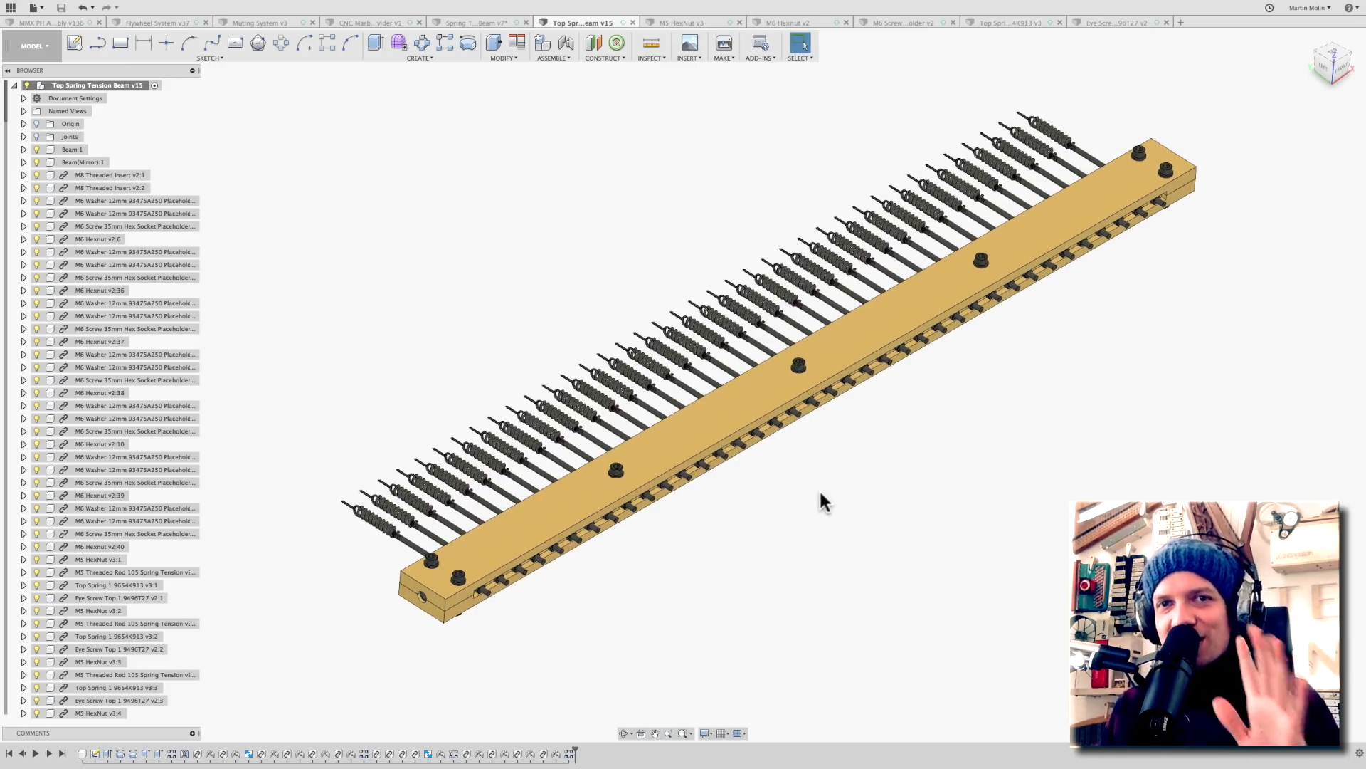
mouse_move(800, 466)
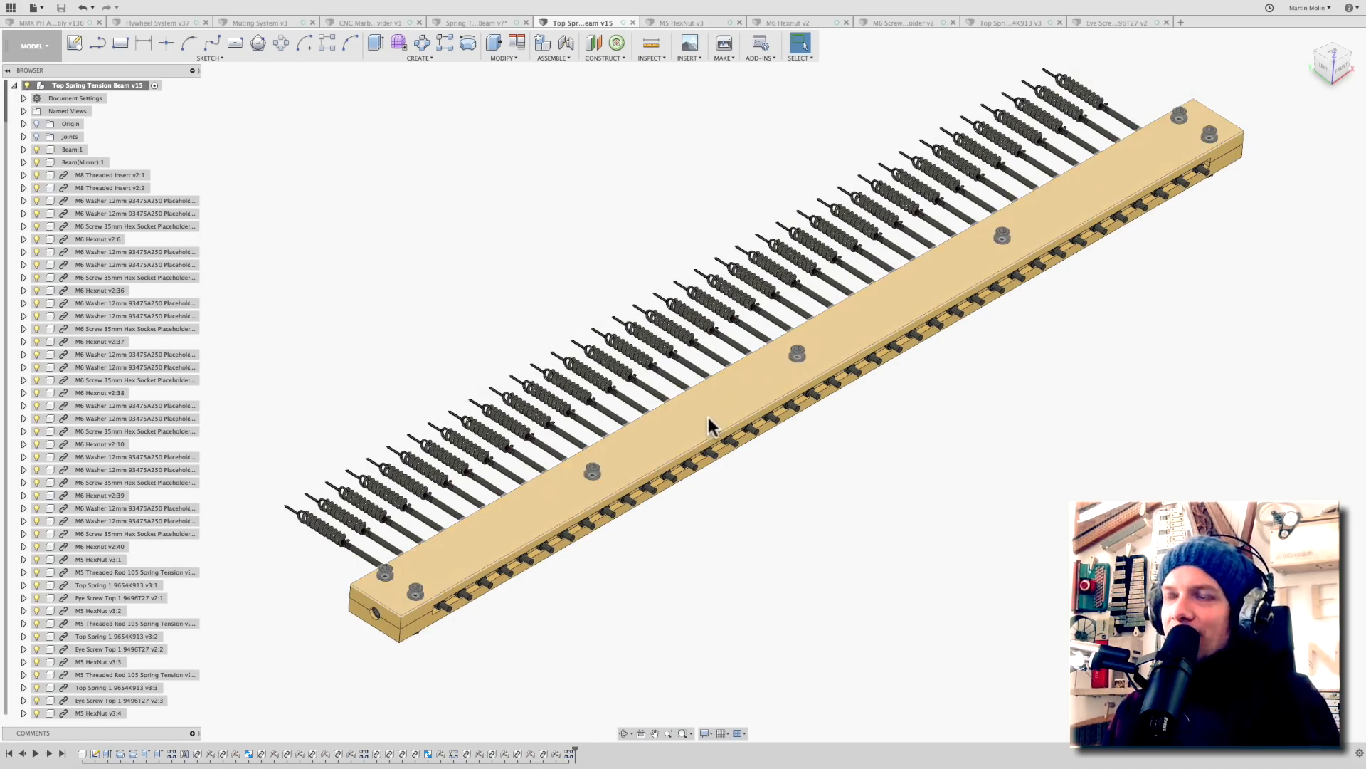
click(476, 22)
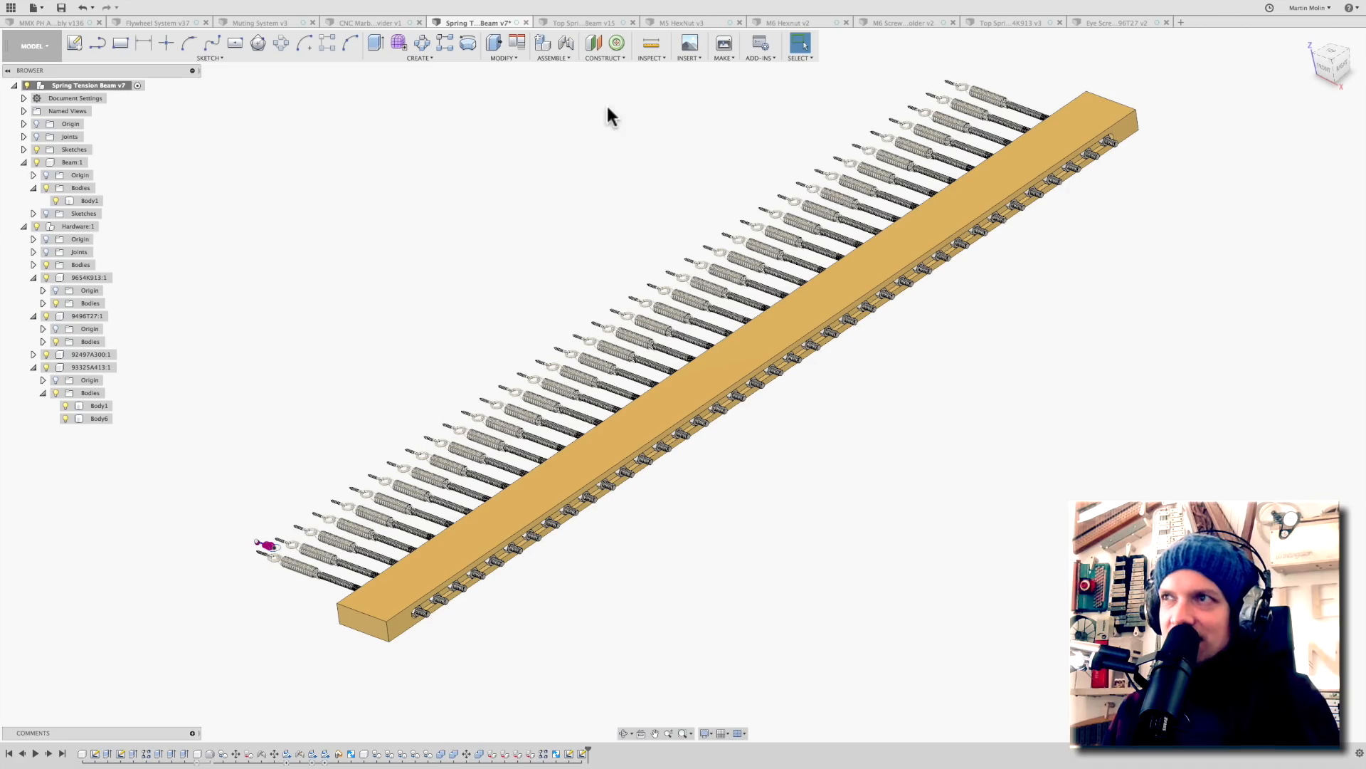
click(579, 22)
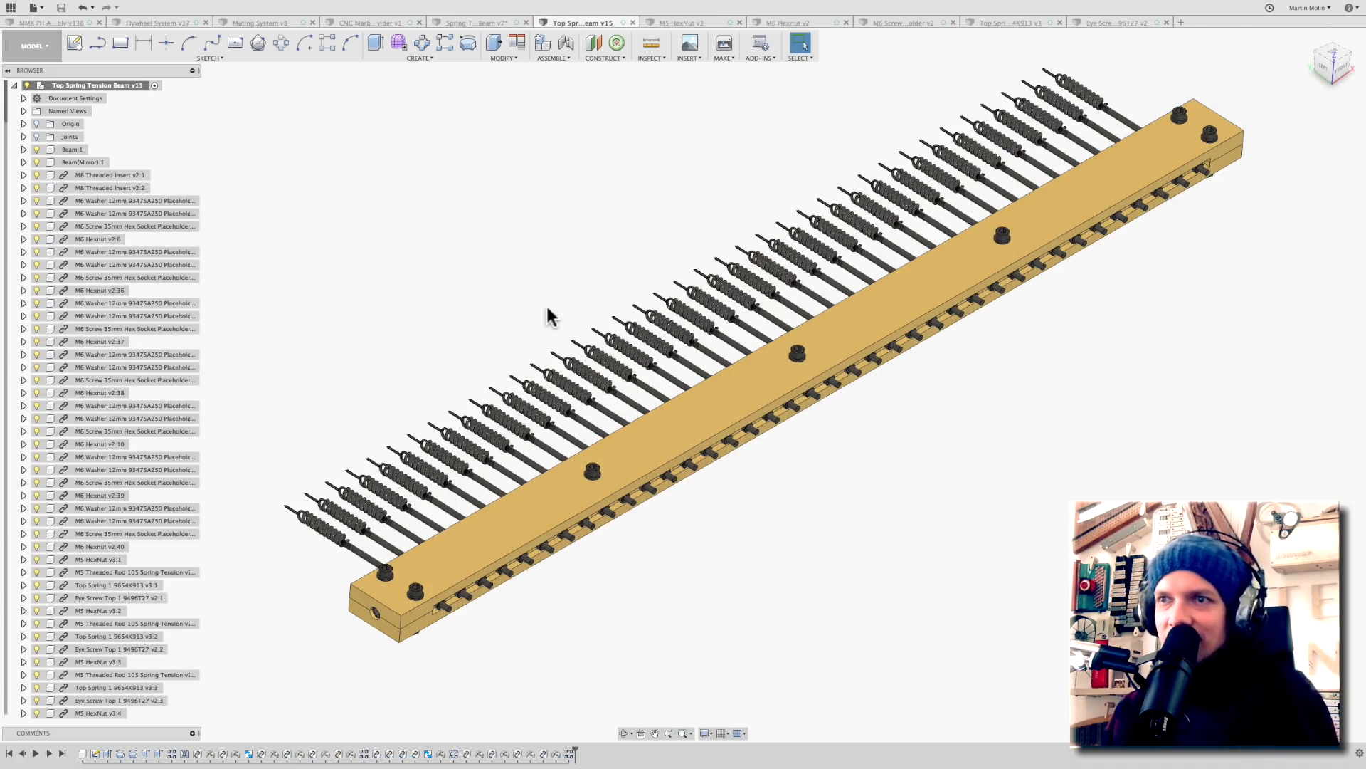
mouse_move(633, 604)
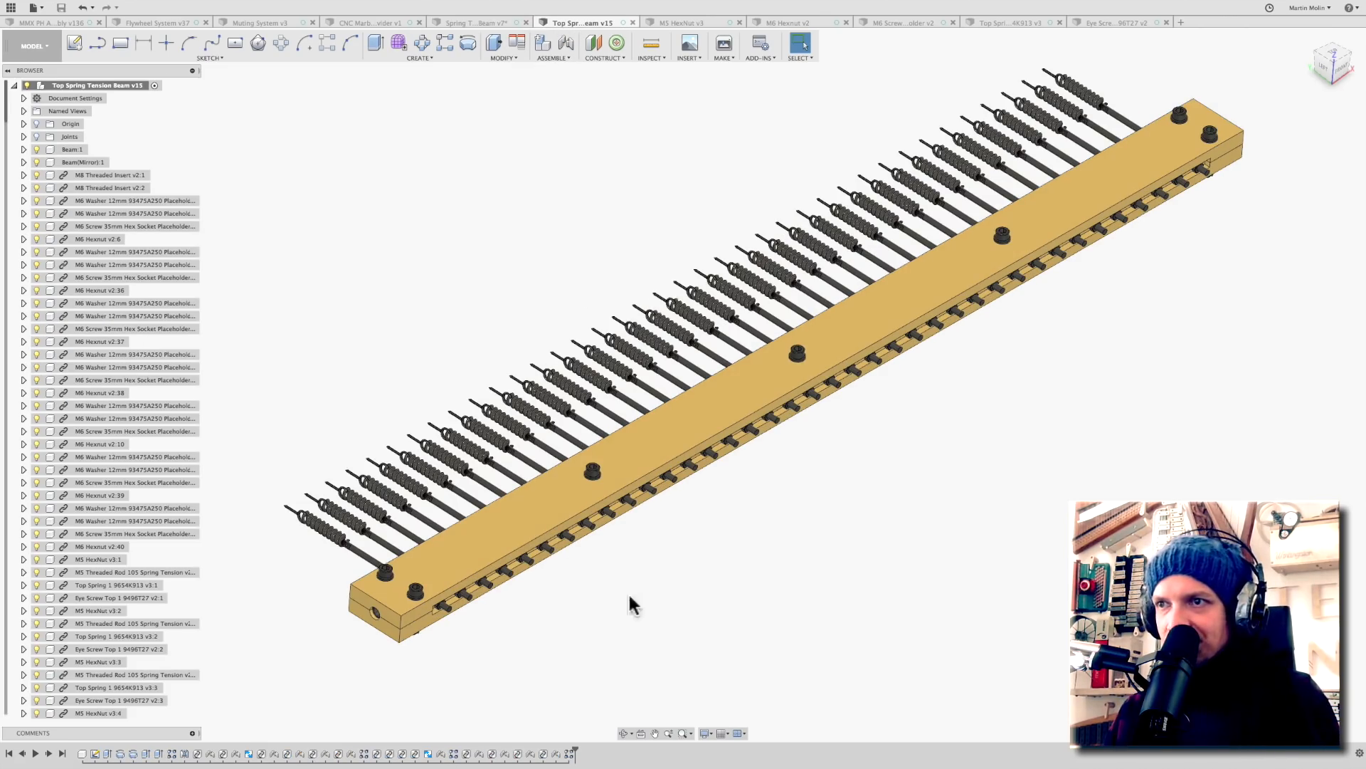
click(71, 149)
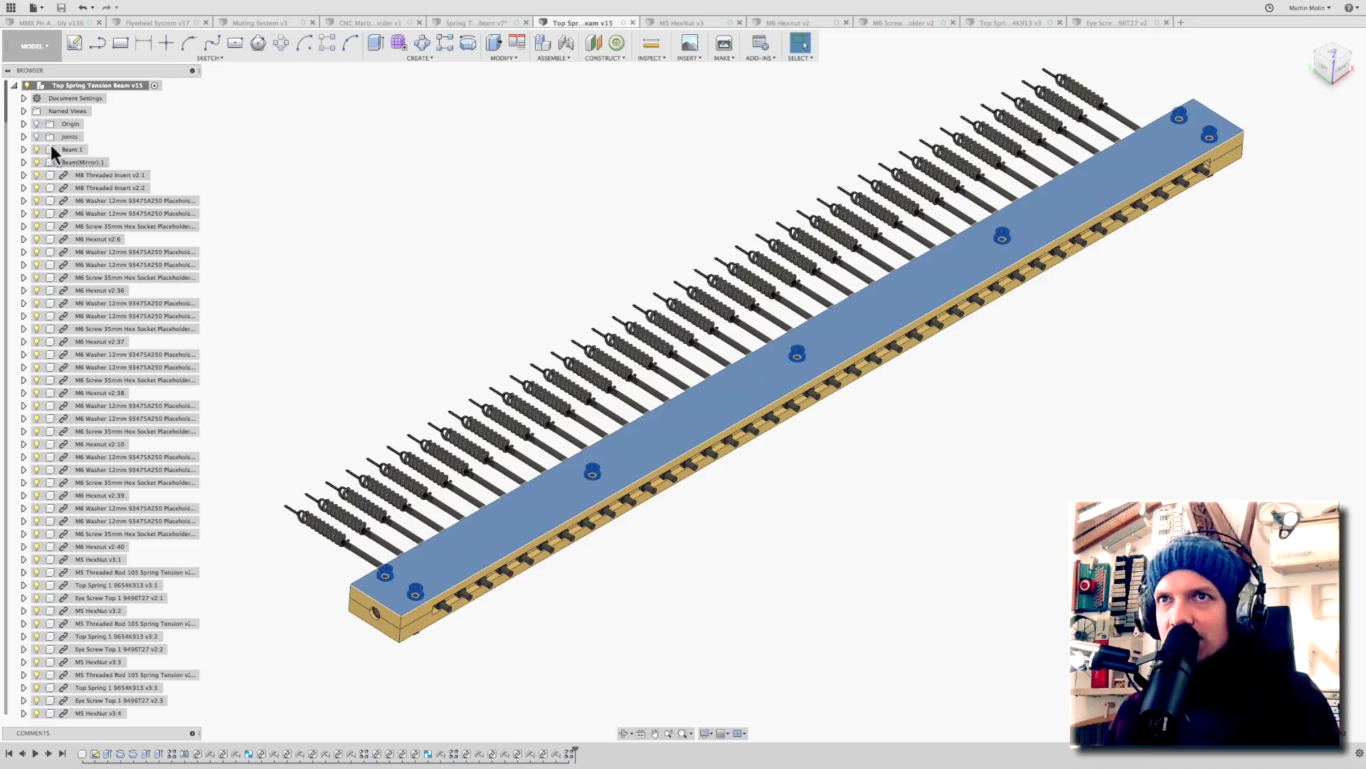
click(702, 535)
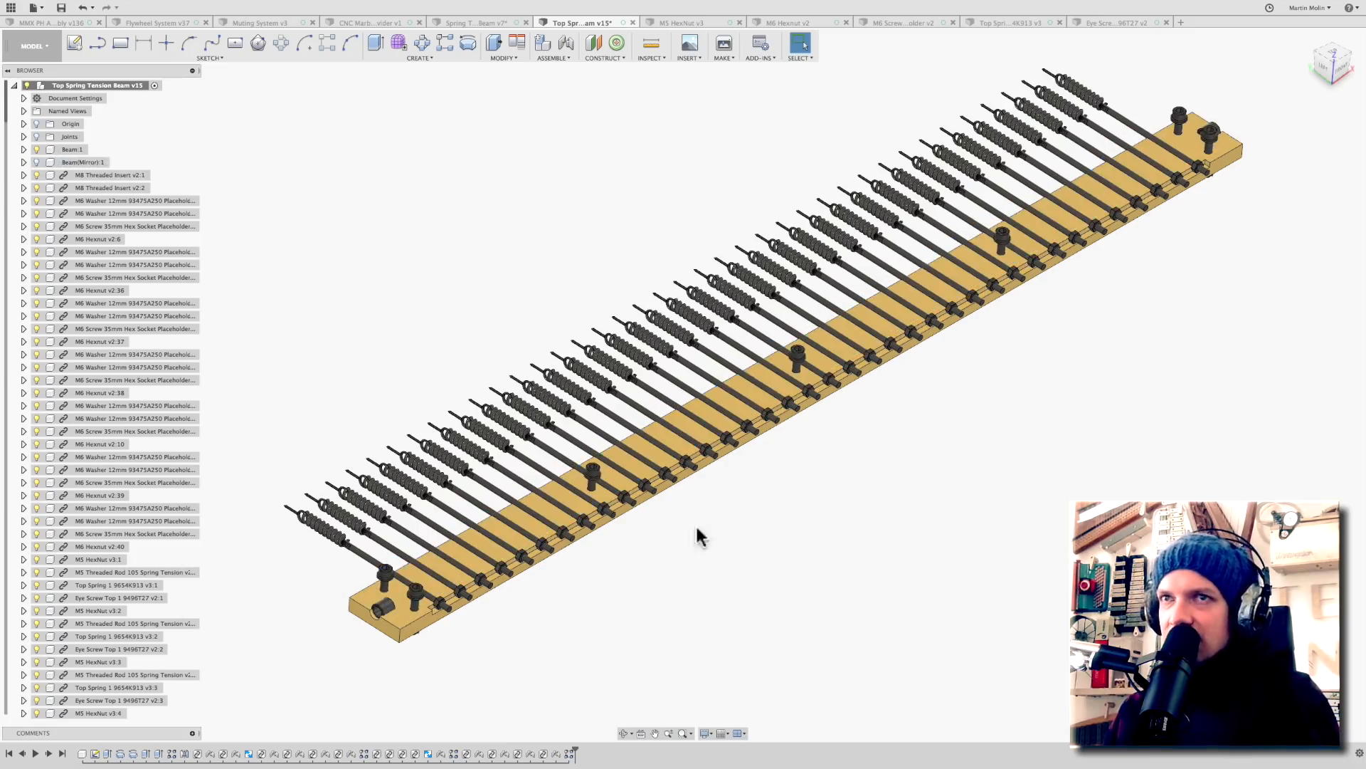
Isolate the lower slotted beam half from the browser context menu
right_click(73, 149)
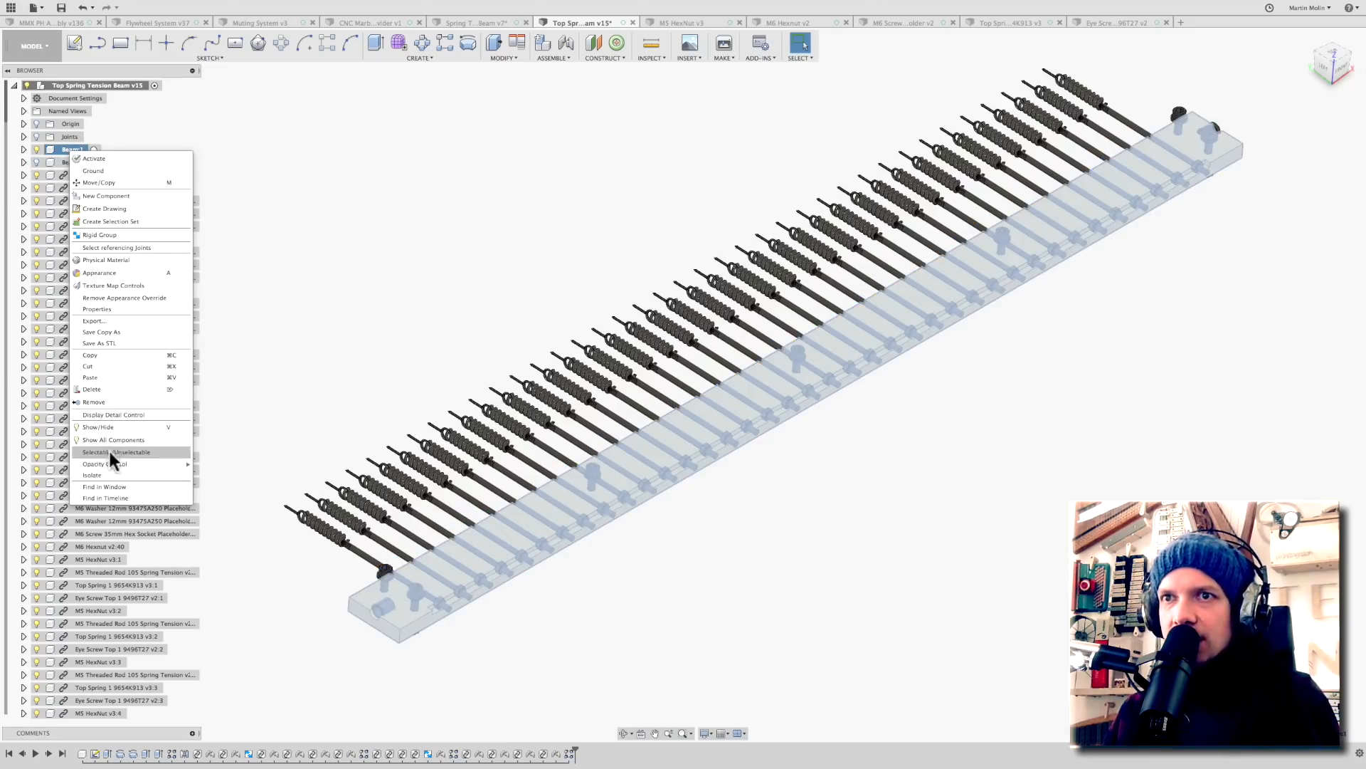
click(98, 427)
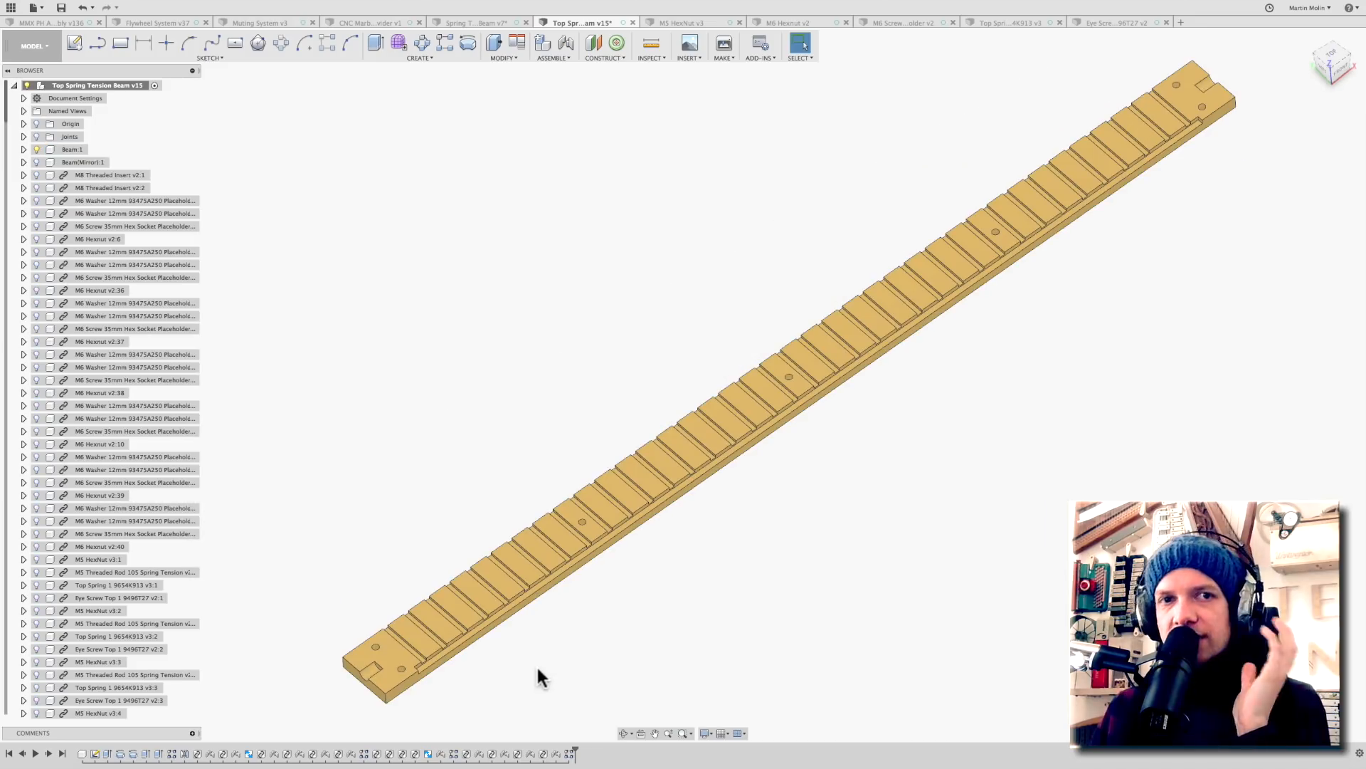
mouse_move(738, 538)
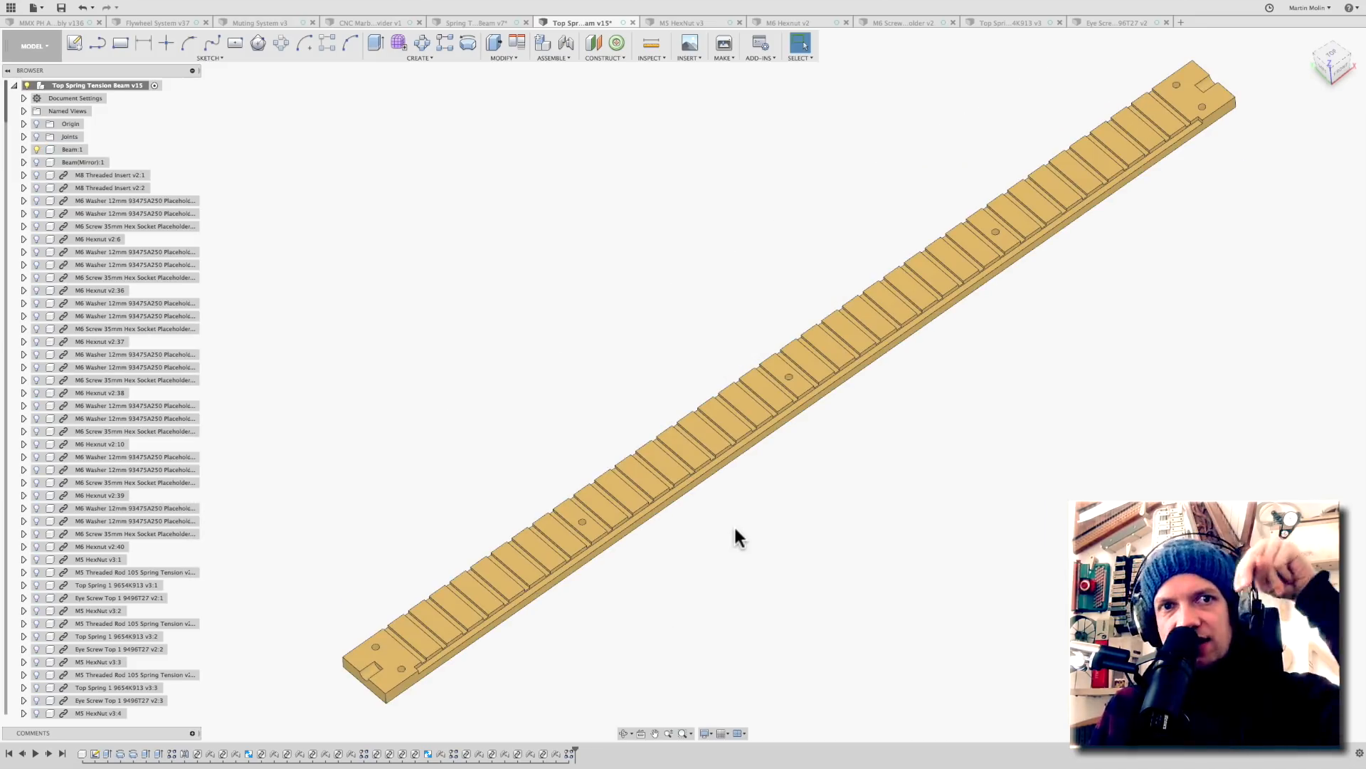
mouse_move(727, 535)
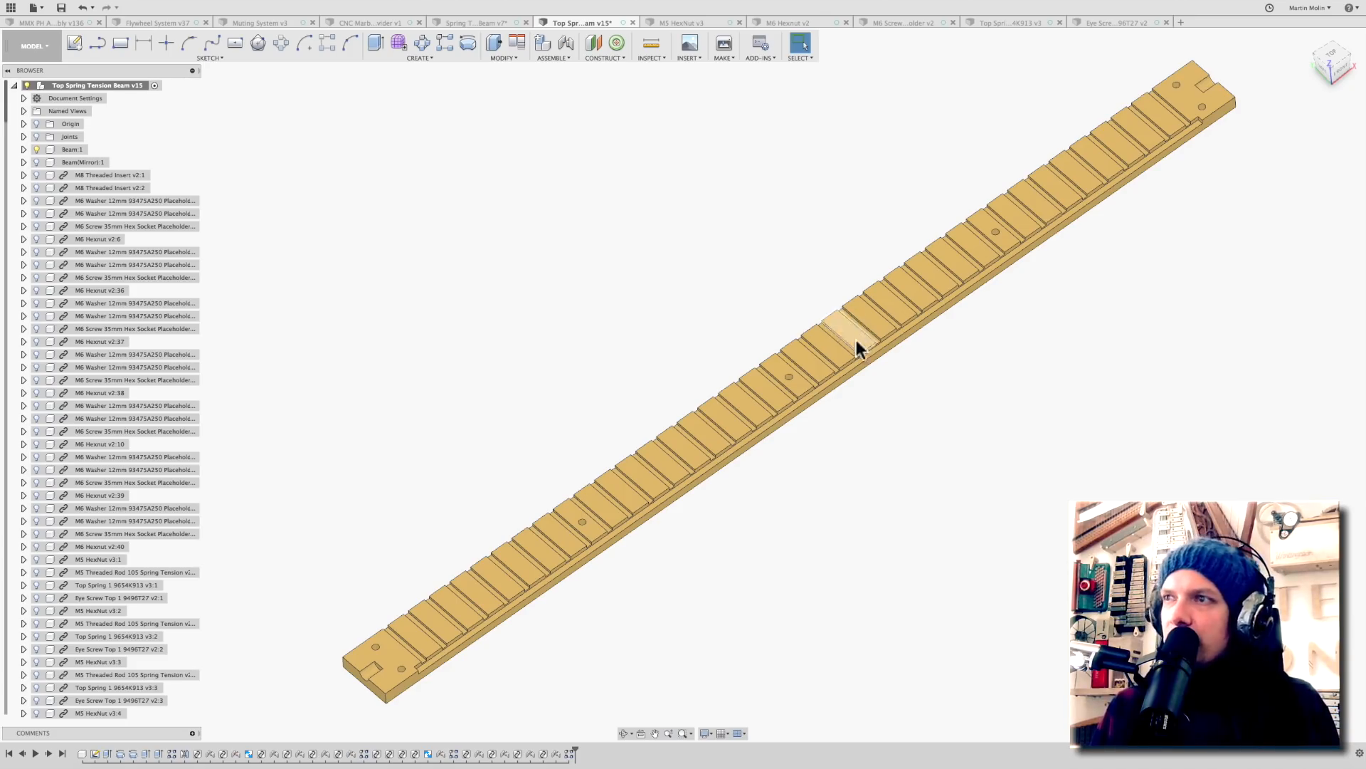
mouse_move(428, 547)
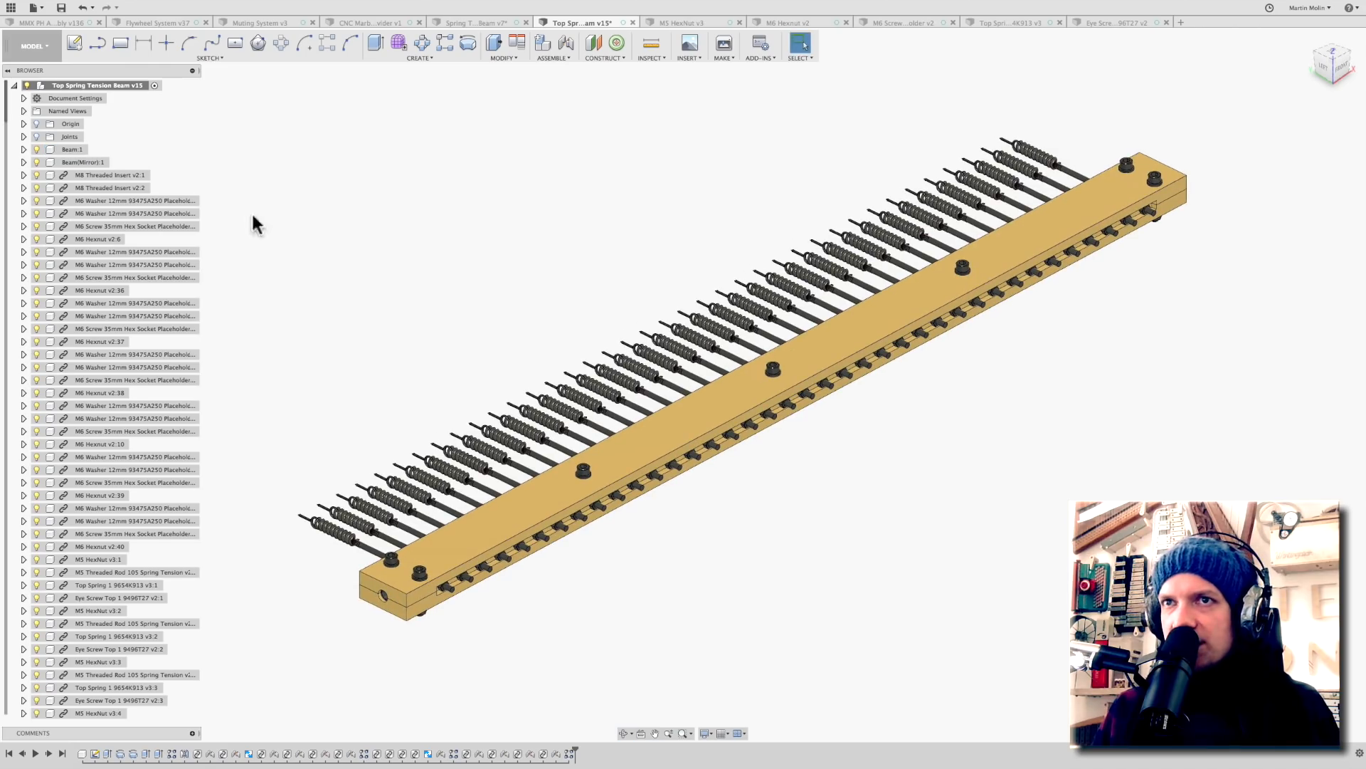
Scroll through the browser and confirm saving the beam as a new version
scroll(down, 3)
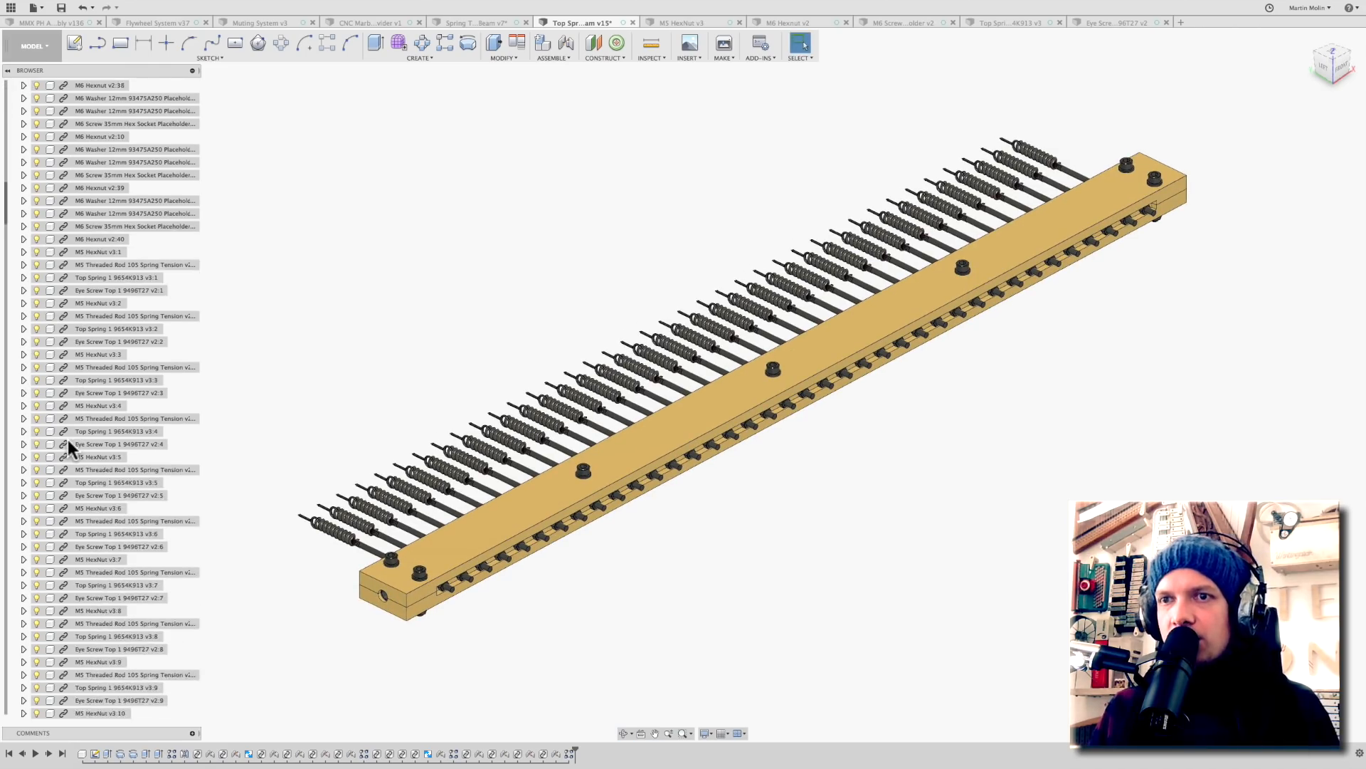
scroll(down, 3)
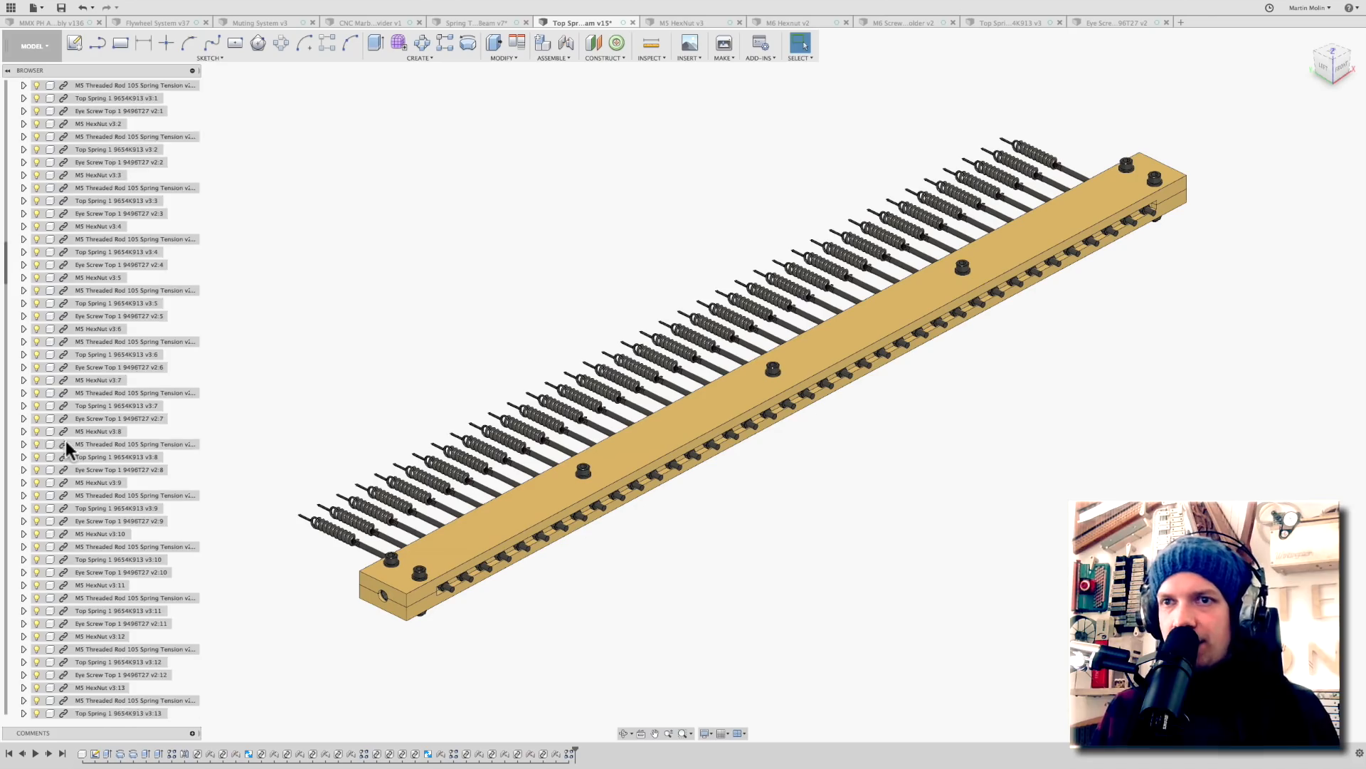
scroll(down, 3)
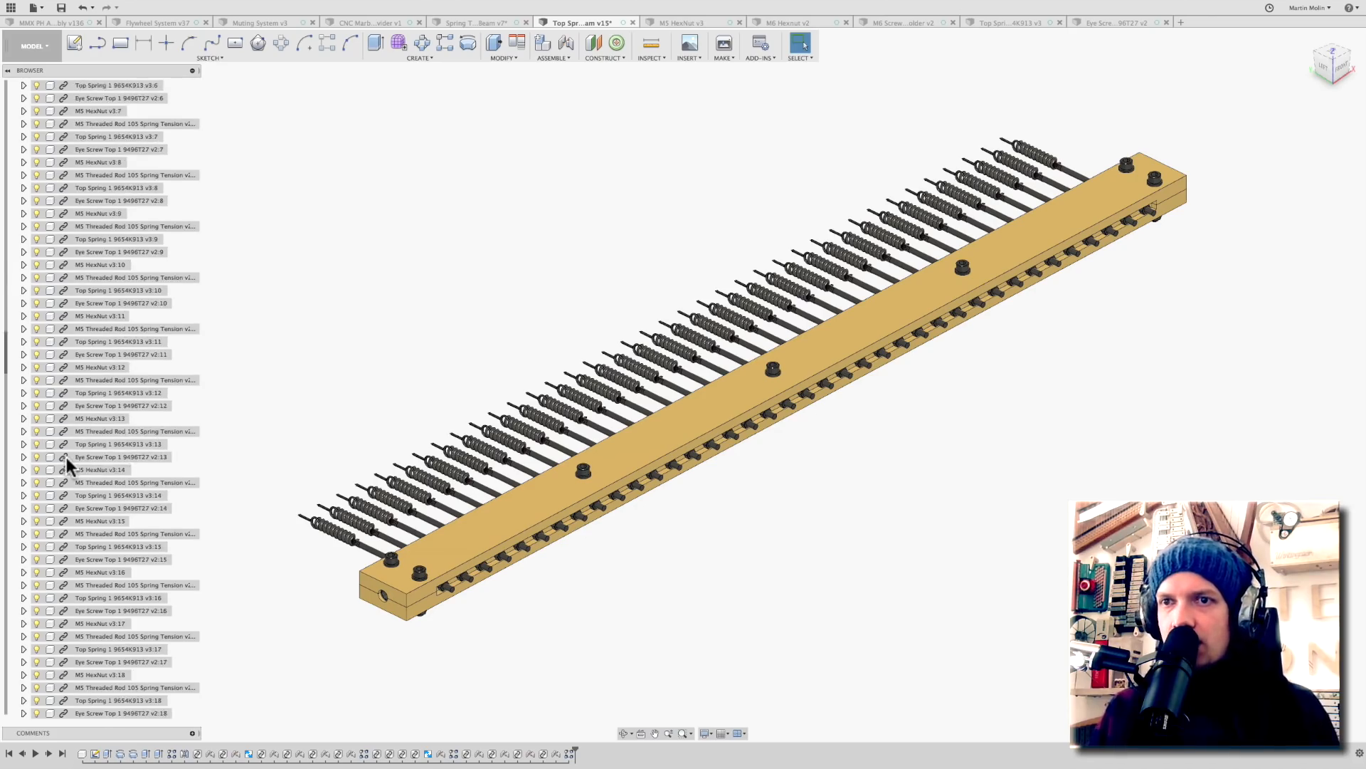
scroll(down, 3)
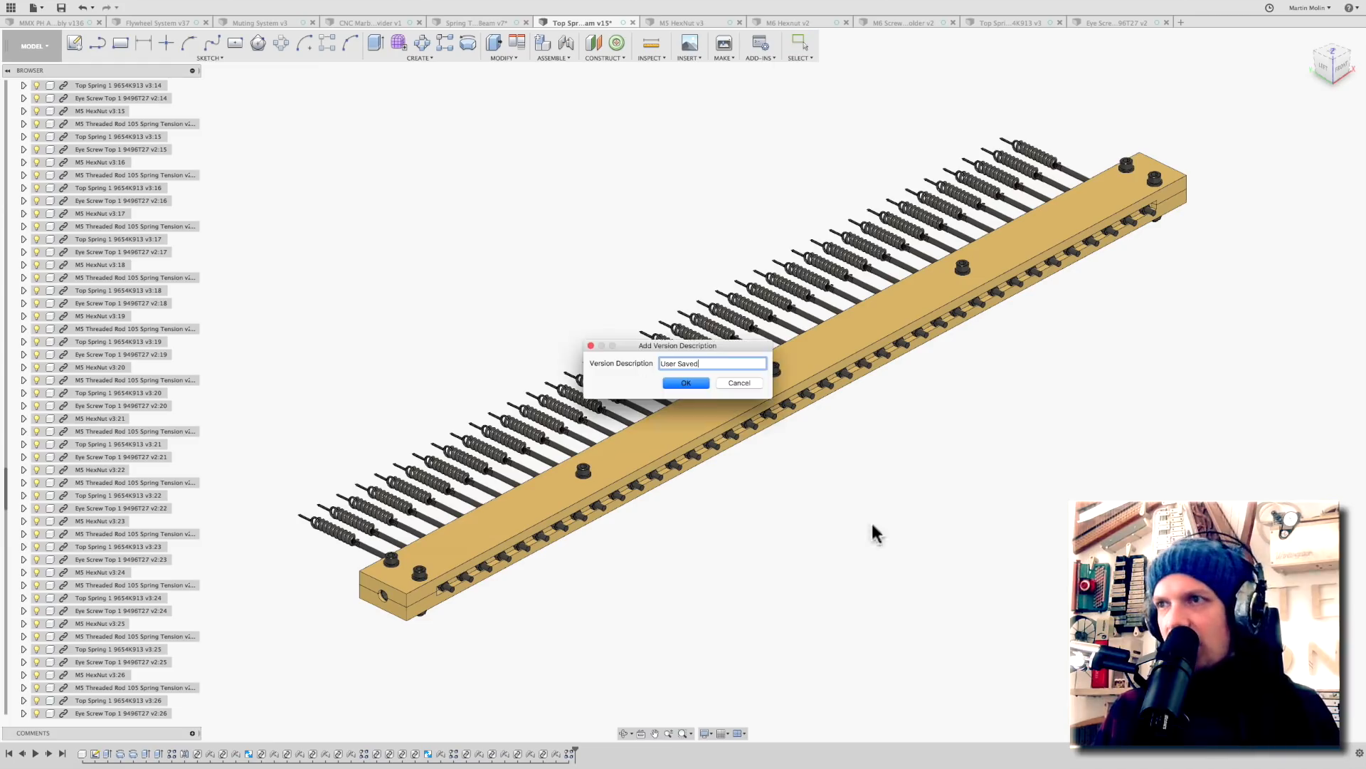
click(686, 383)
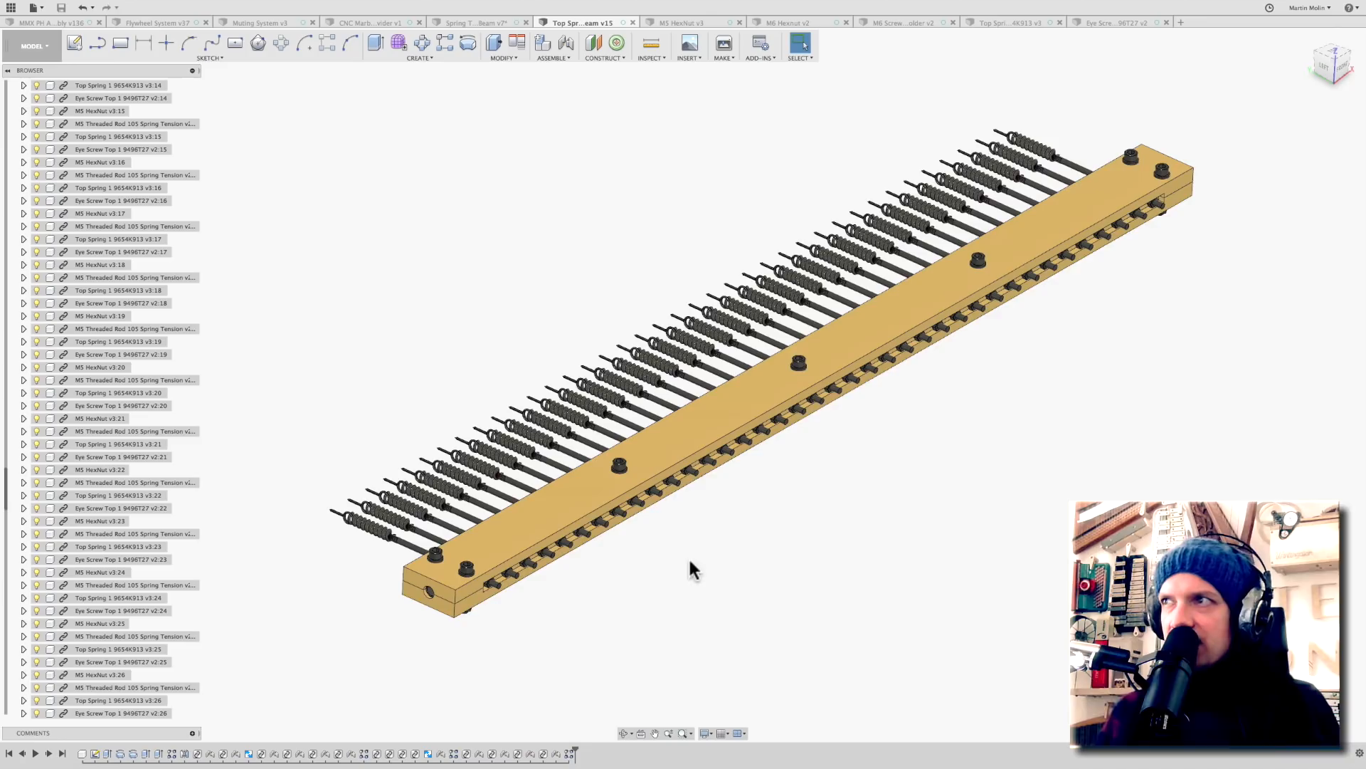
mouse_move(1163, 170)
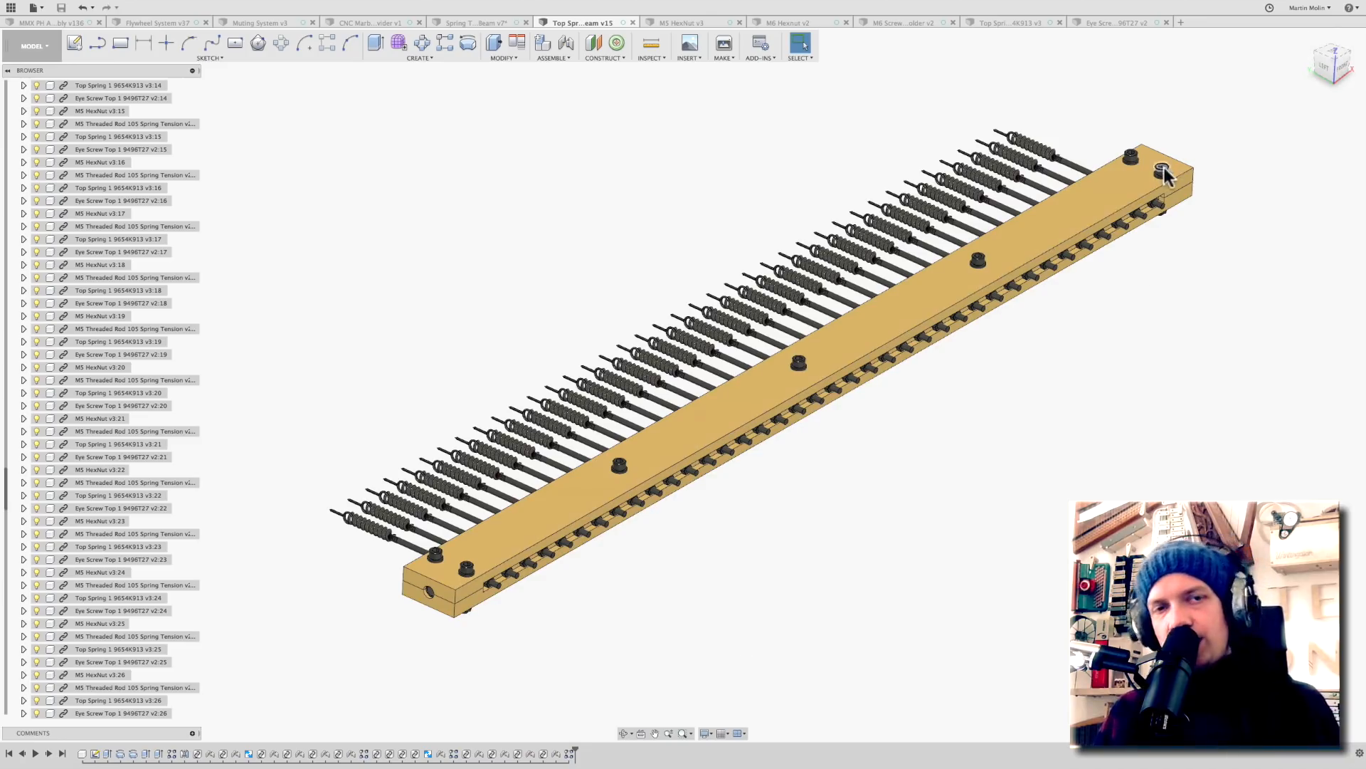
mouse_move(827, 399)
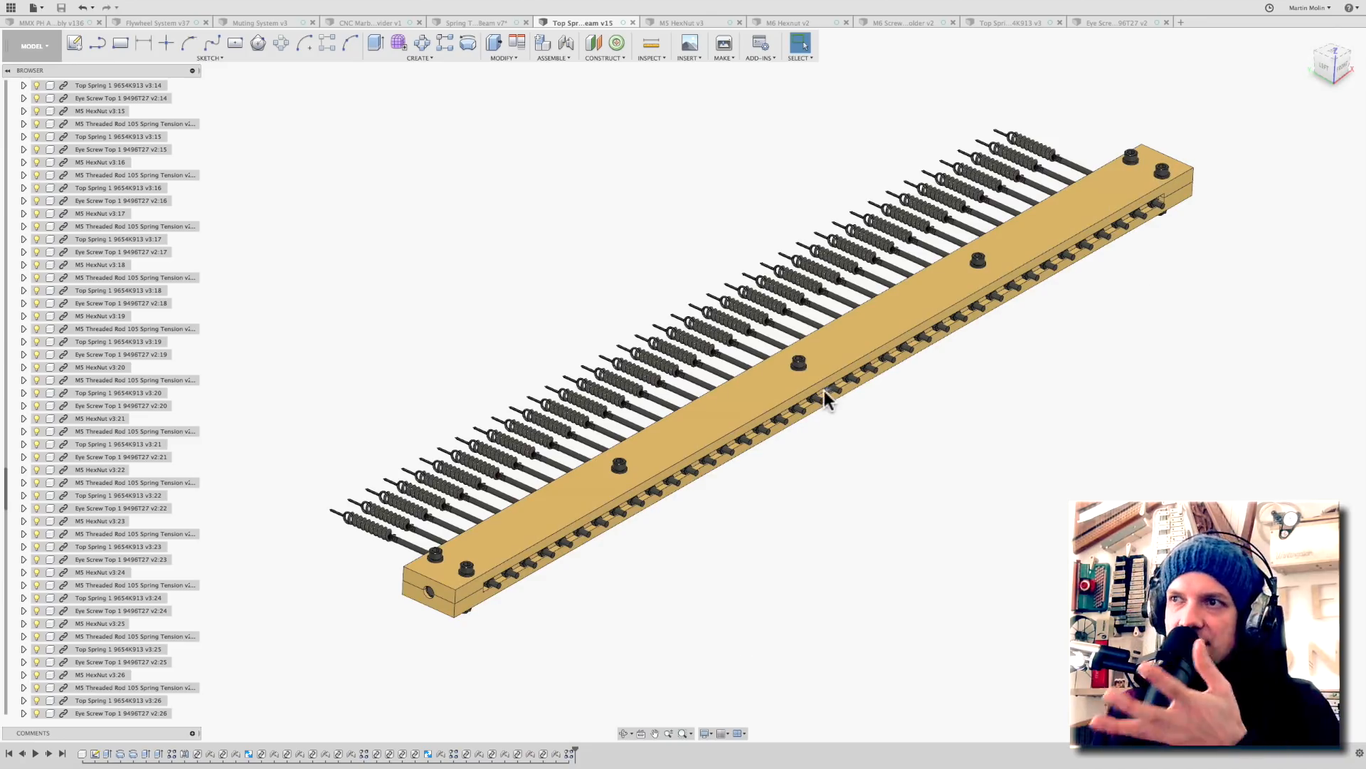
mouse_move(738, 636)
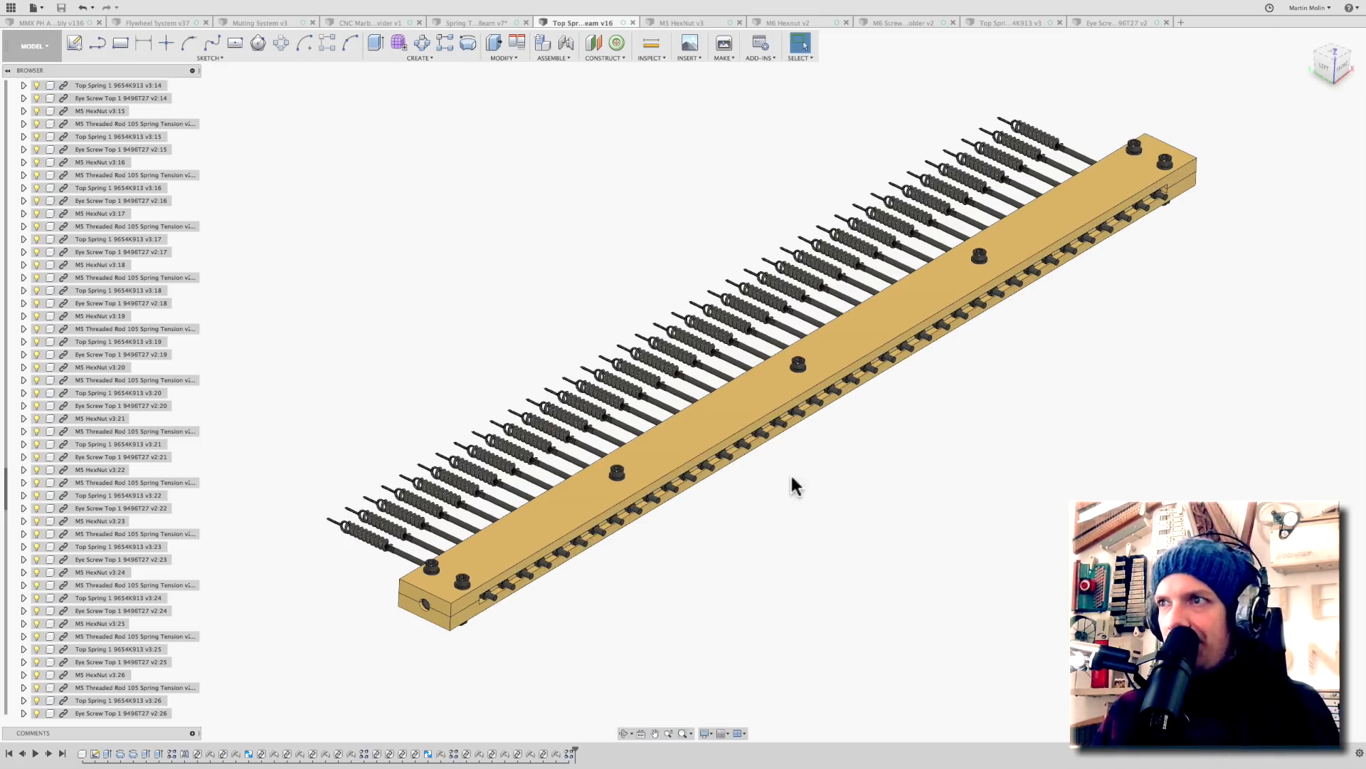
mouse_move(765, 590)
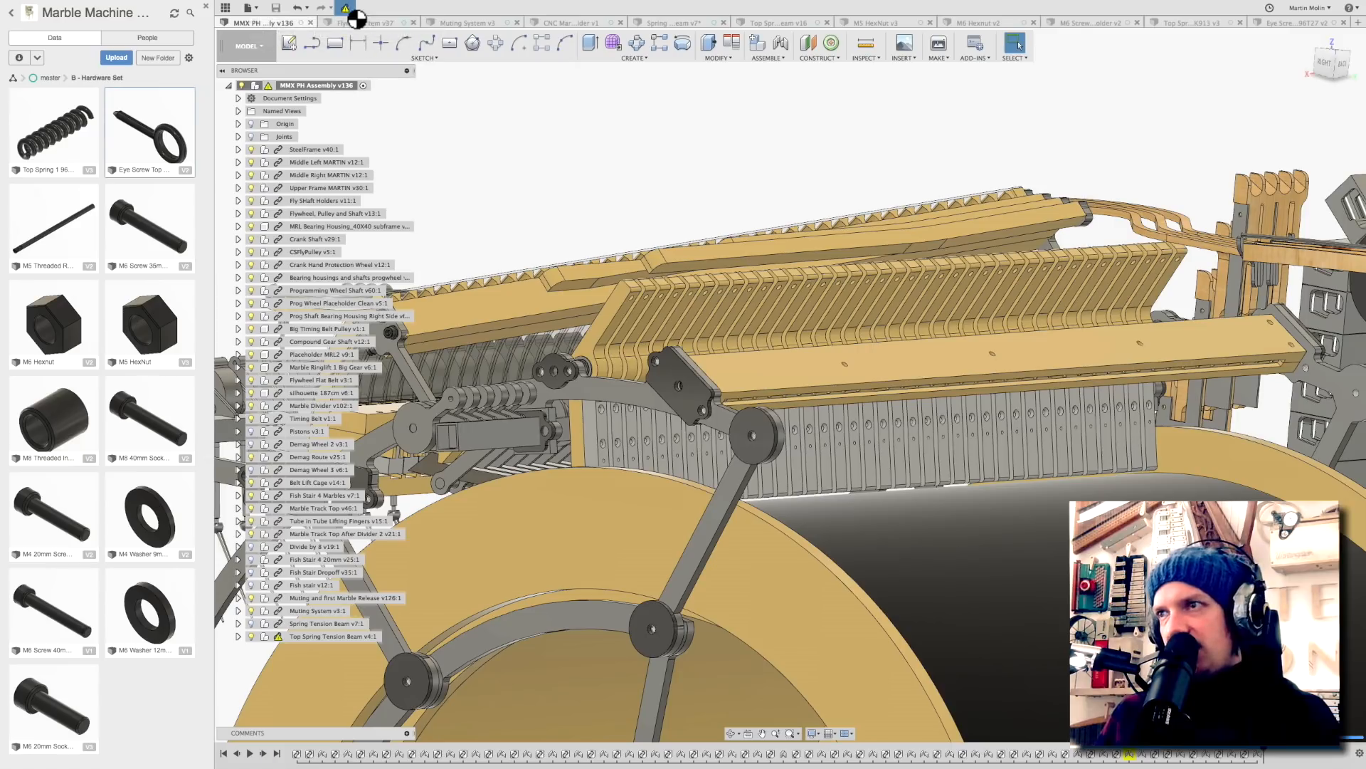
mouse_move(634, 318)
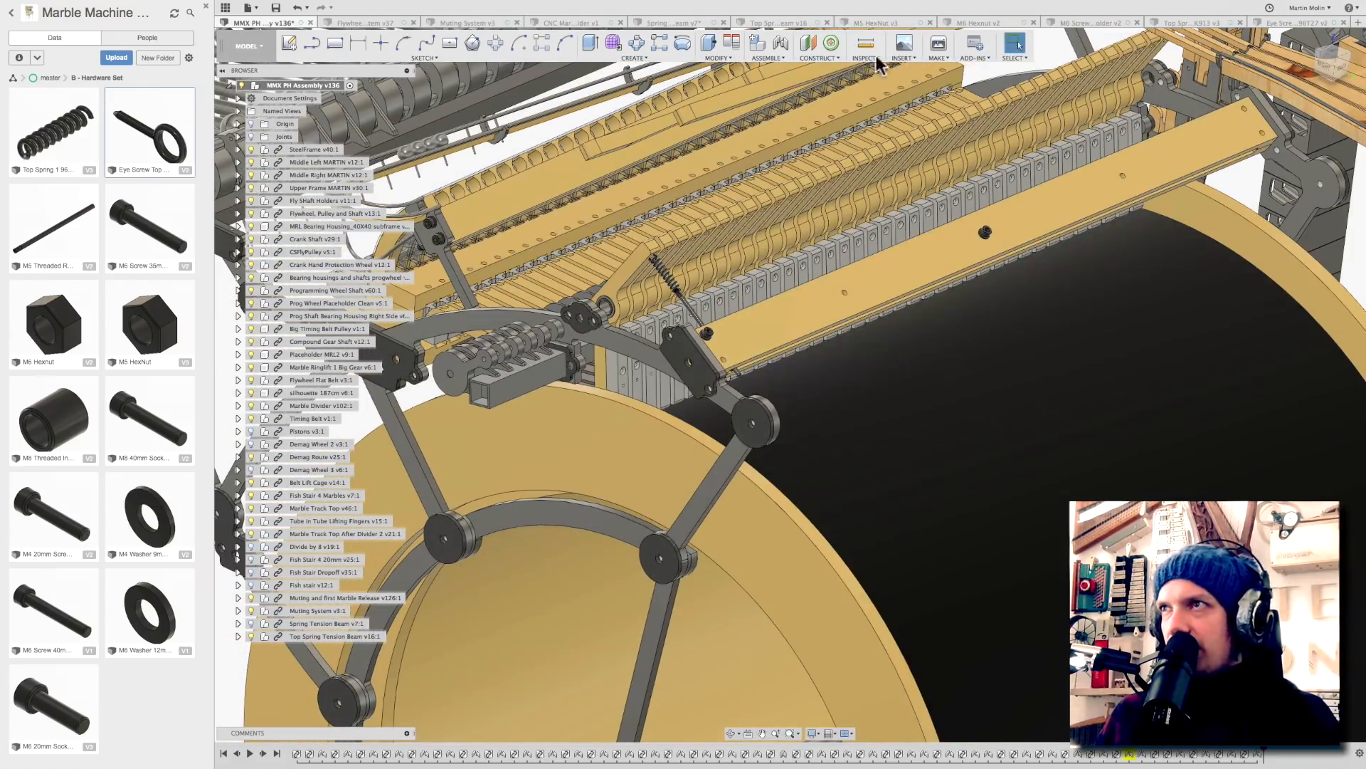
Switch back to the Top Spring Tension Beam design tab
click(780, 22)
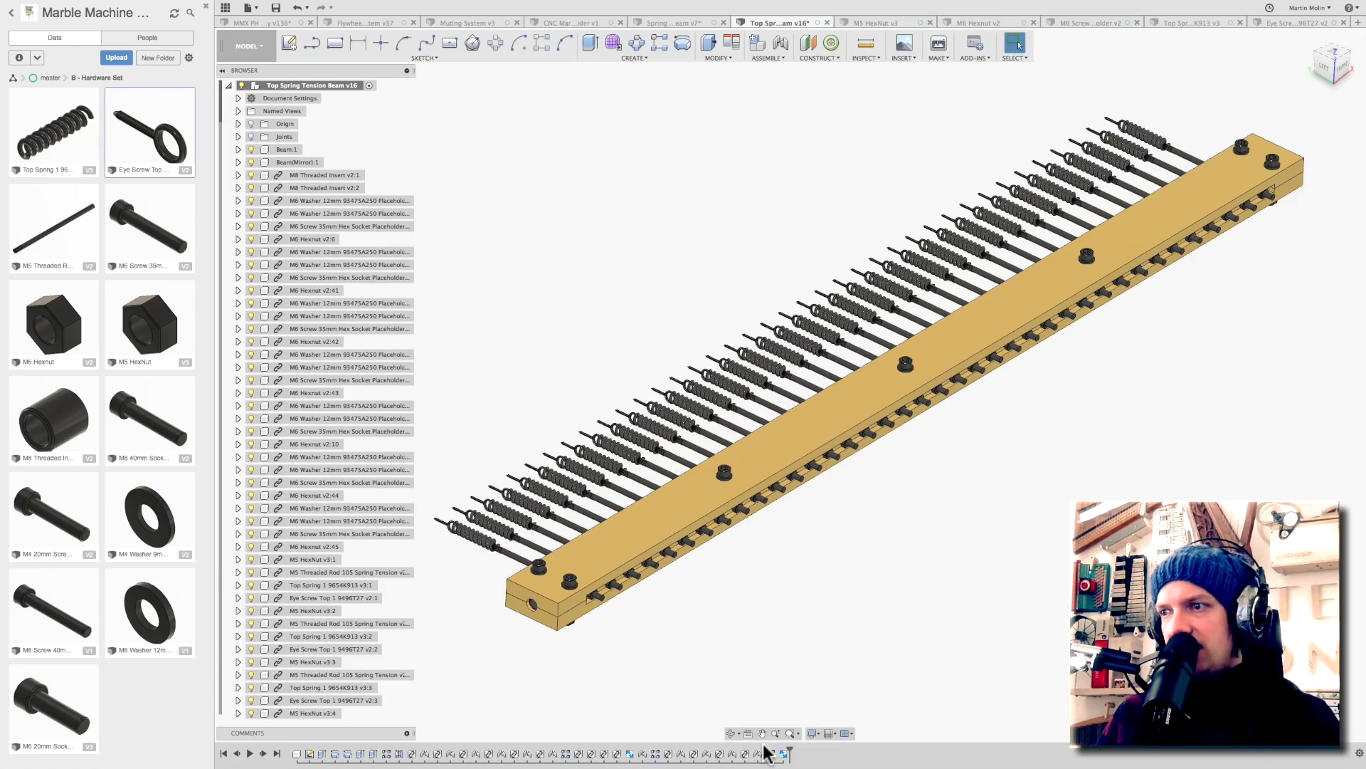
Edit the beam's rigid group to cover all components, including child components
right_click(767, 754)
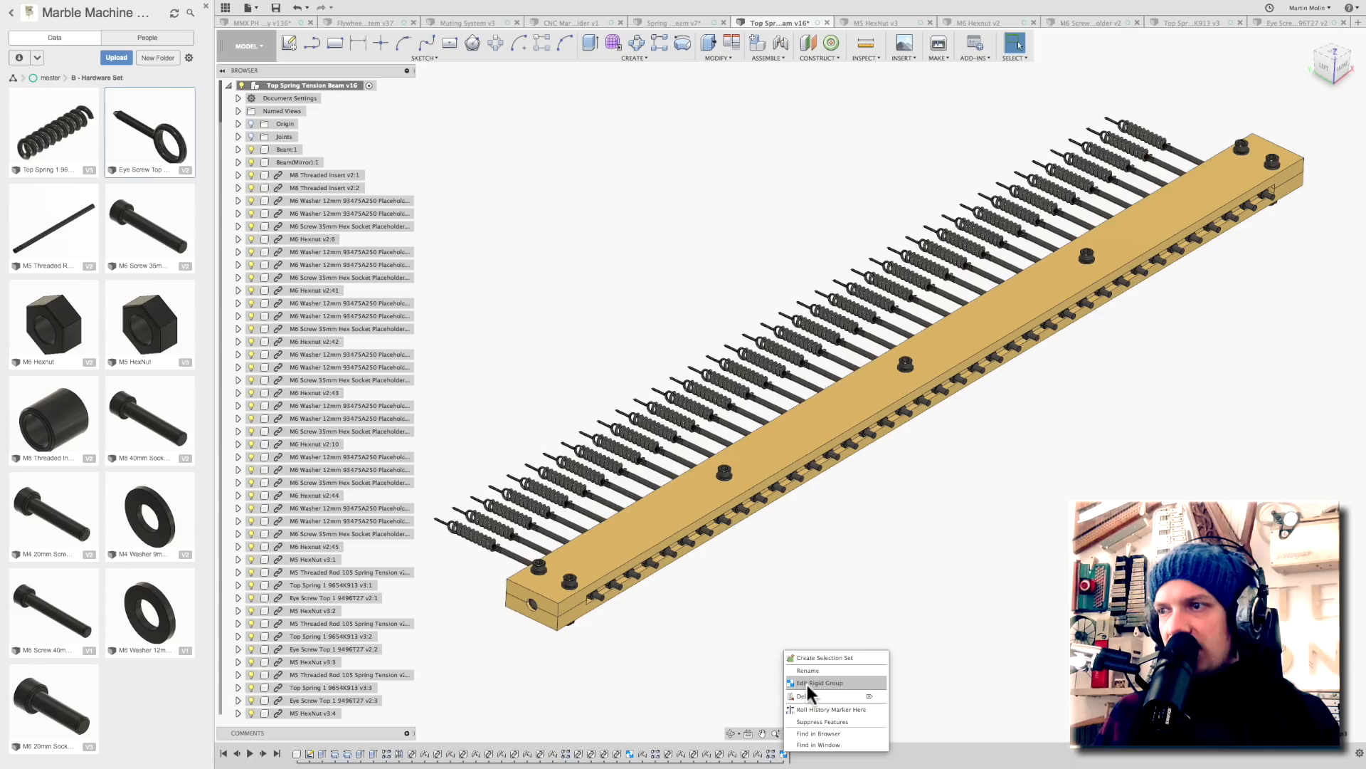
click(817, 682)
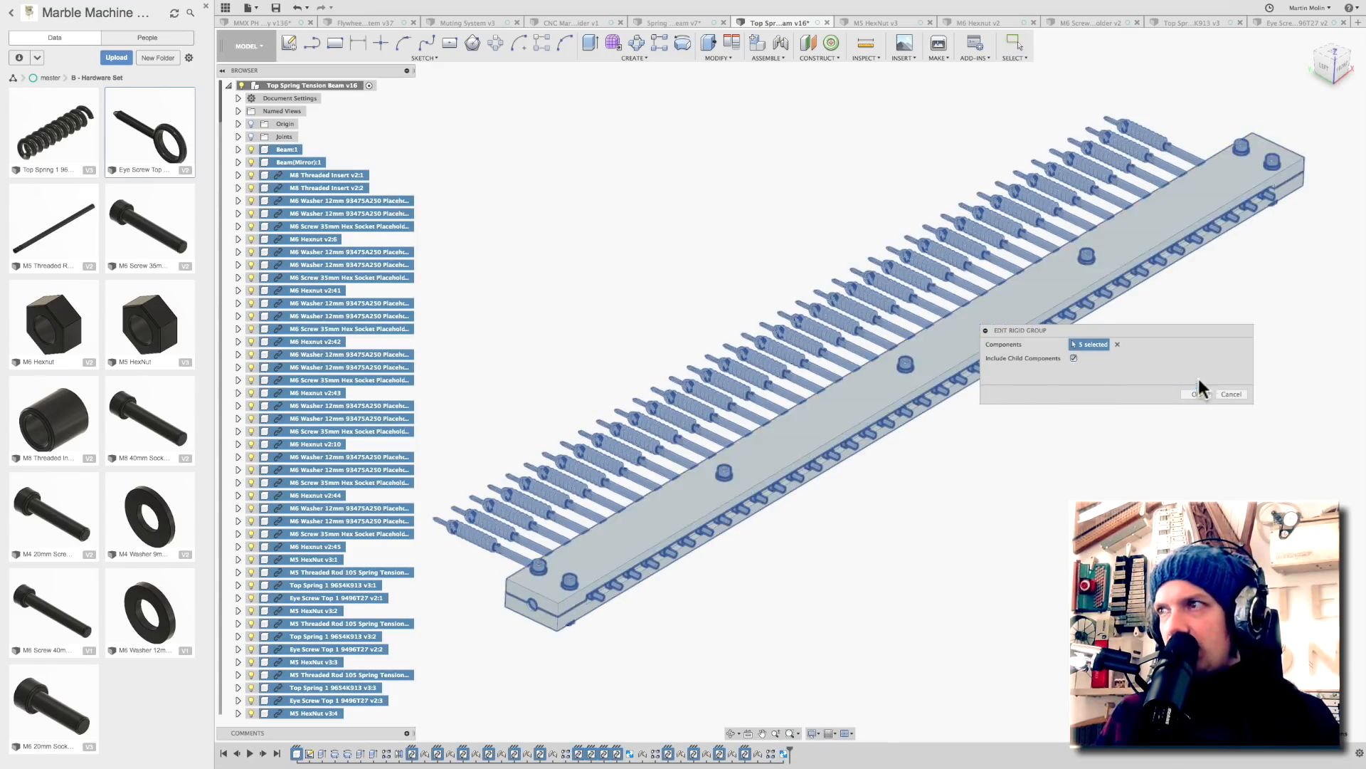
click(1194, 392)
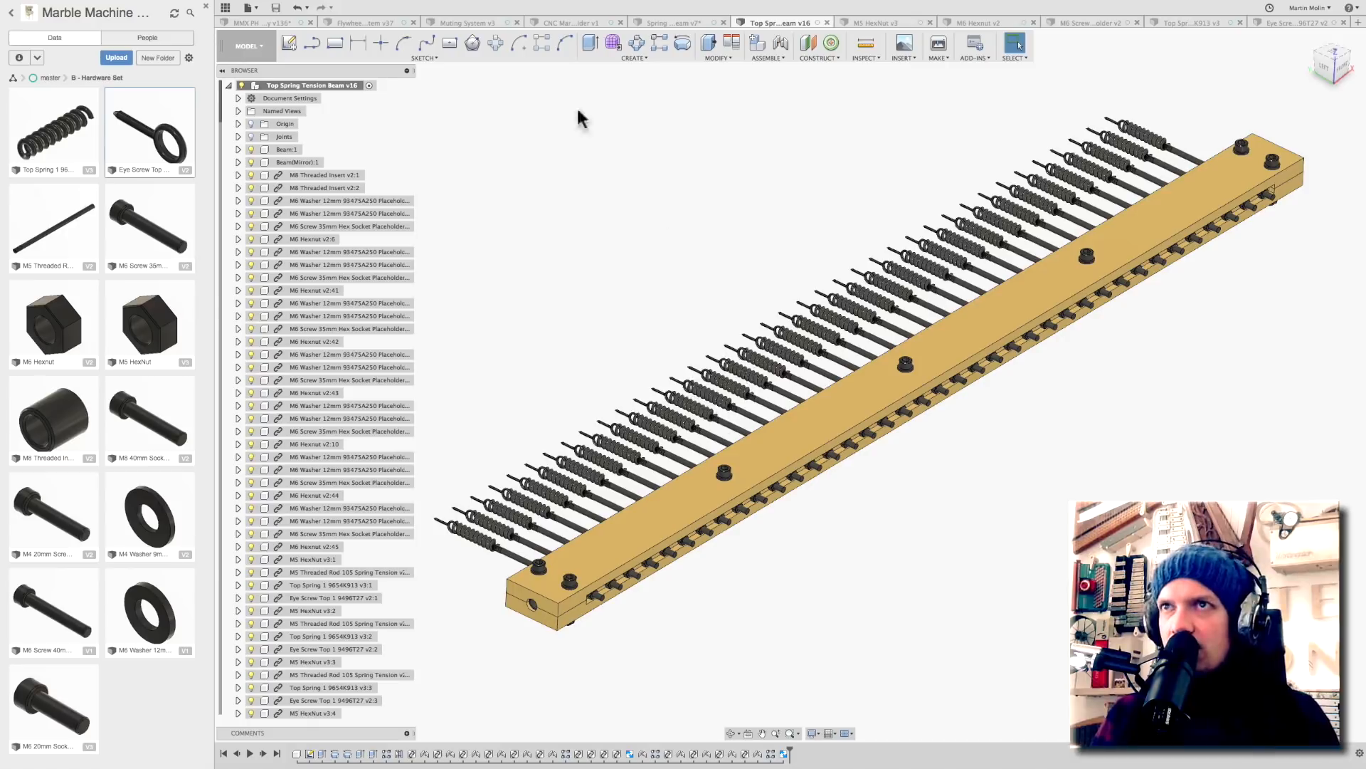
click(271, 22)
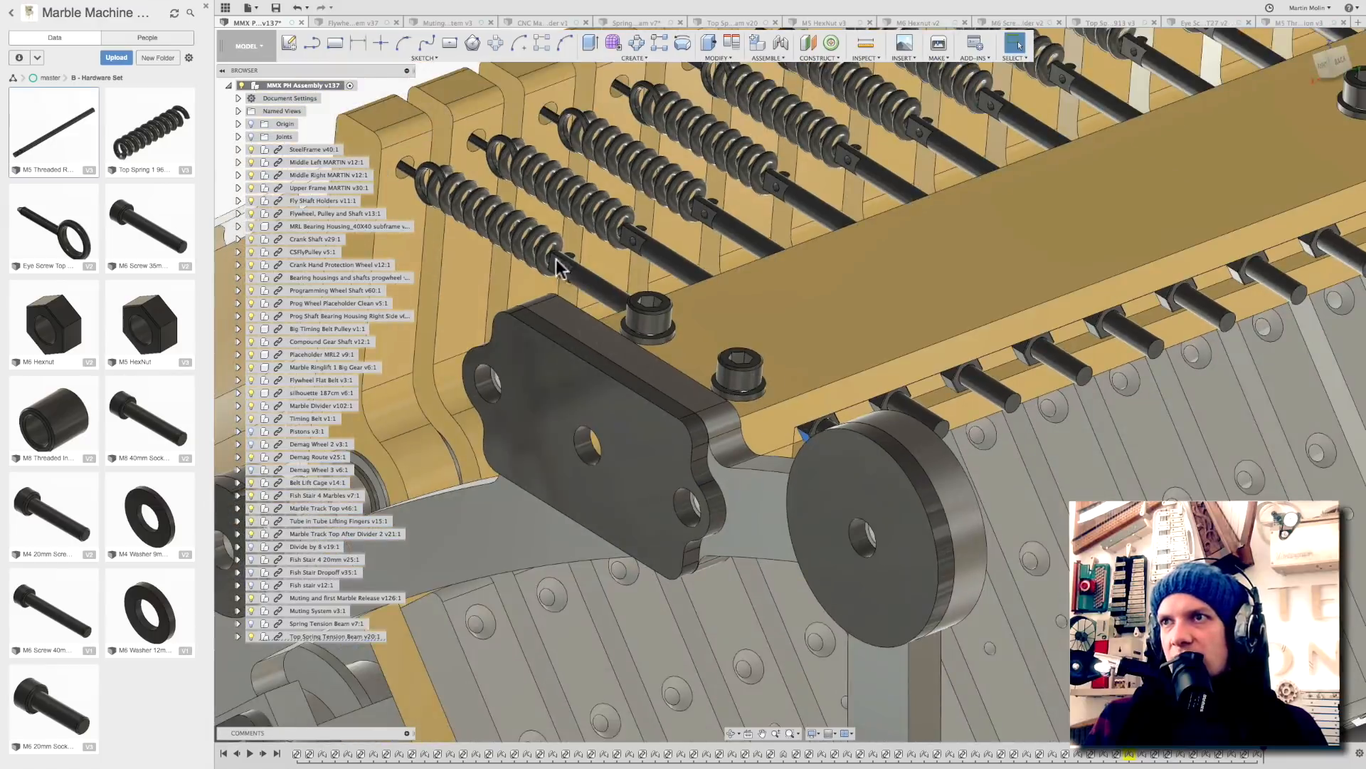
Inspect the updated top spring tension beam within the Marble Machine X assembly
click(488, 210)
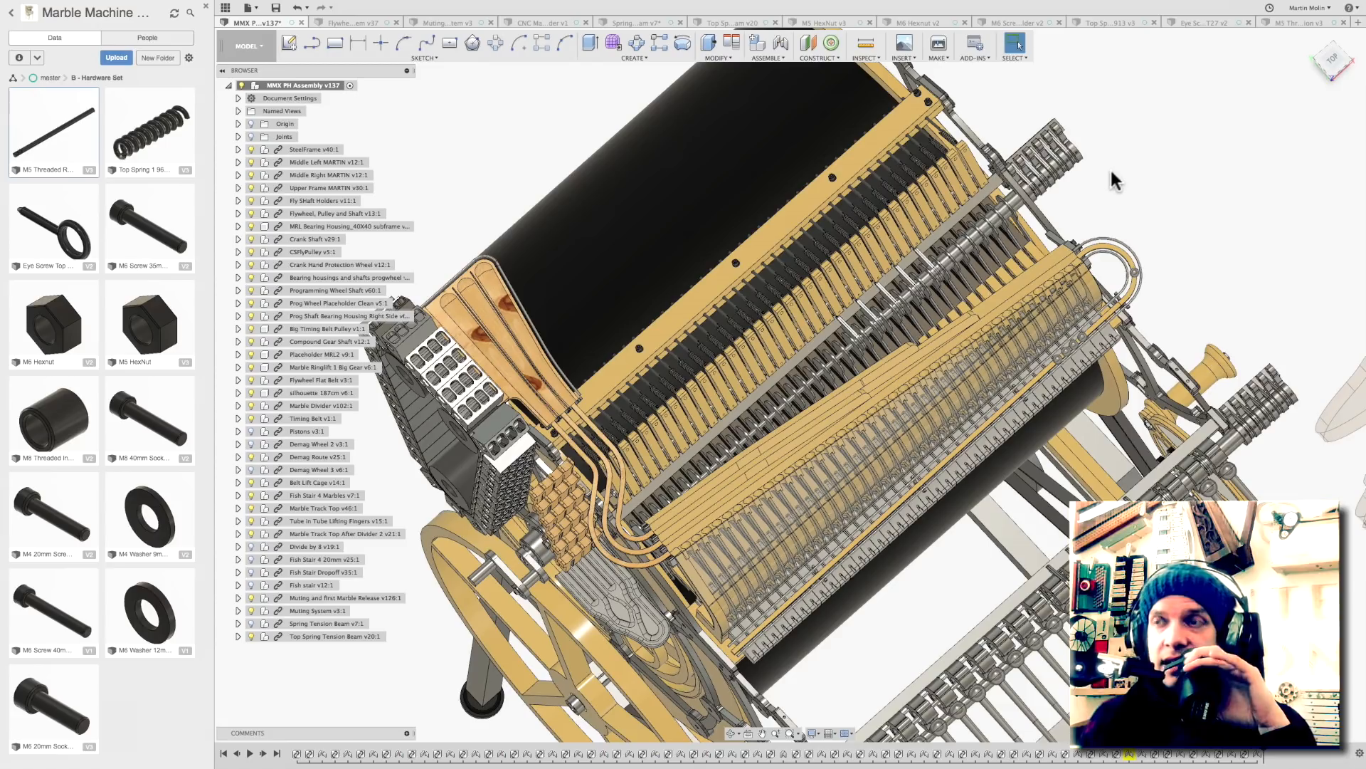
mouse_move(1118, 177)
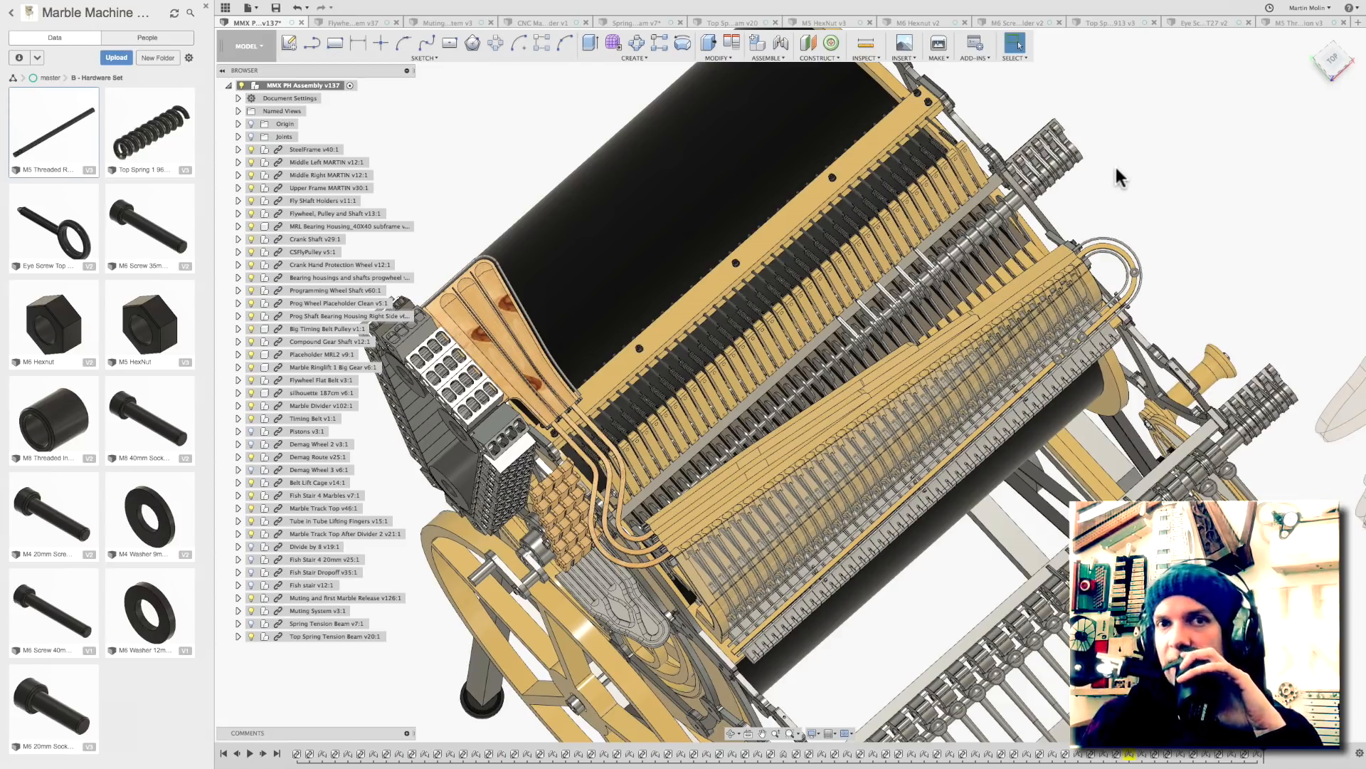